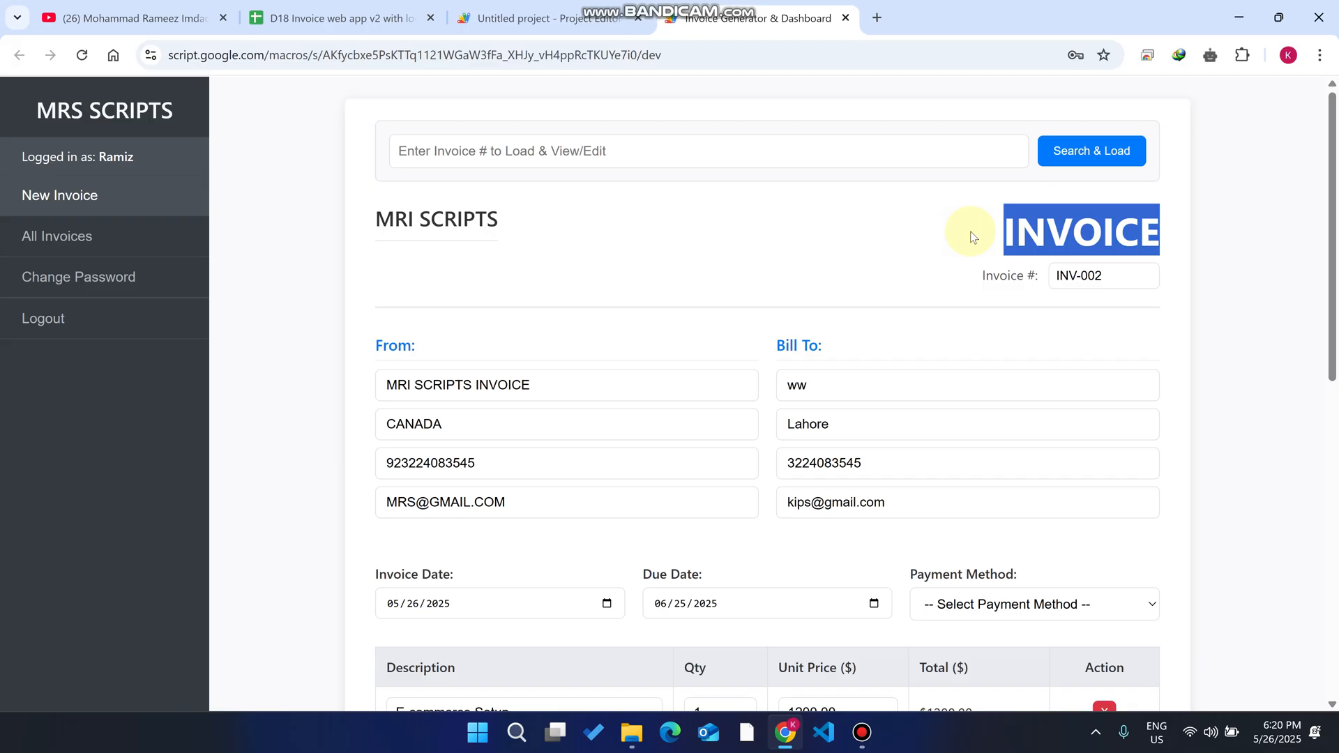
Start a blank invoice, log out, and dismiss the Apps Script banner
click(57, 236)
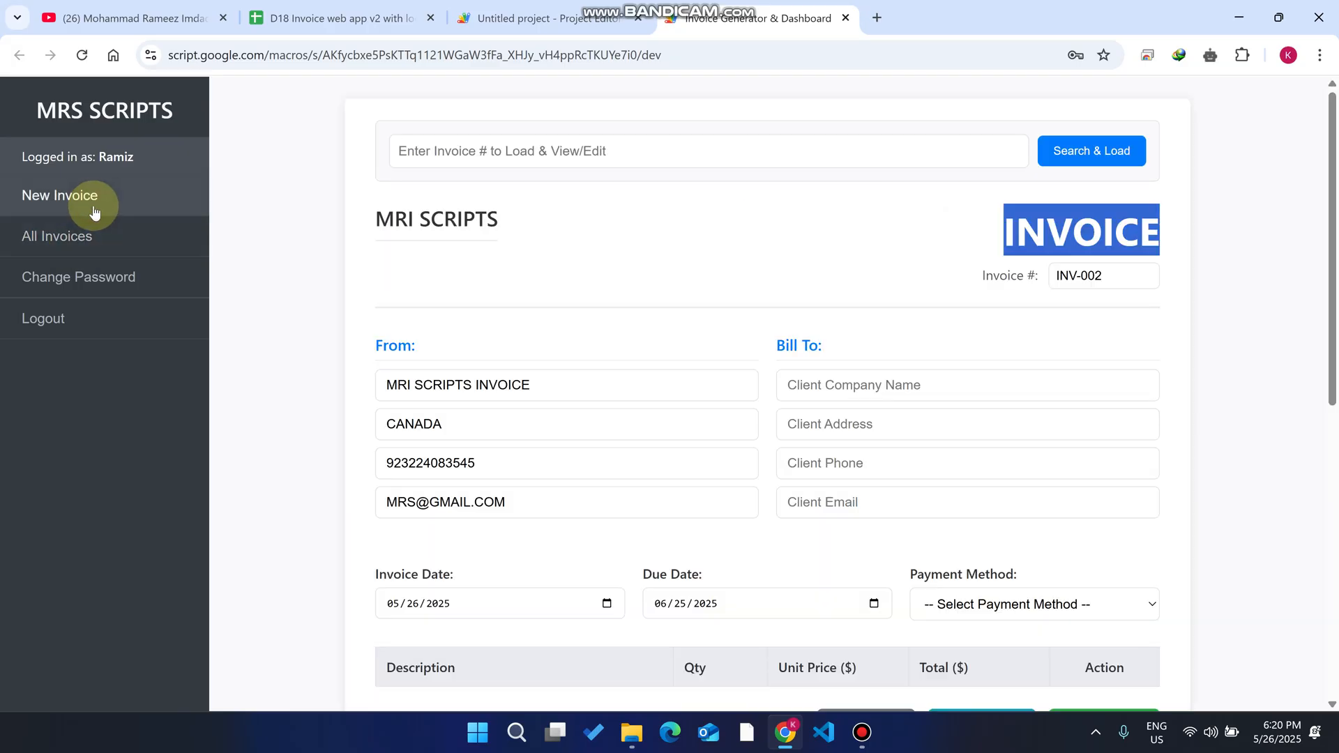
click(43, 318)
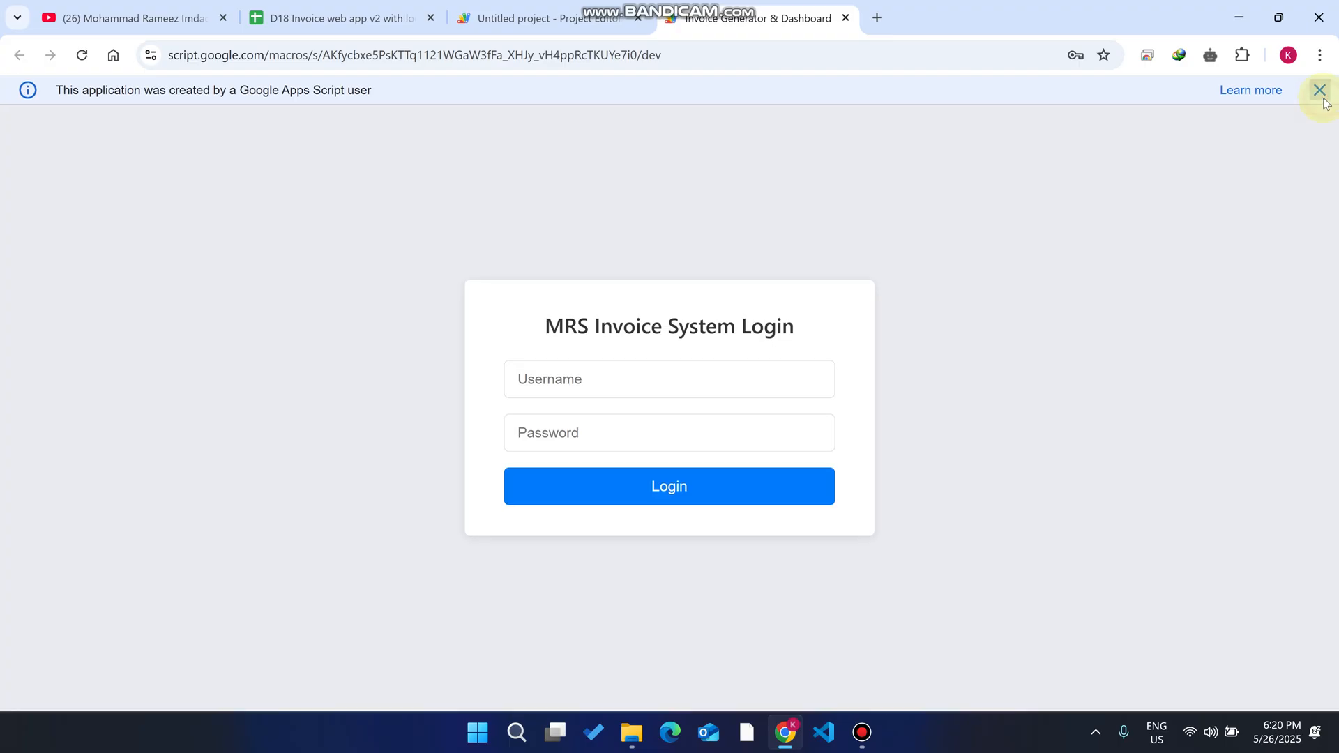
click(1320, 90)
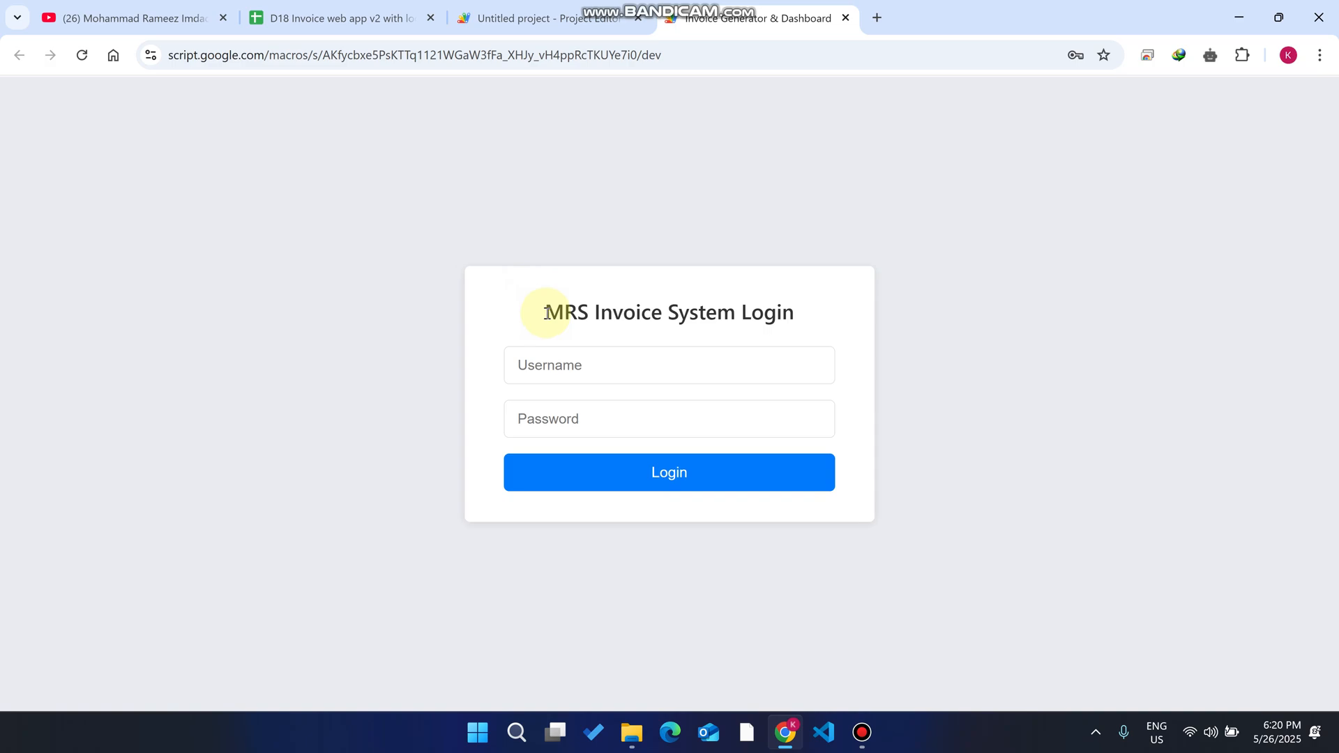
click(340, 18)
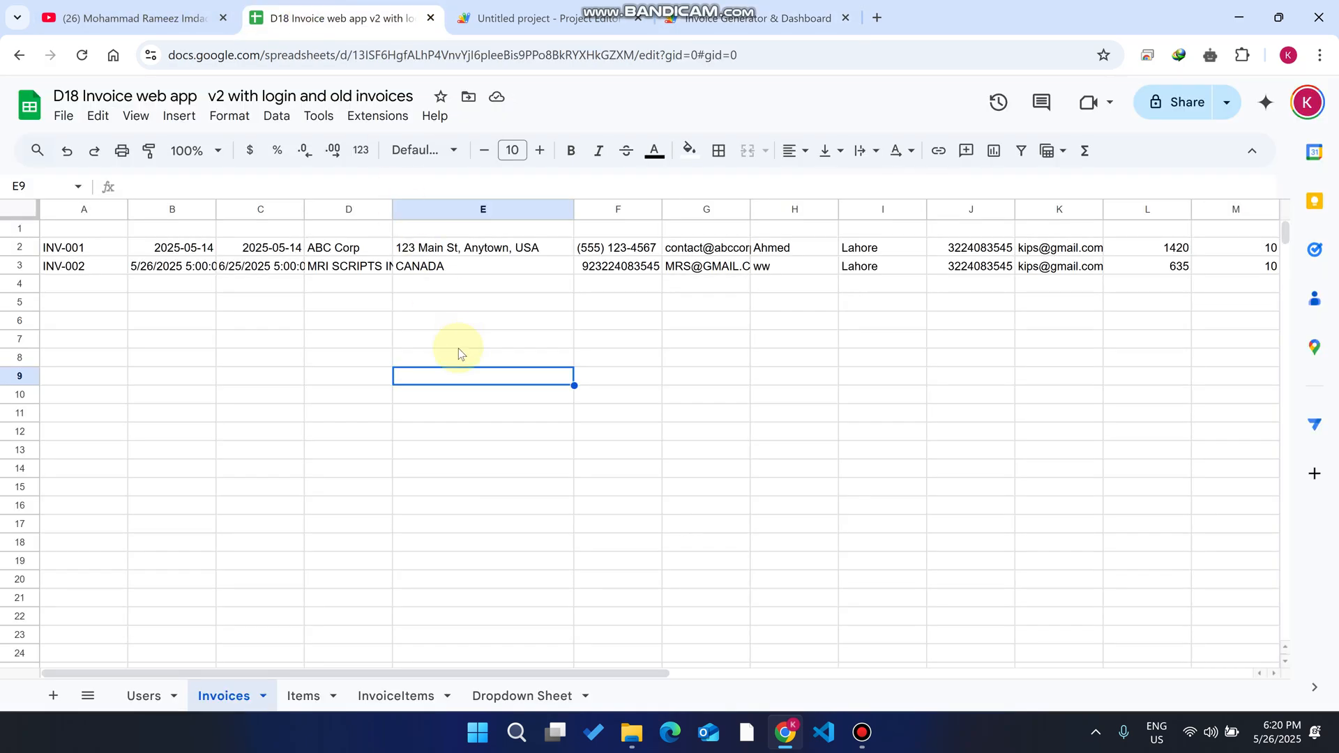
click(141, 695)
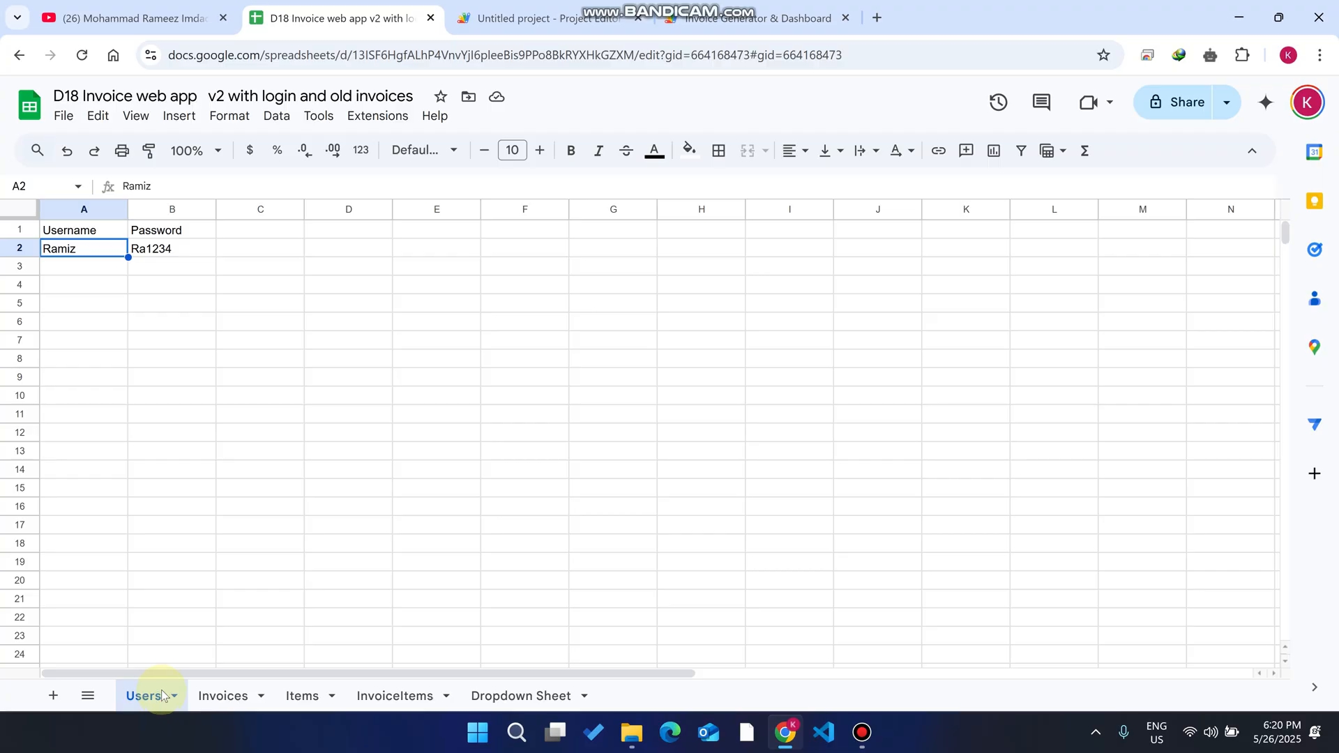
click(83, 266)
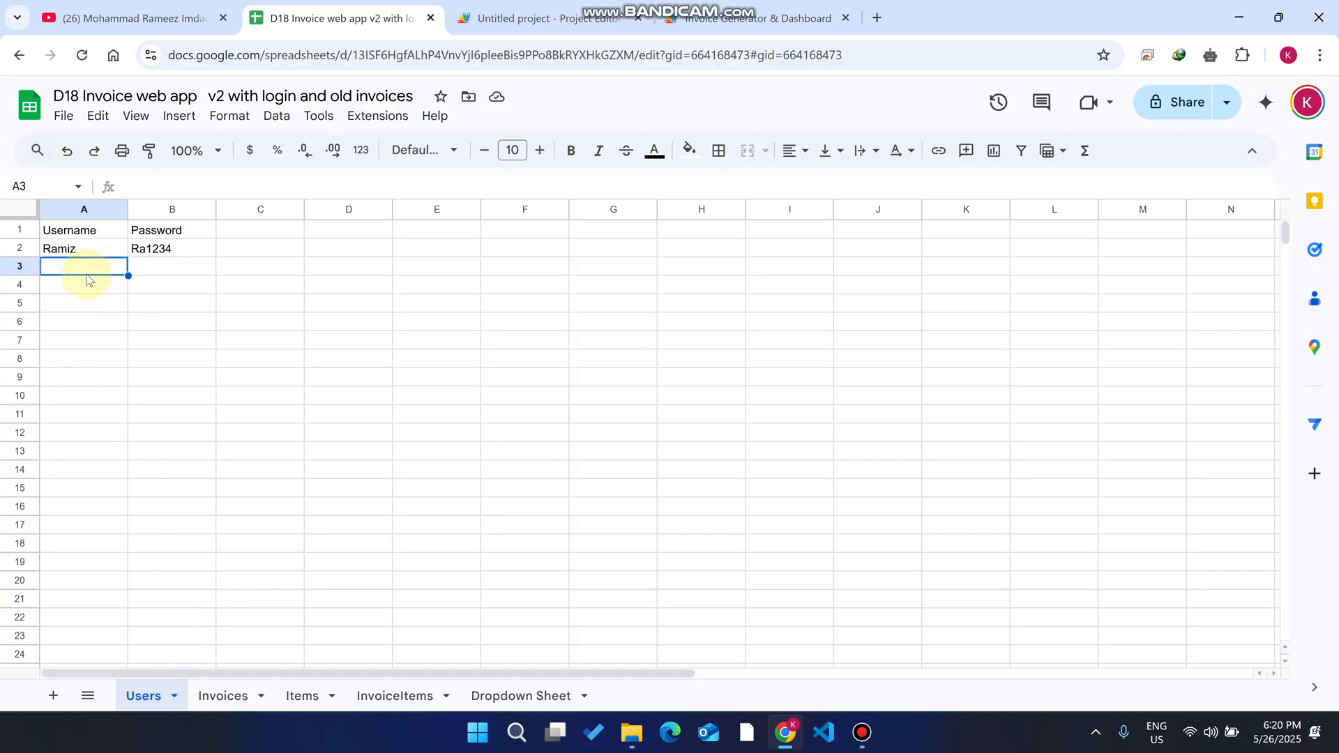
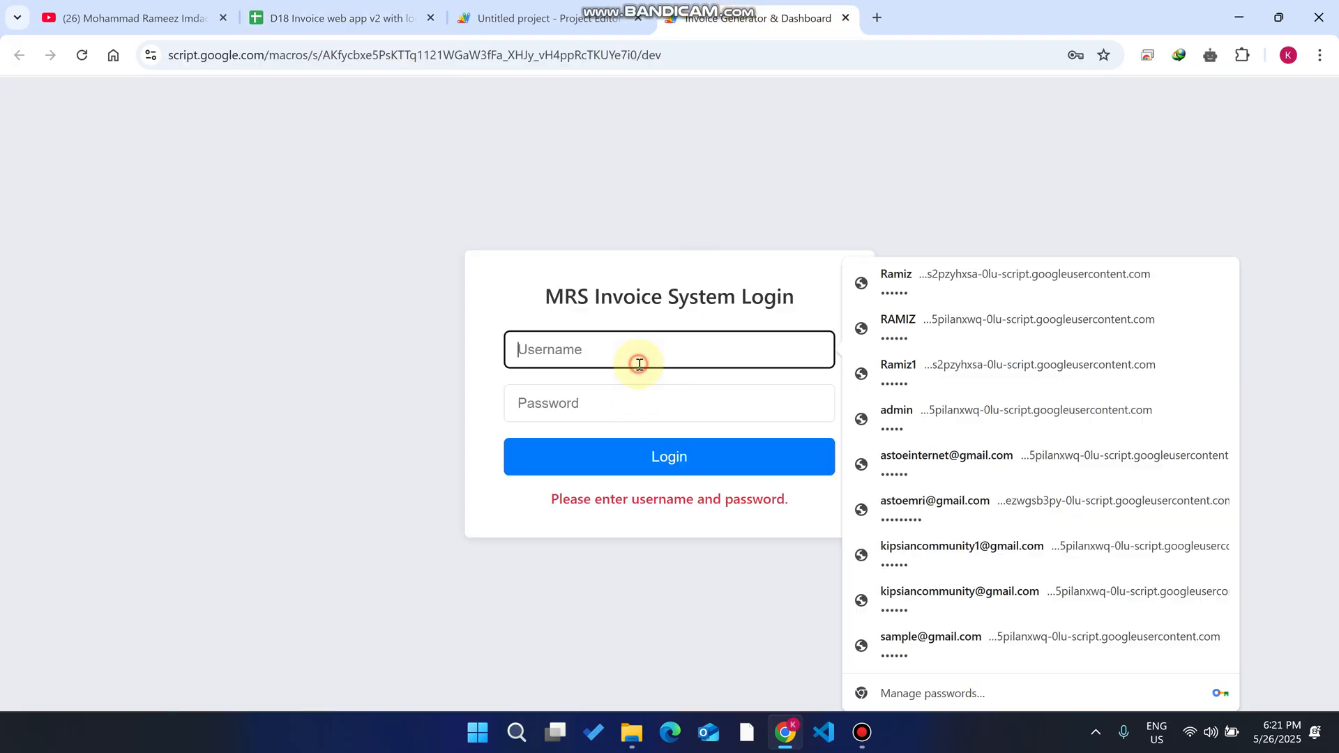
Log in with saved credentials, dismiss the password warning, and start invoice INV-003
click(668, 439)
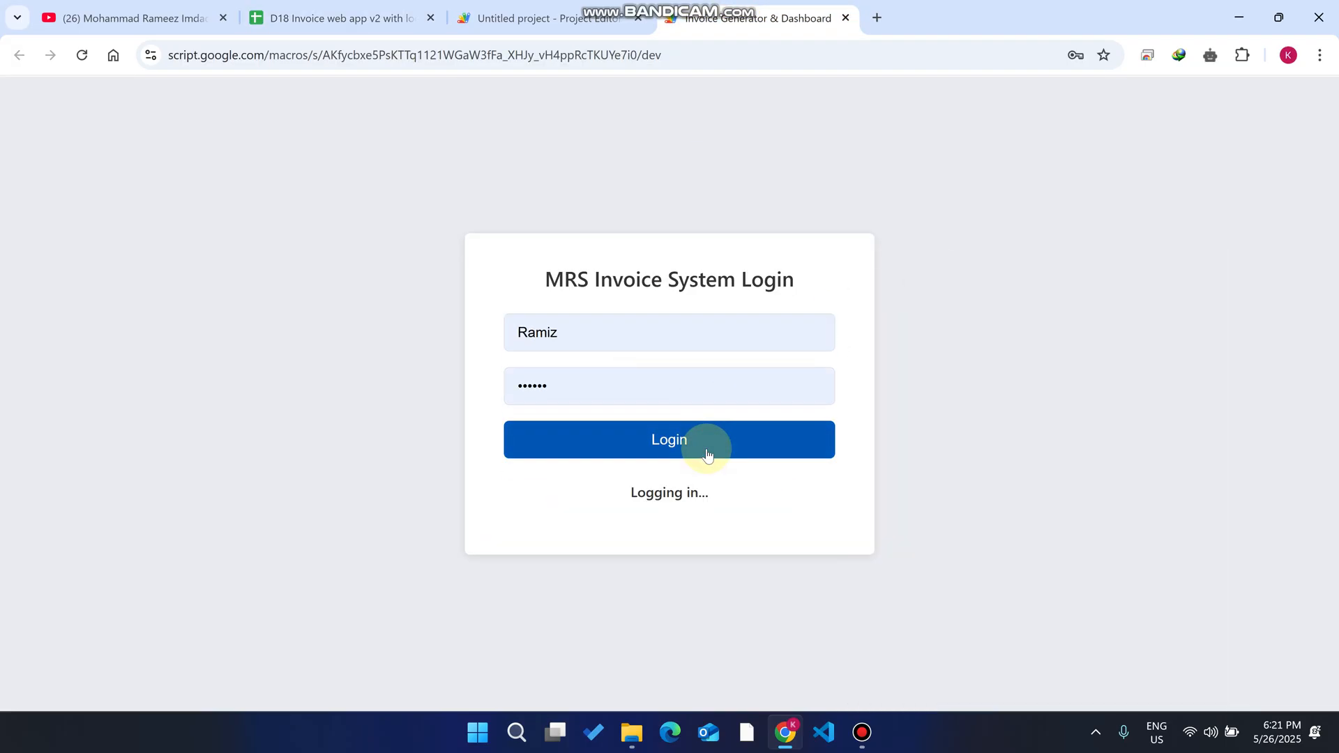
click(669, 438)
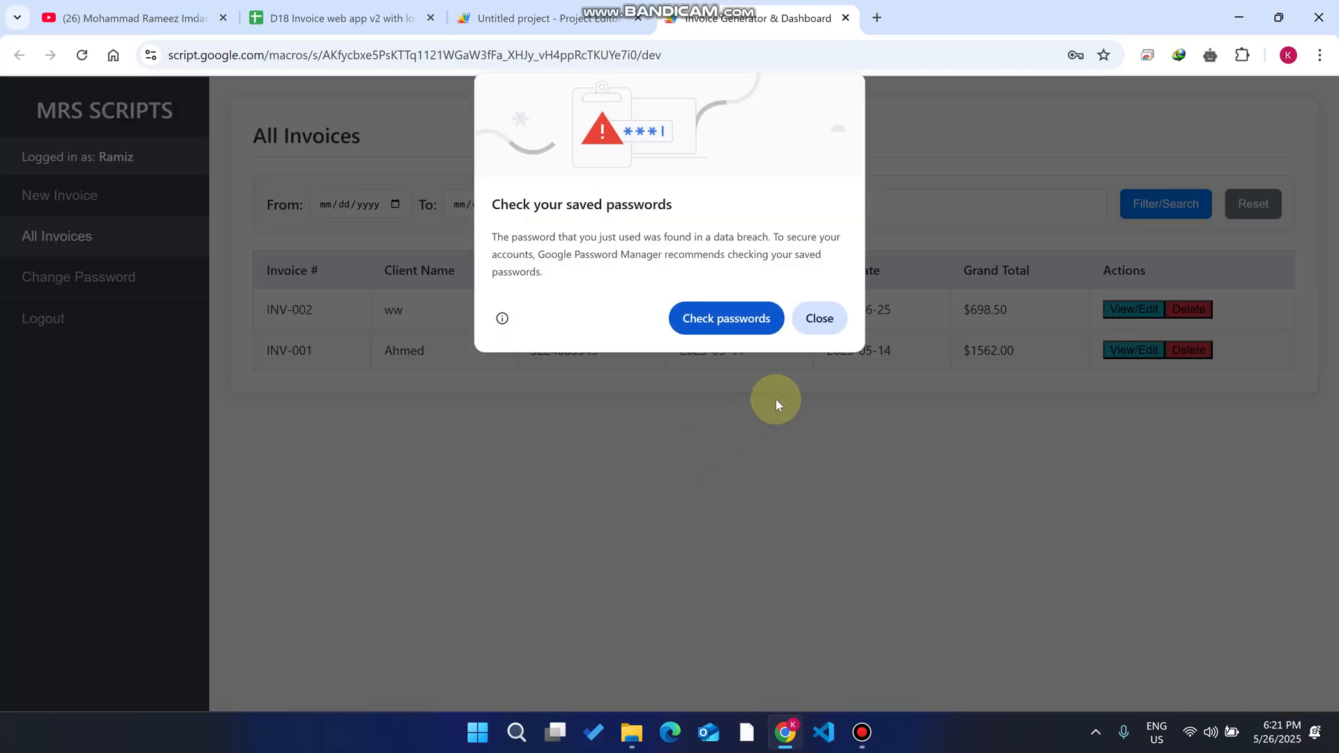
click(818, 318)
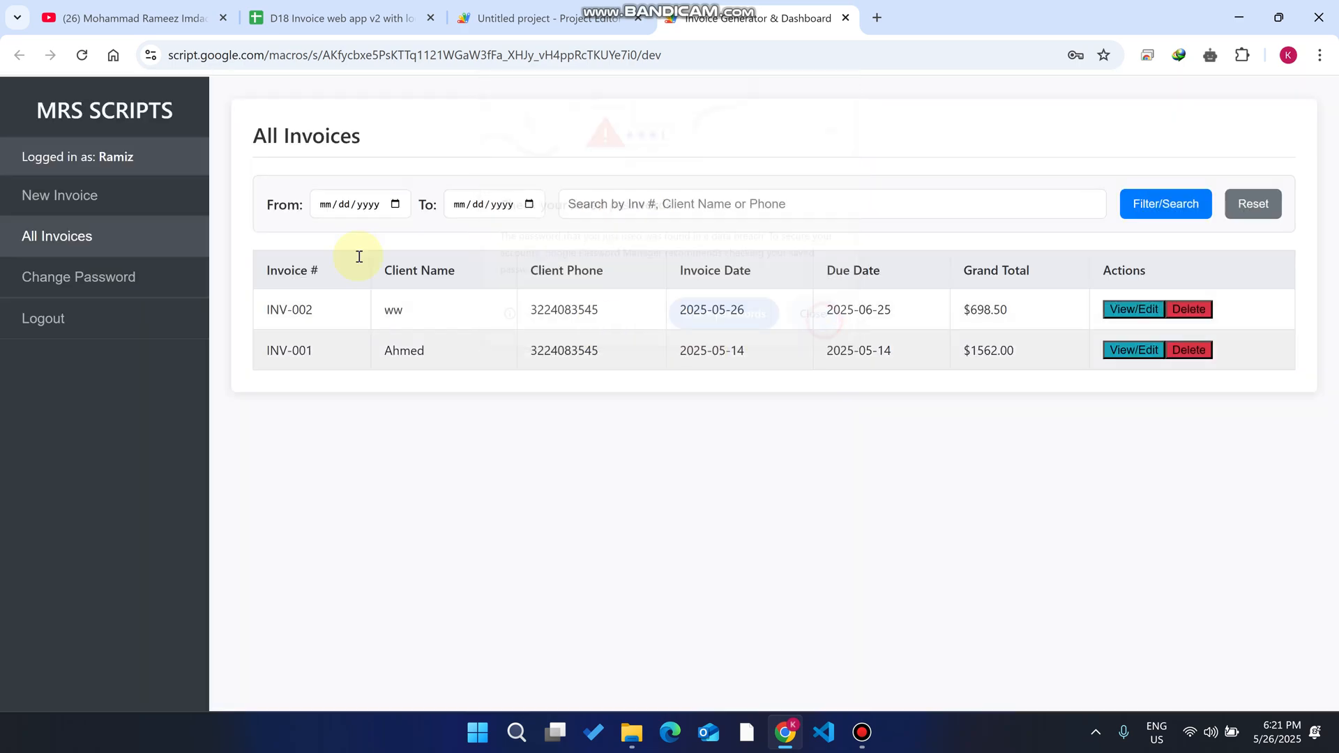
click(60, 194)
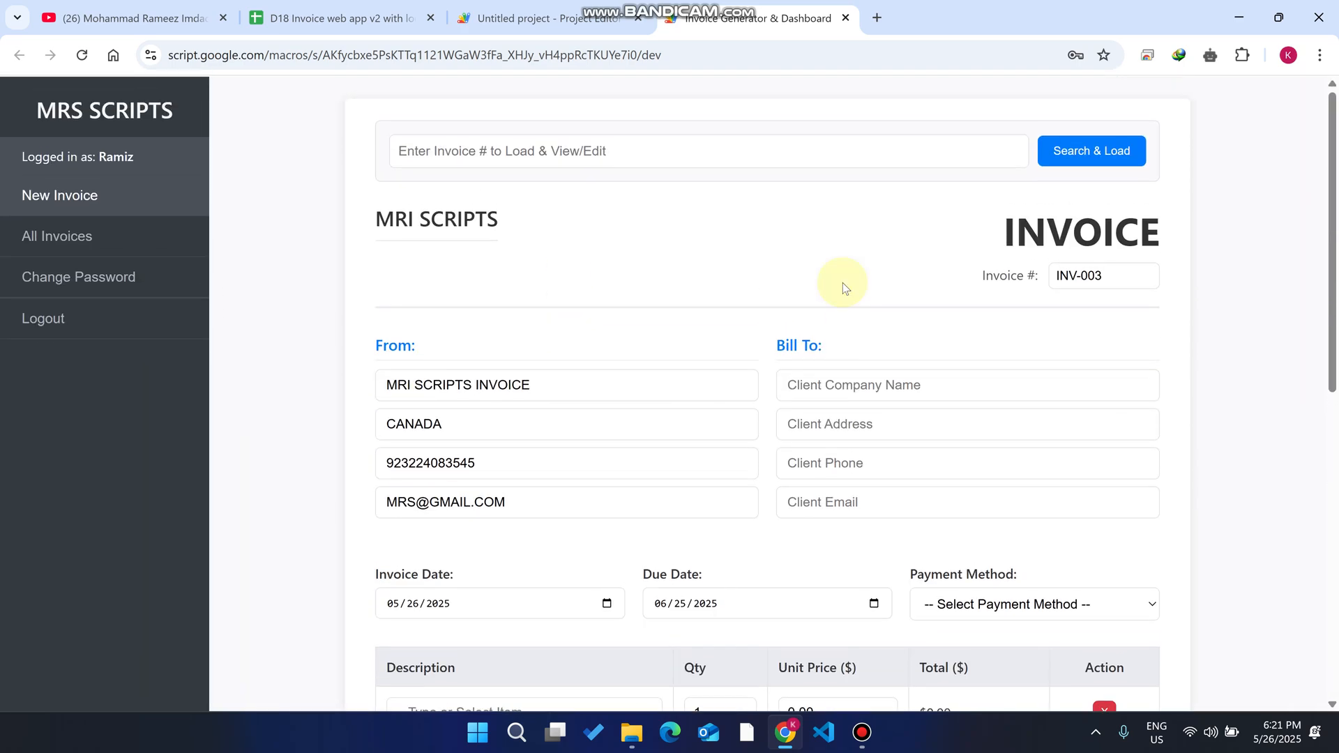
triple_click(1102, 275)
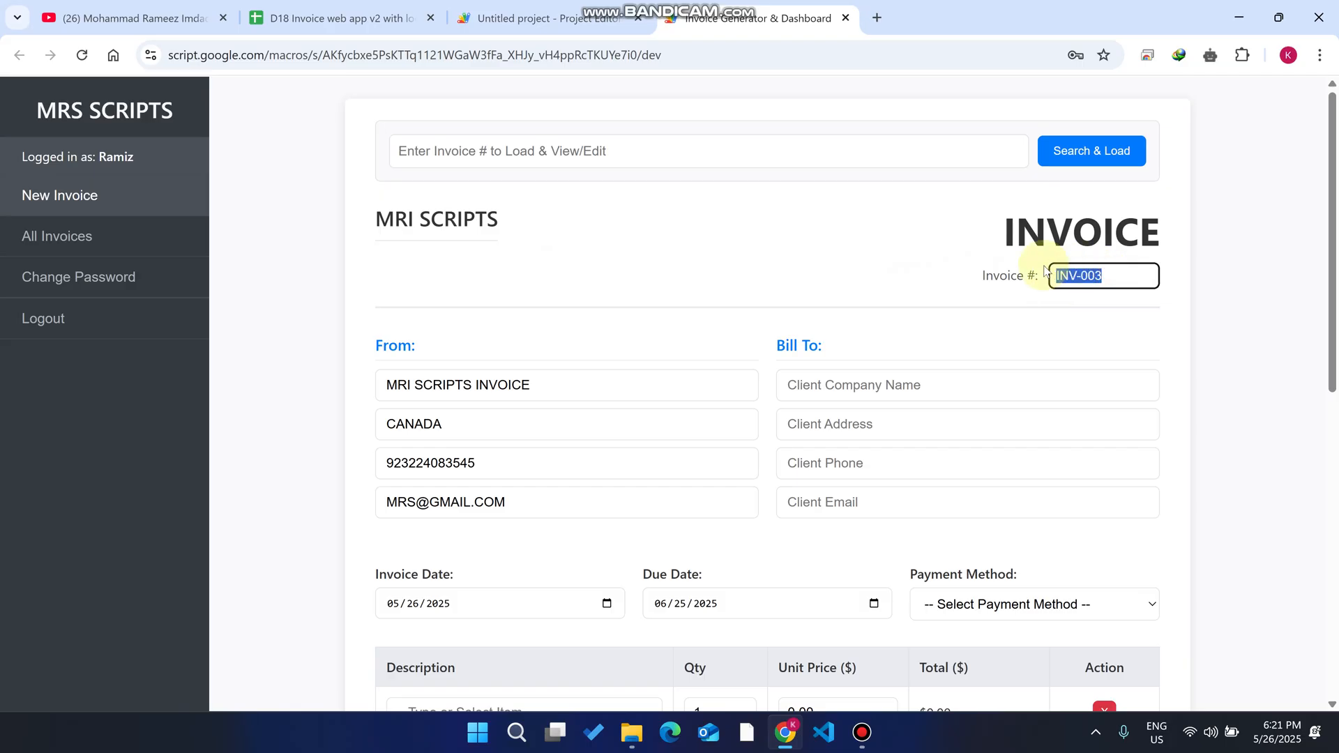
mouse_move(1040, 267)
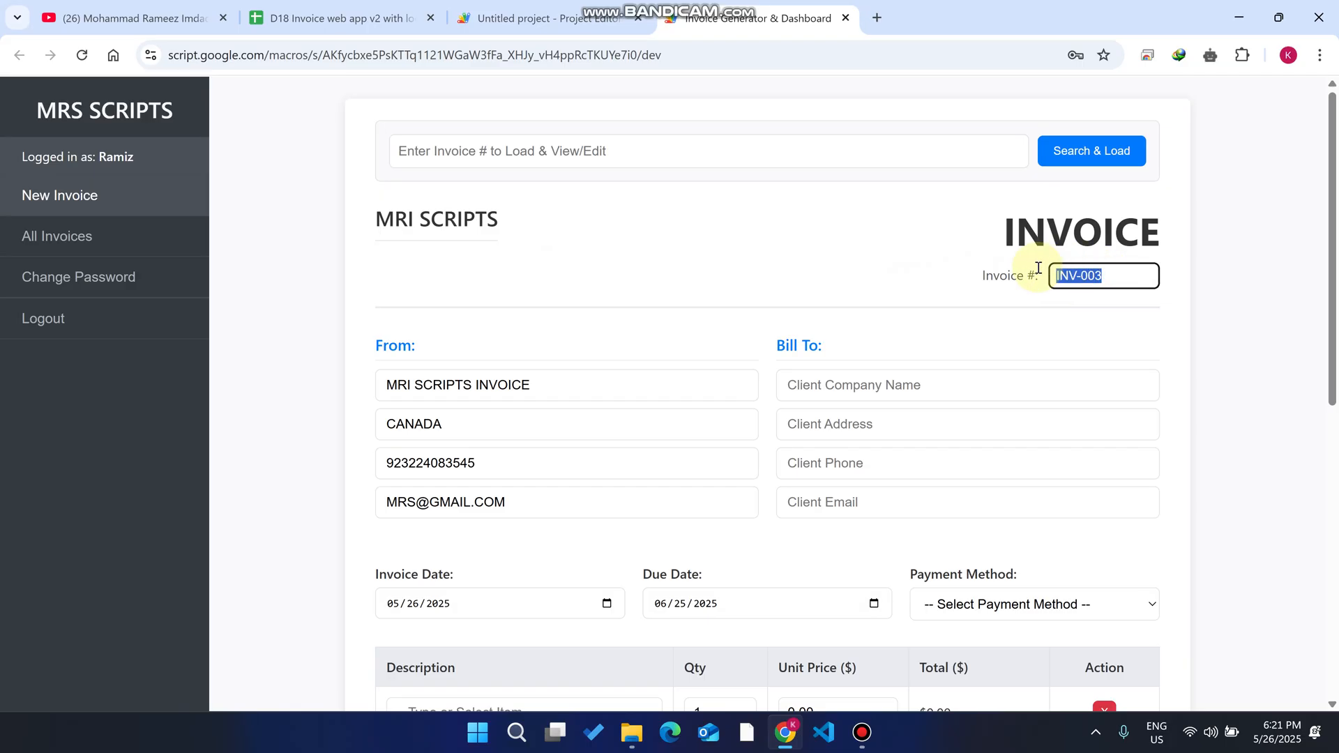
click(339, 18)
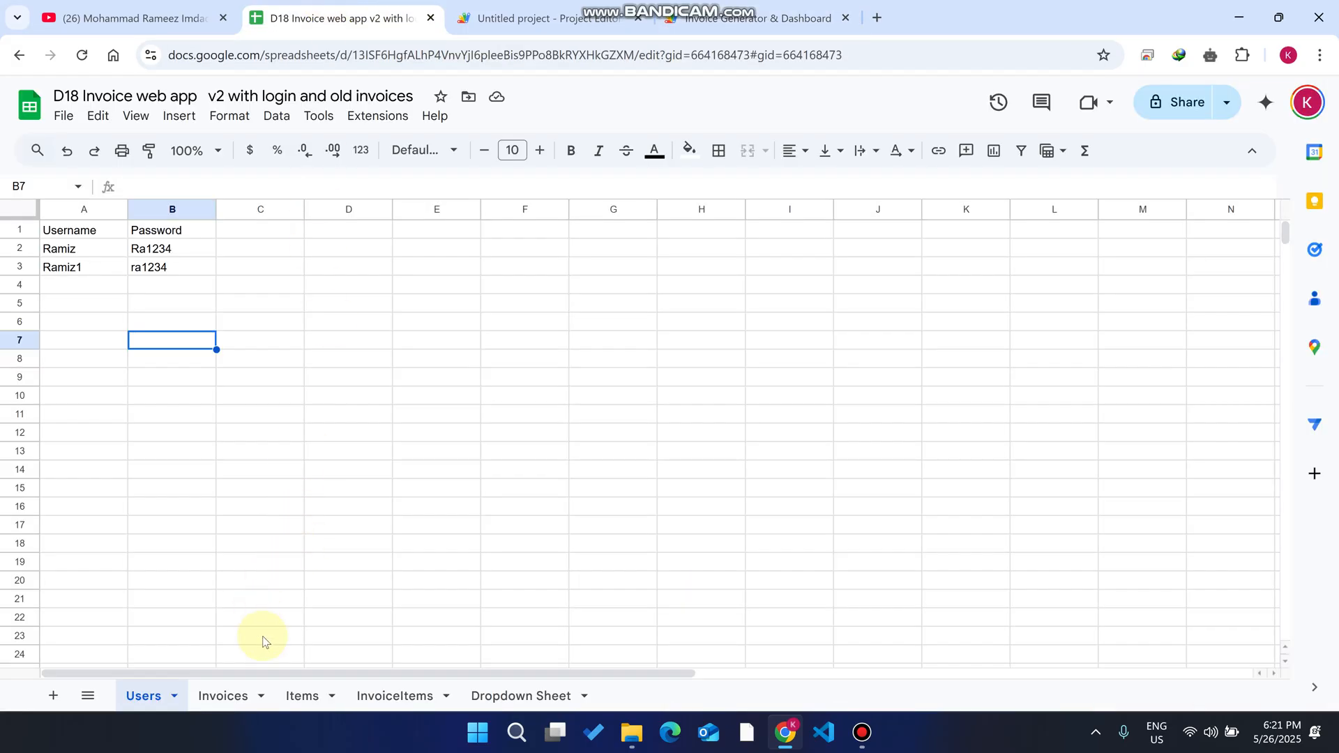
click(223, 695)
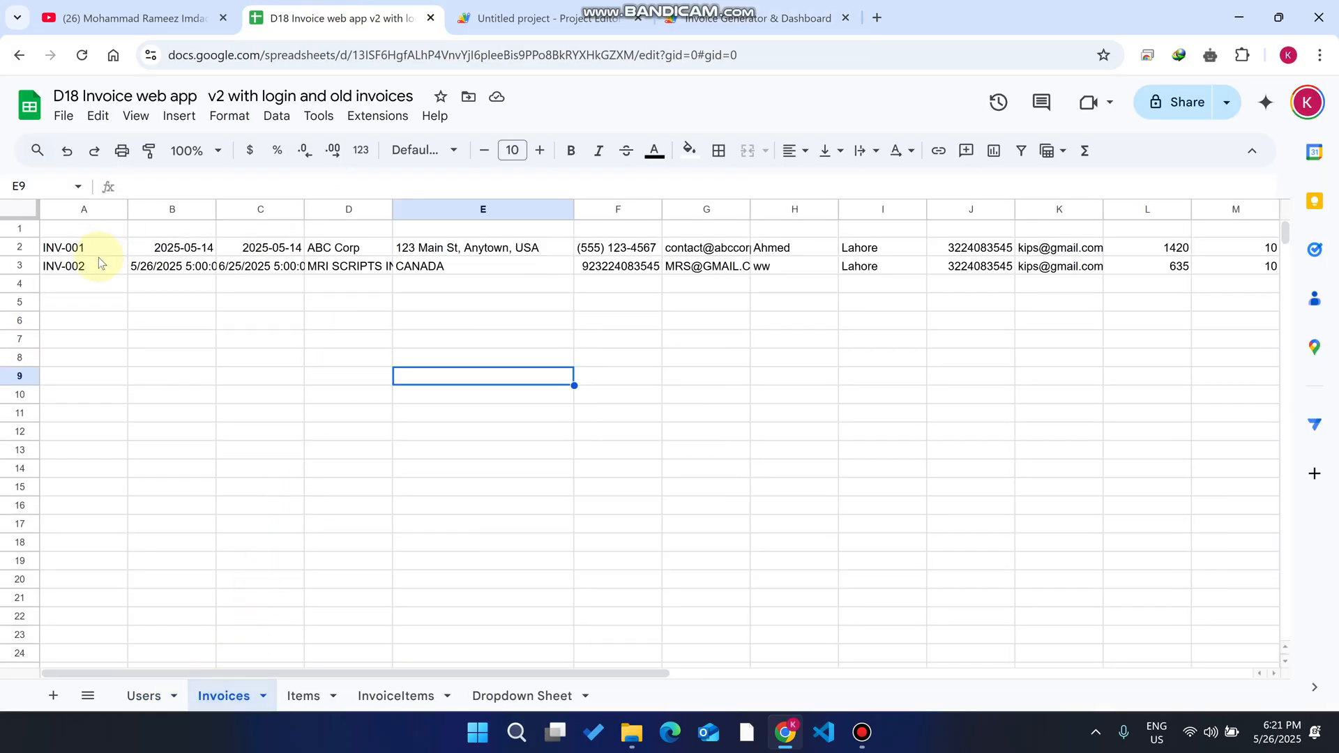
click(83, 248)
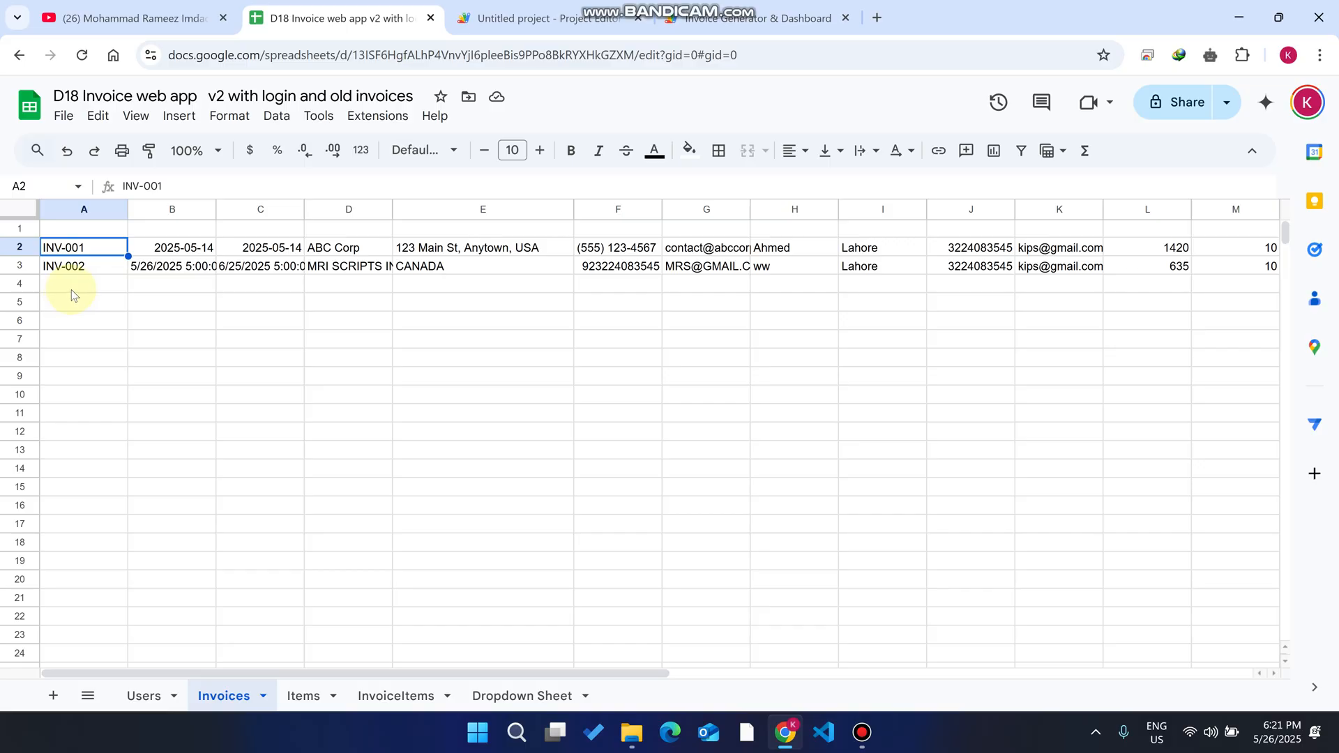
click(755, 17)
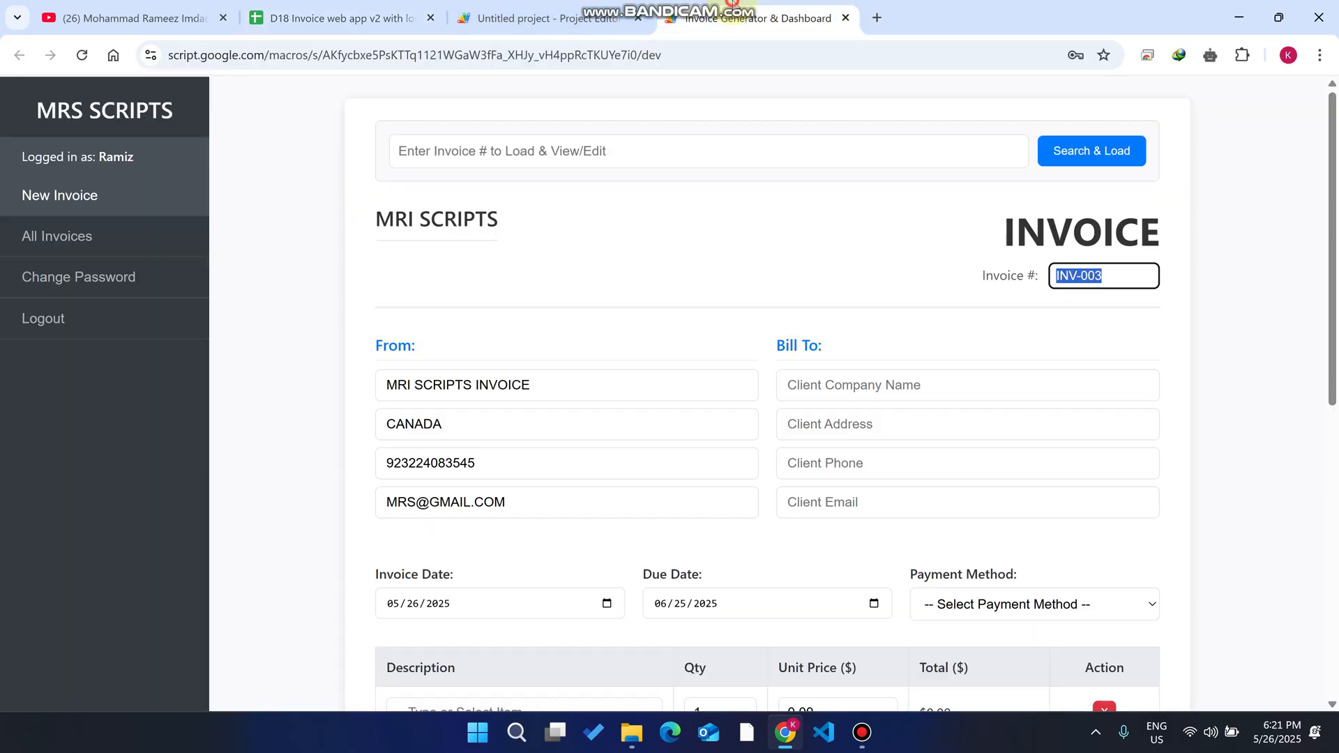
mouse_move(1076, 302)
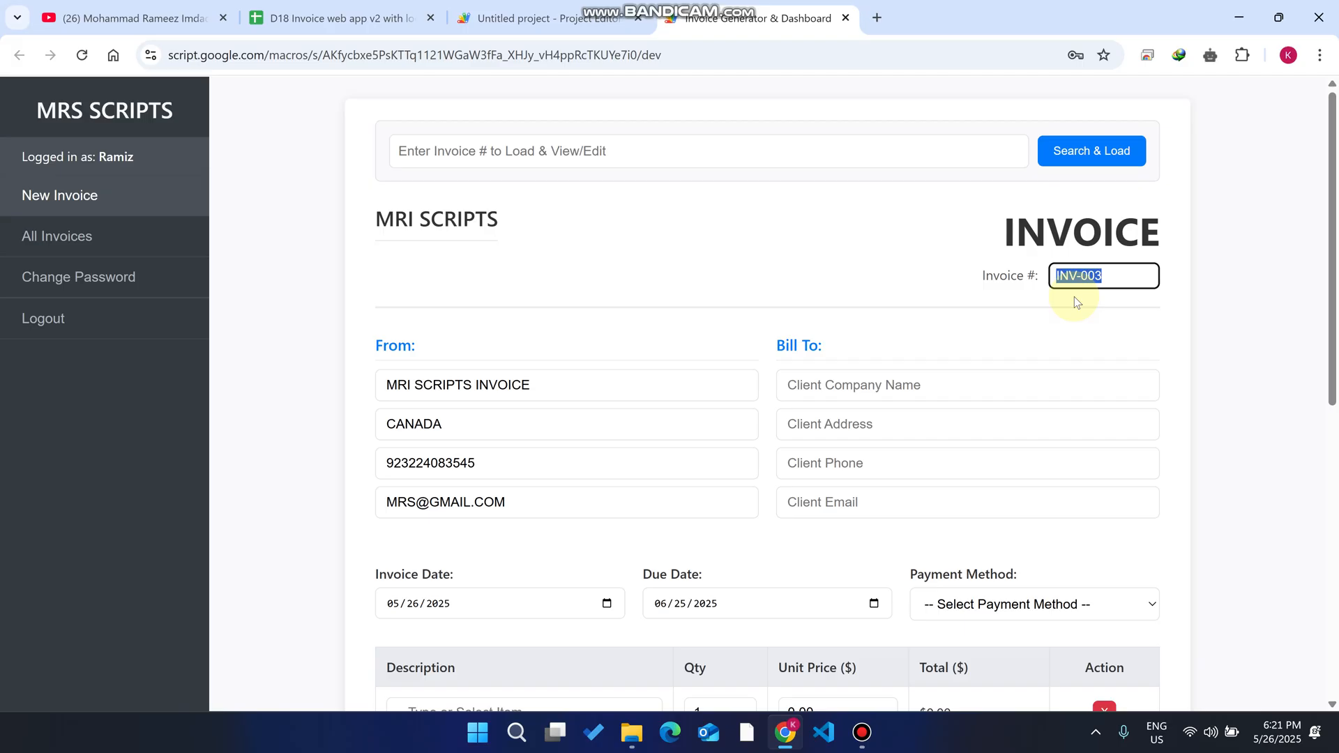
mouse_move(966, 352)
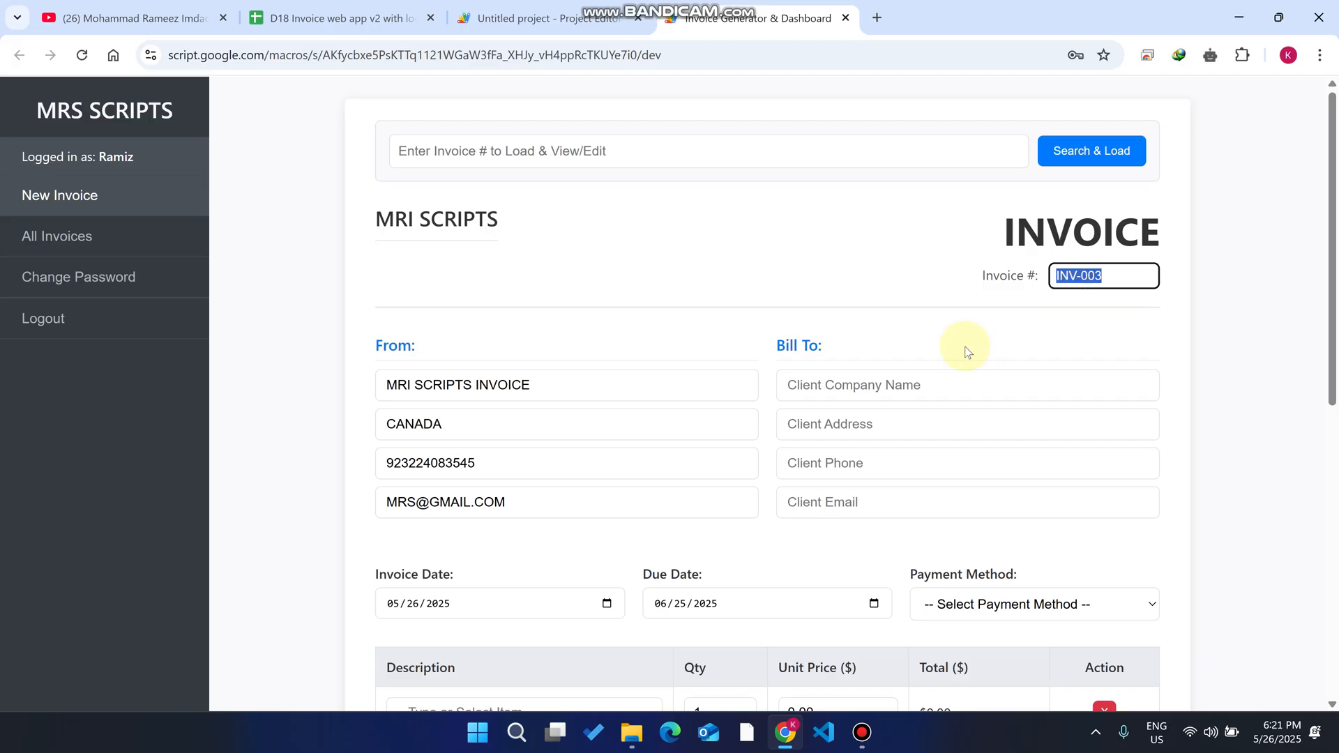
scroll(down, 3)
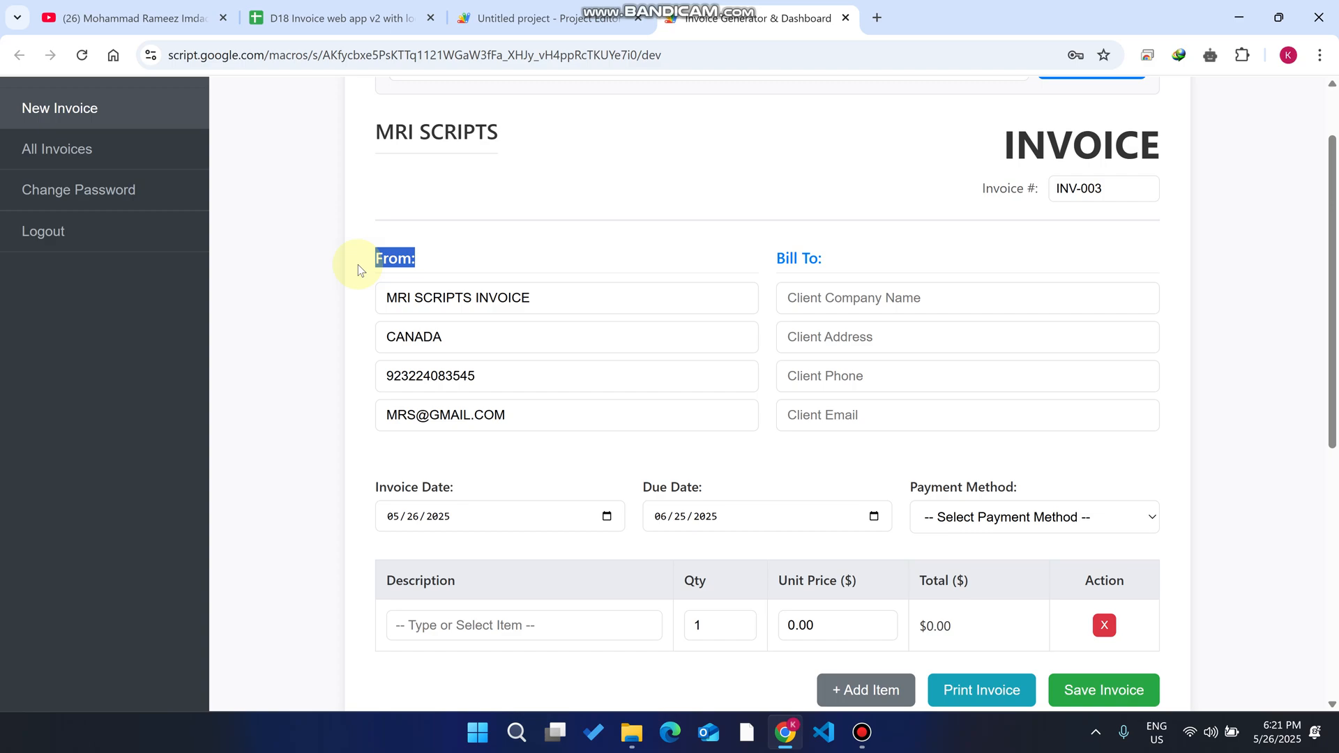
mouse_move(453, 55)
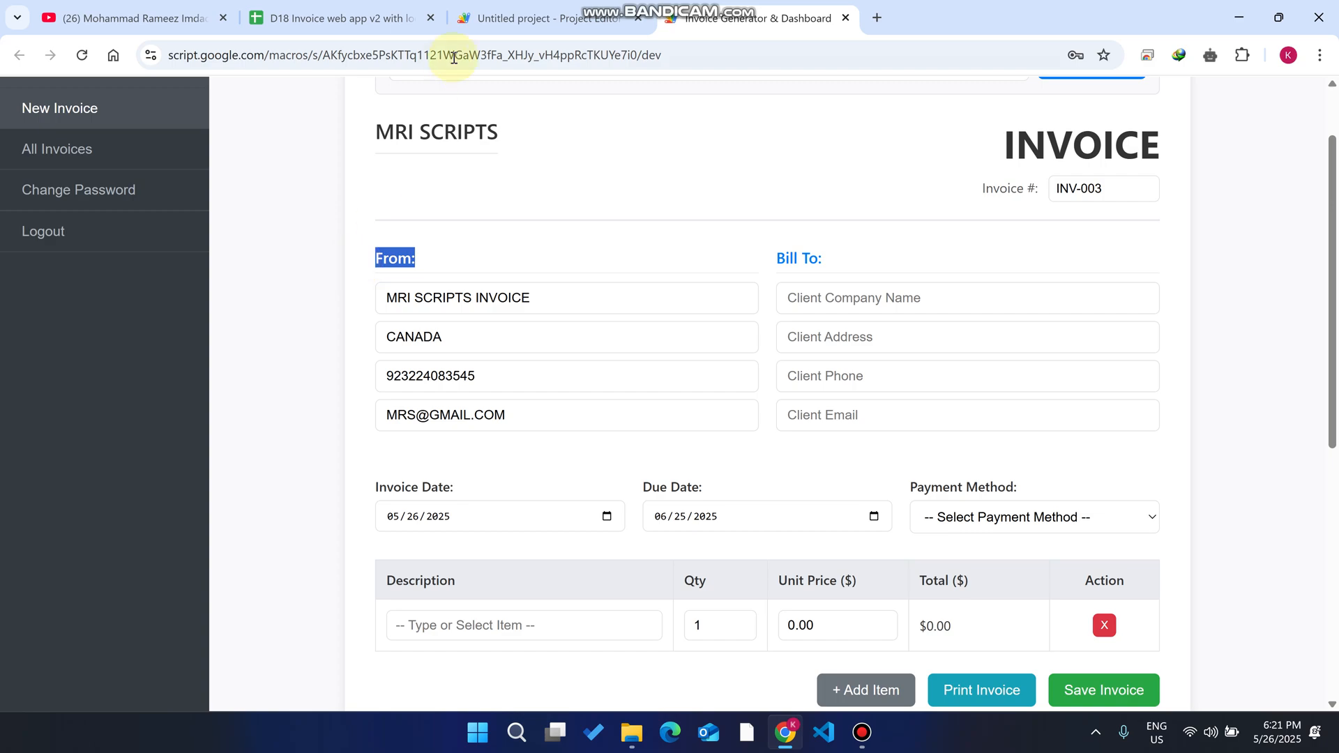
click(547, 18)
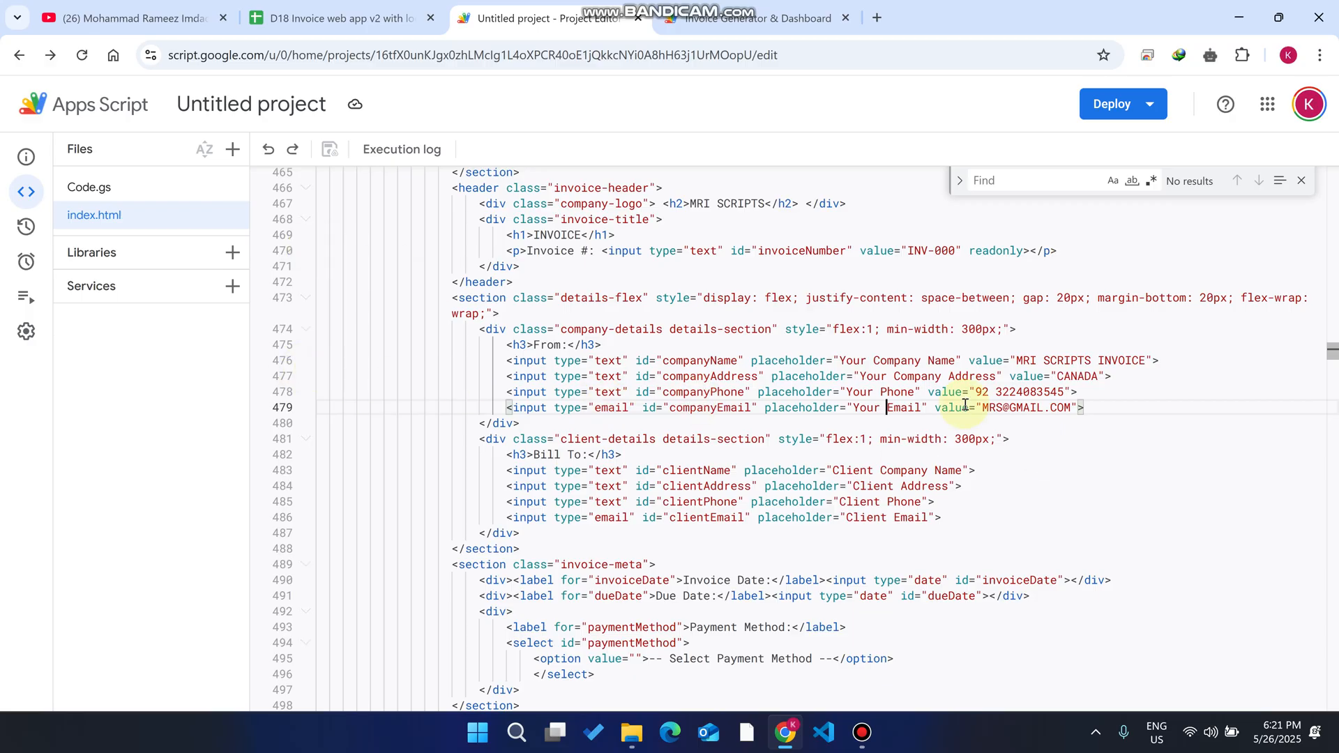
mouse_move(278, 367)
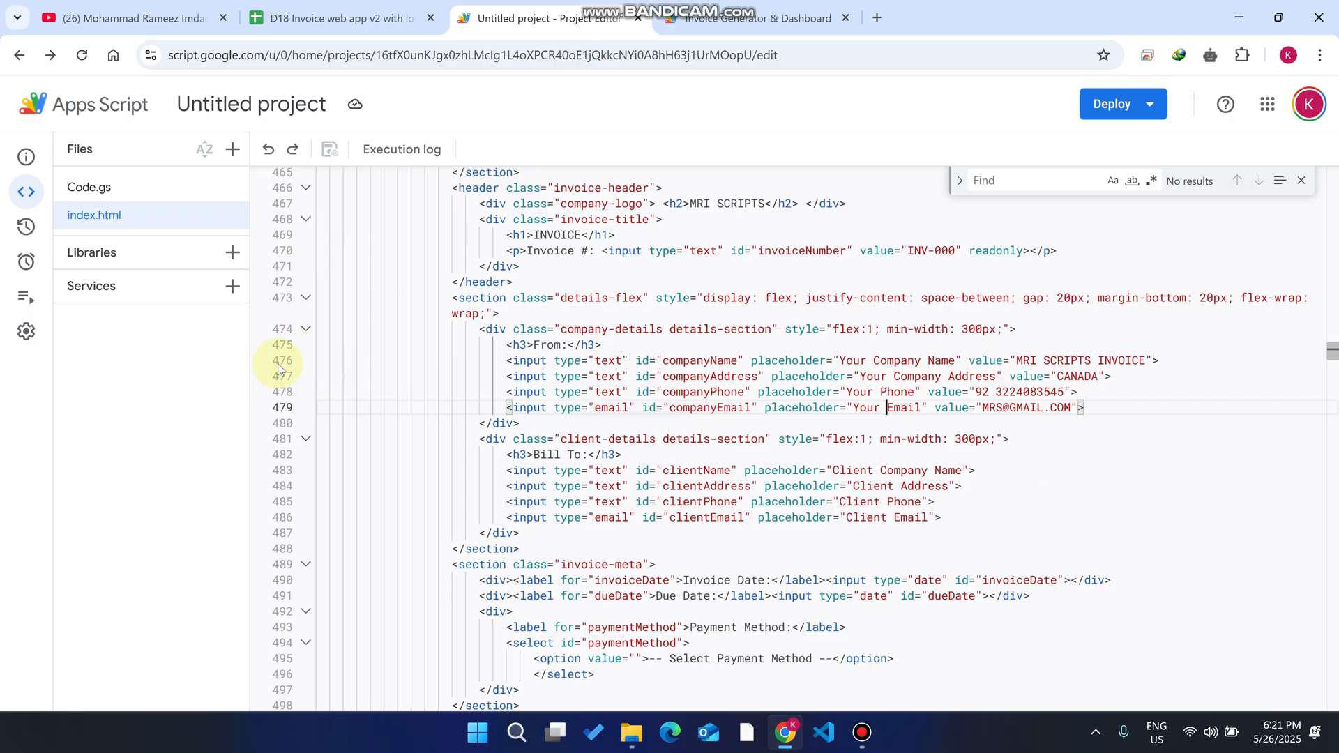
mouse_move(1143, 360)
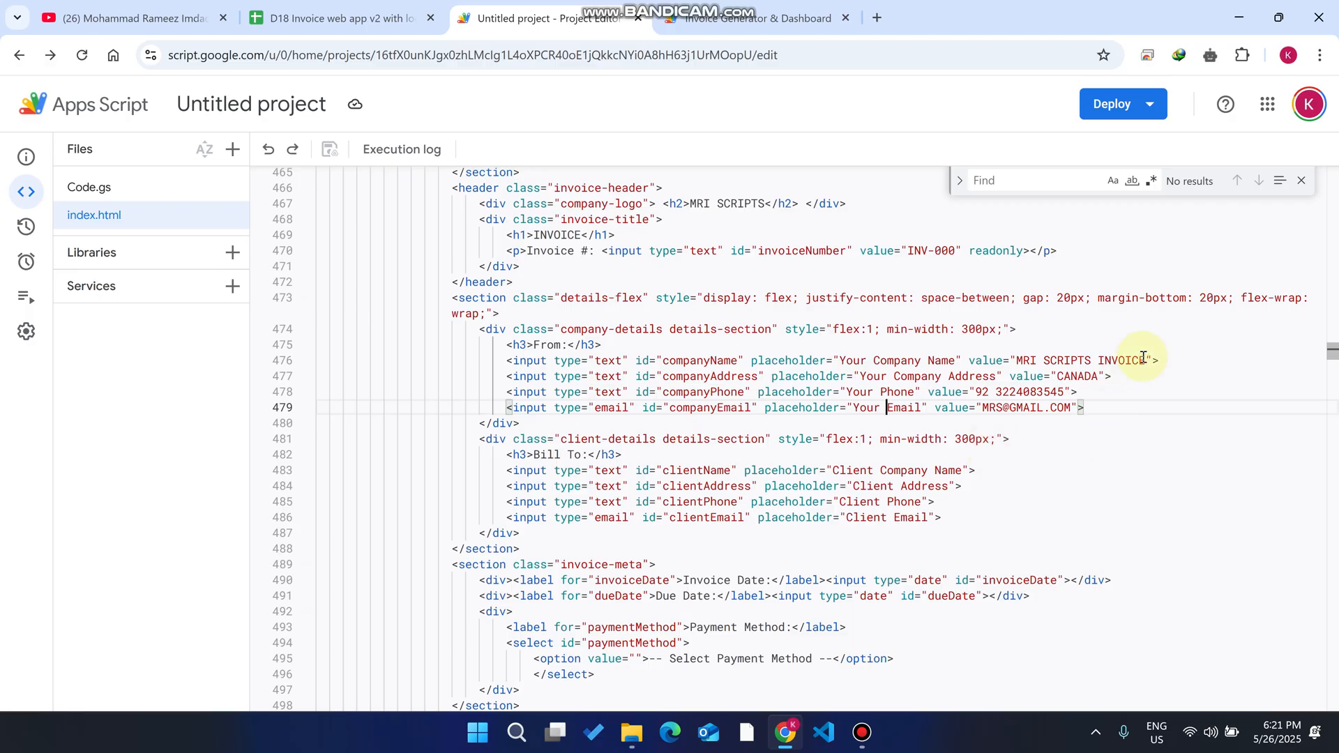
click(752, 17)
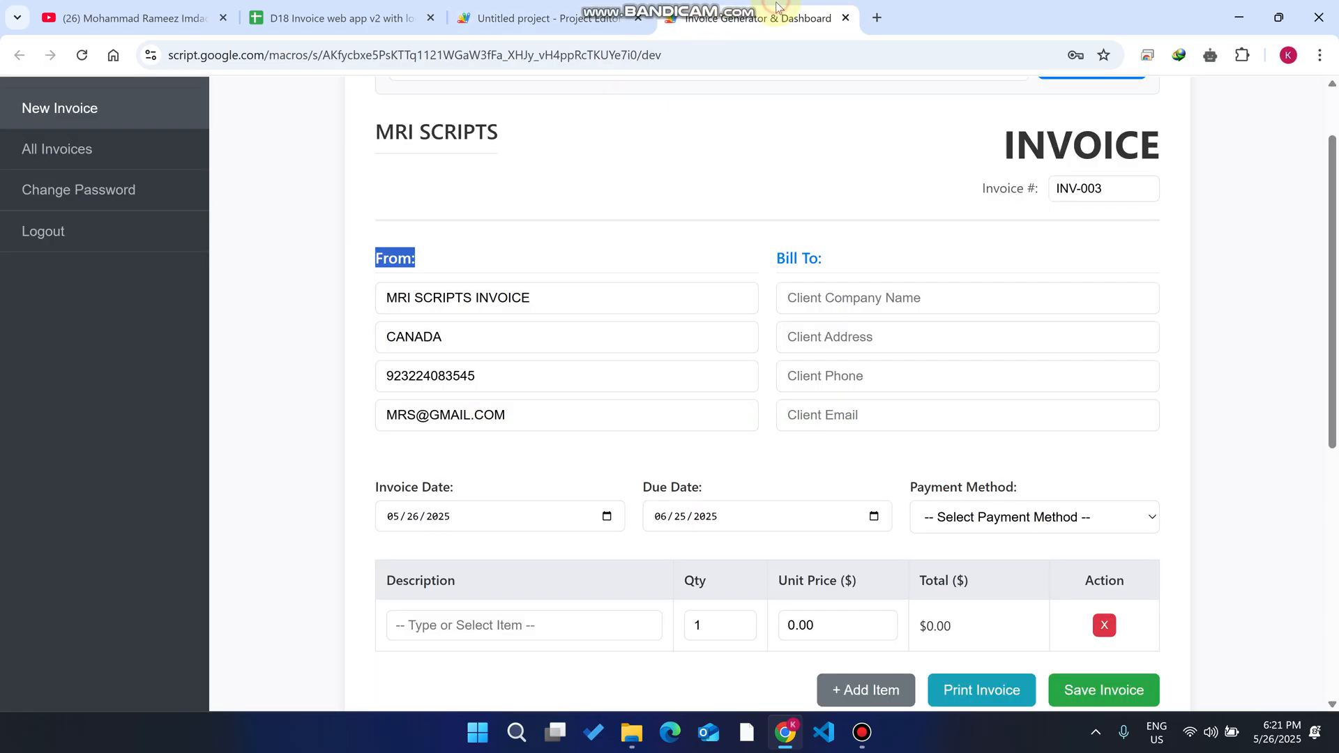
Bill the invoice to Ahmed in Lahore, autofilling address, phone and email
click(566, 298)
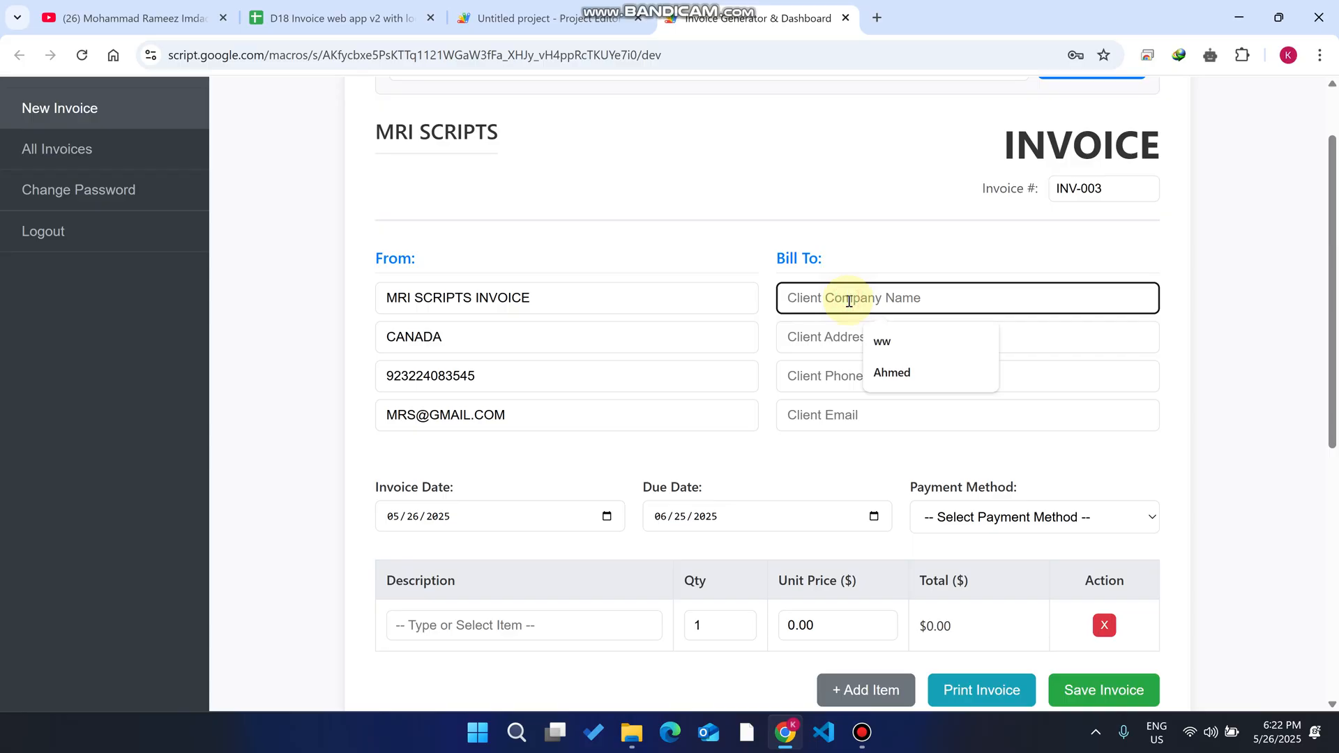
click(394, 258)
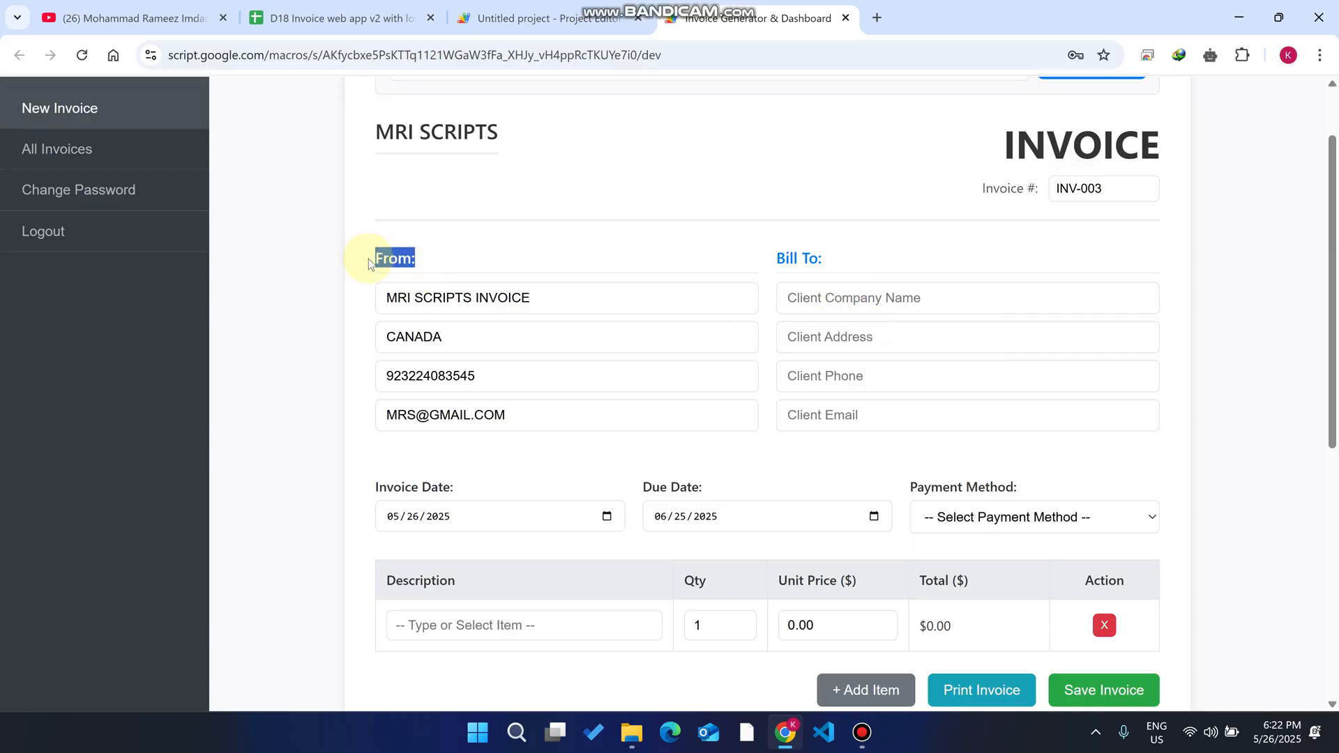
mouse_move(894, 244)
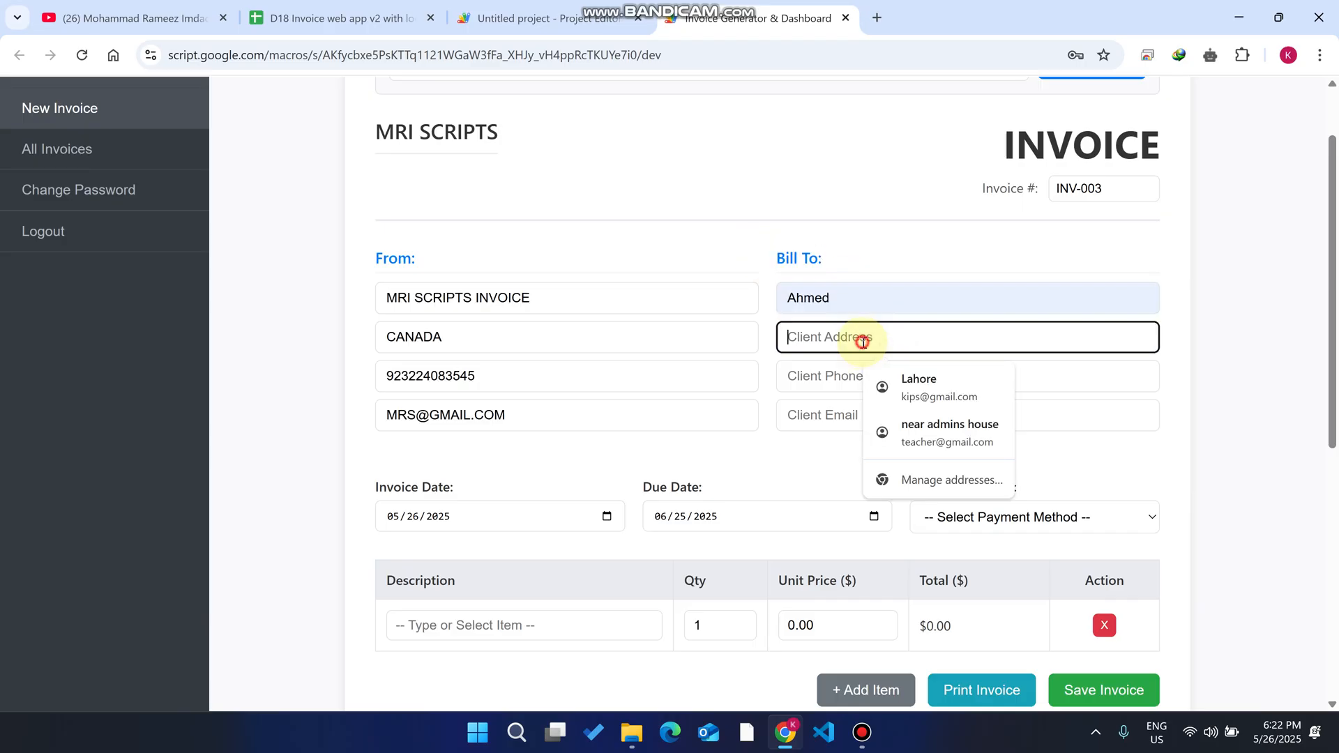
click(919, 386)
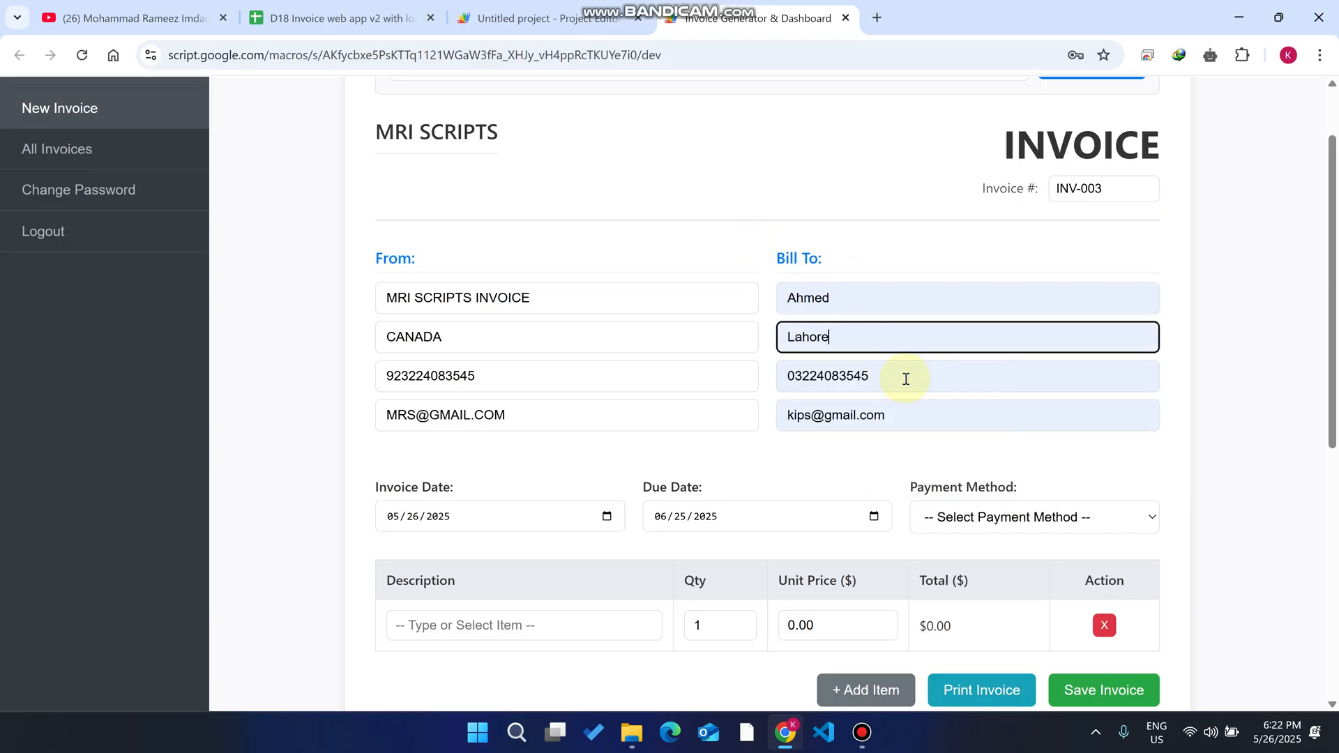
scroll(down, 3)
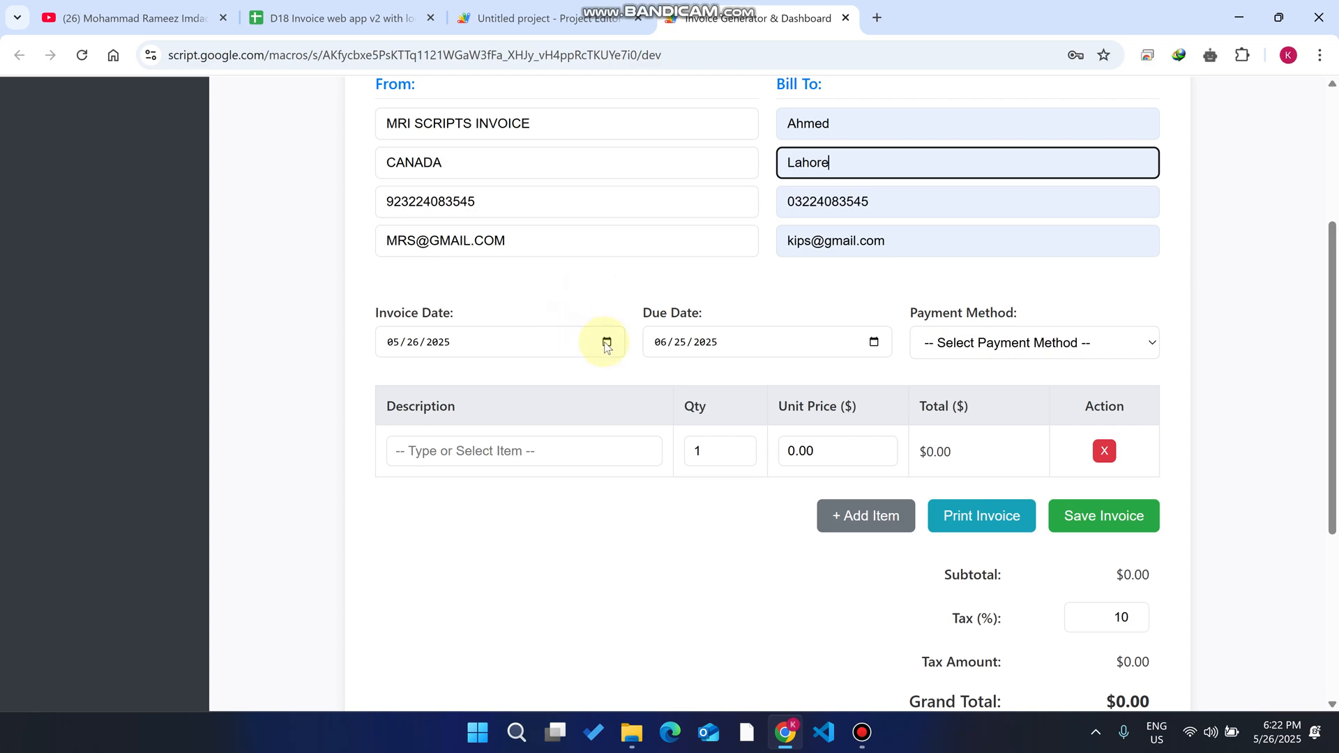
mouse_move(860, 362)
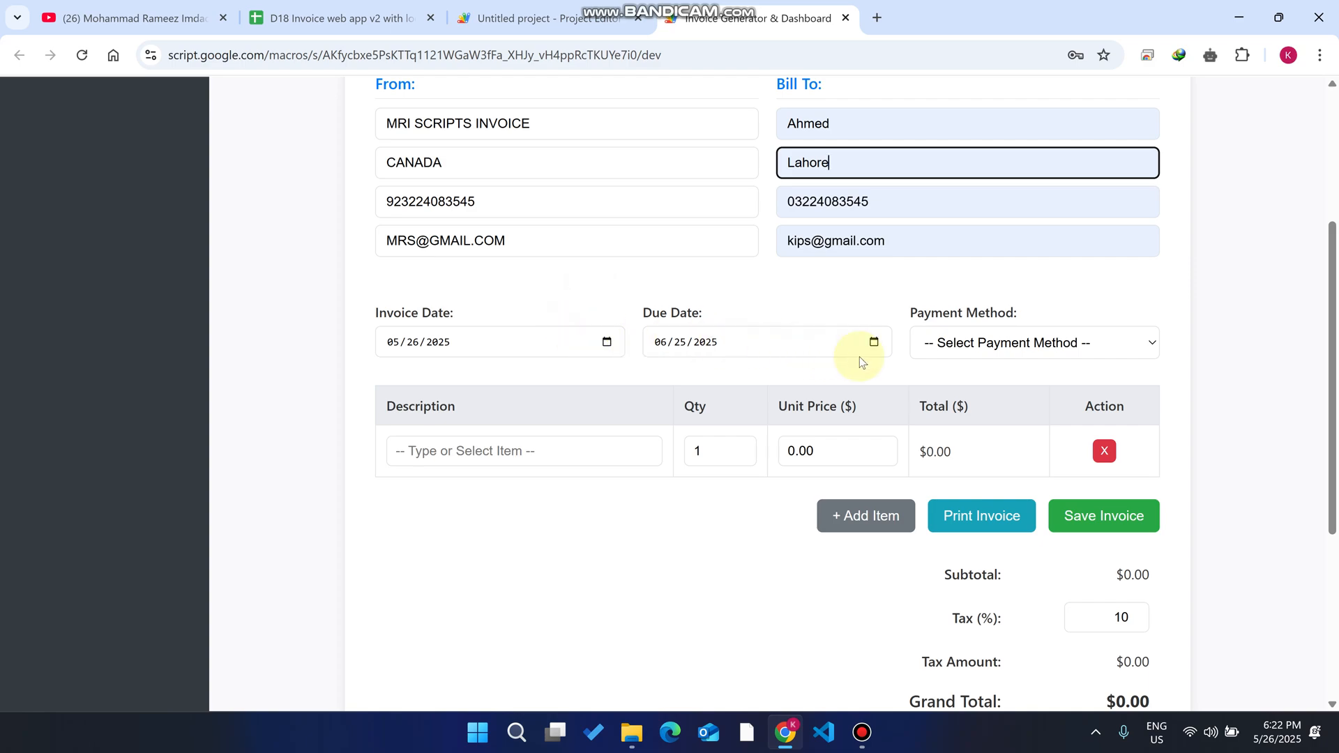
Set the due date to today (05/26/2025) and payment method to Paytm
click(873, 342)
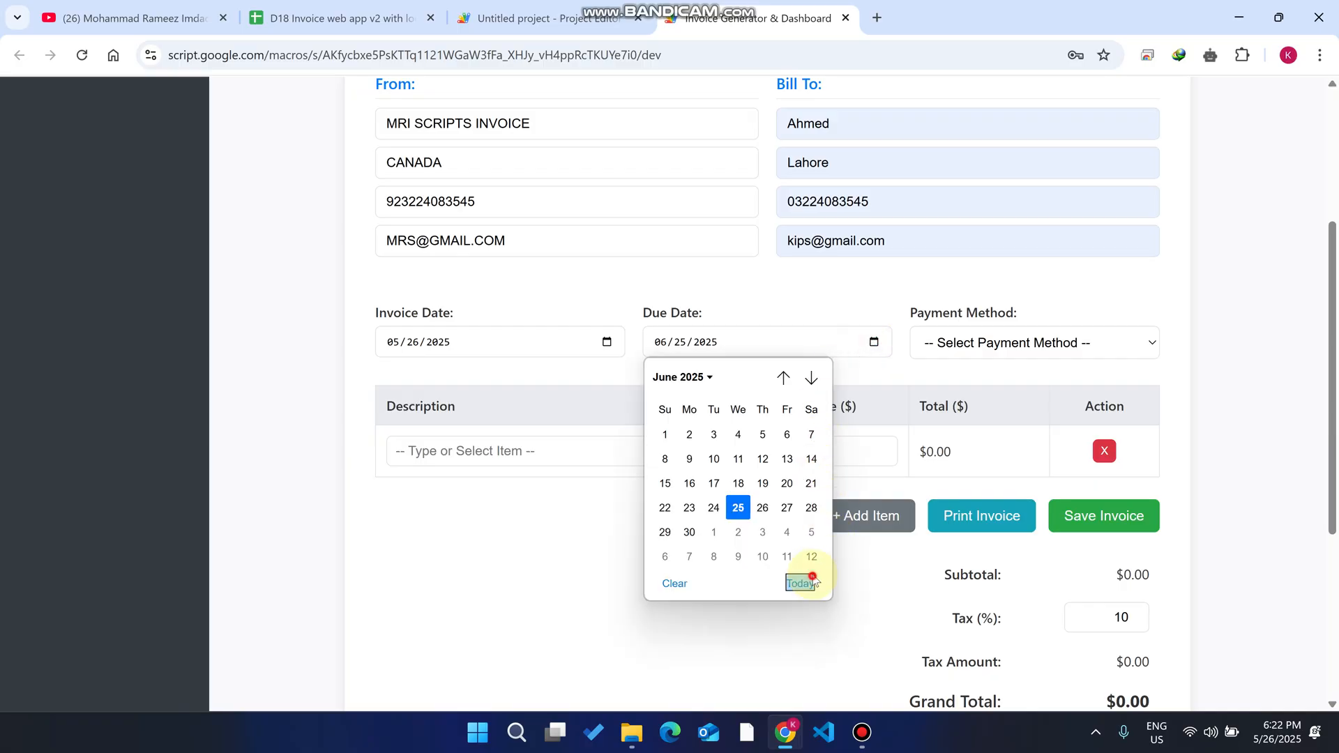
click(801, 583)
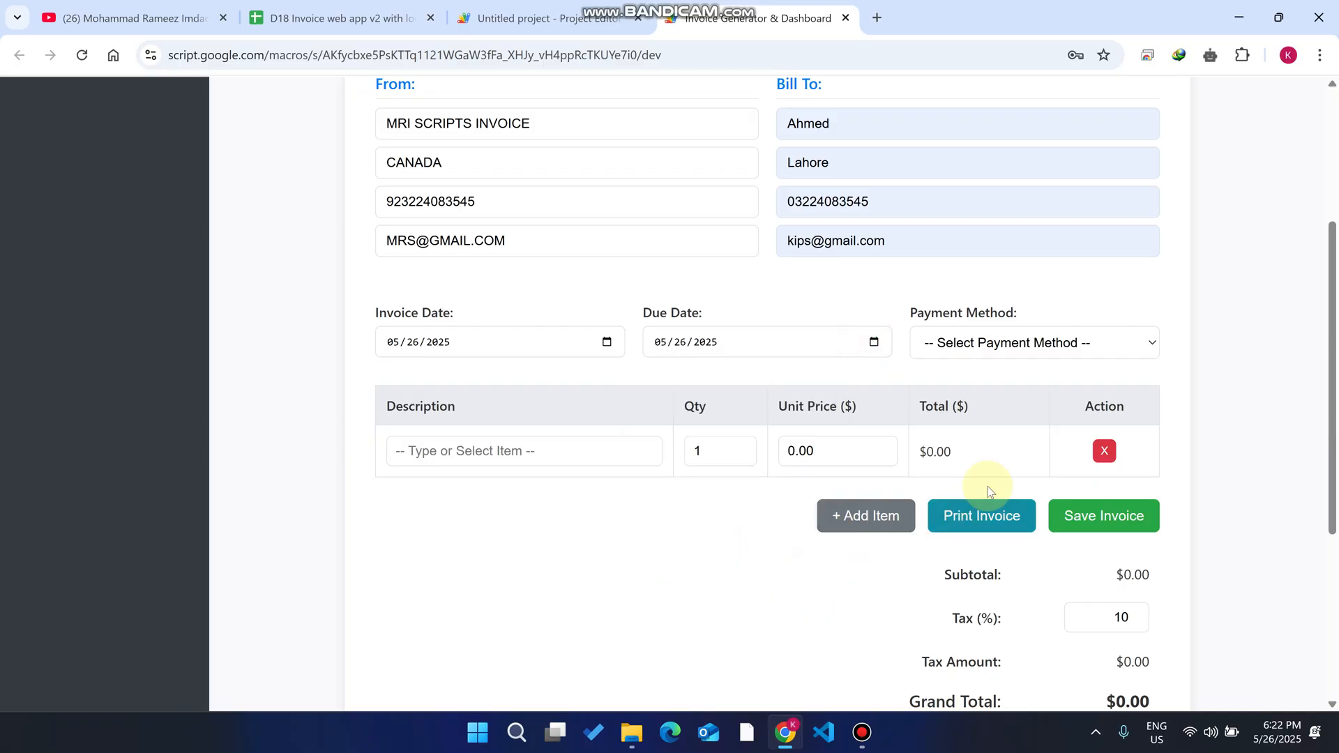
click(1032, 342)
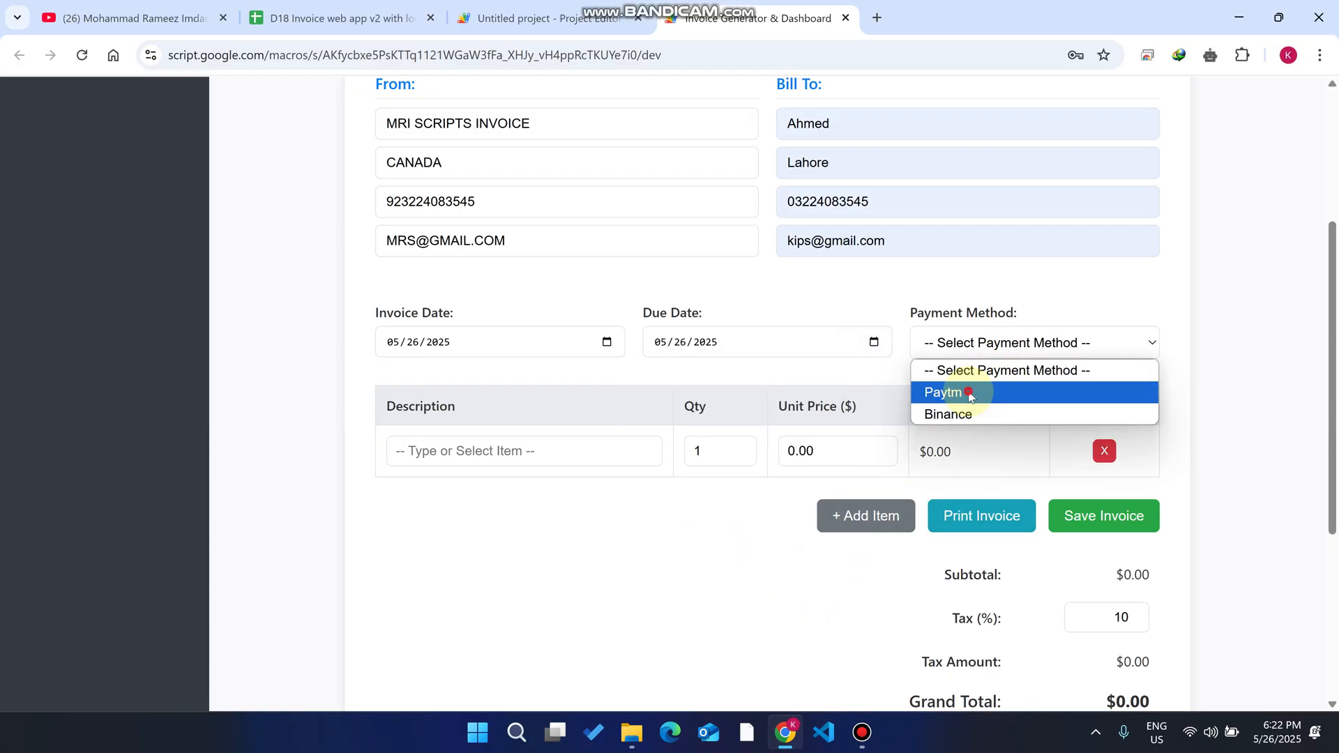
click(943, 392)
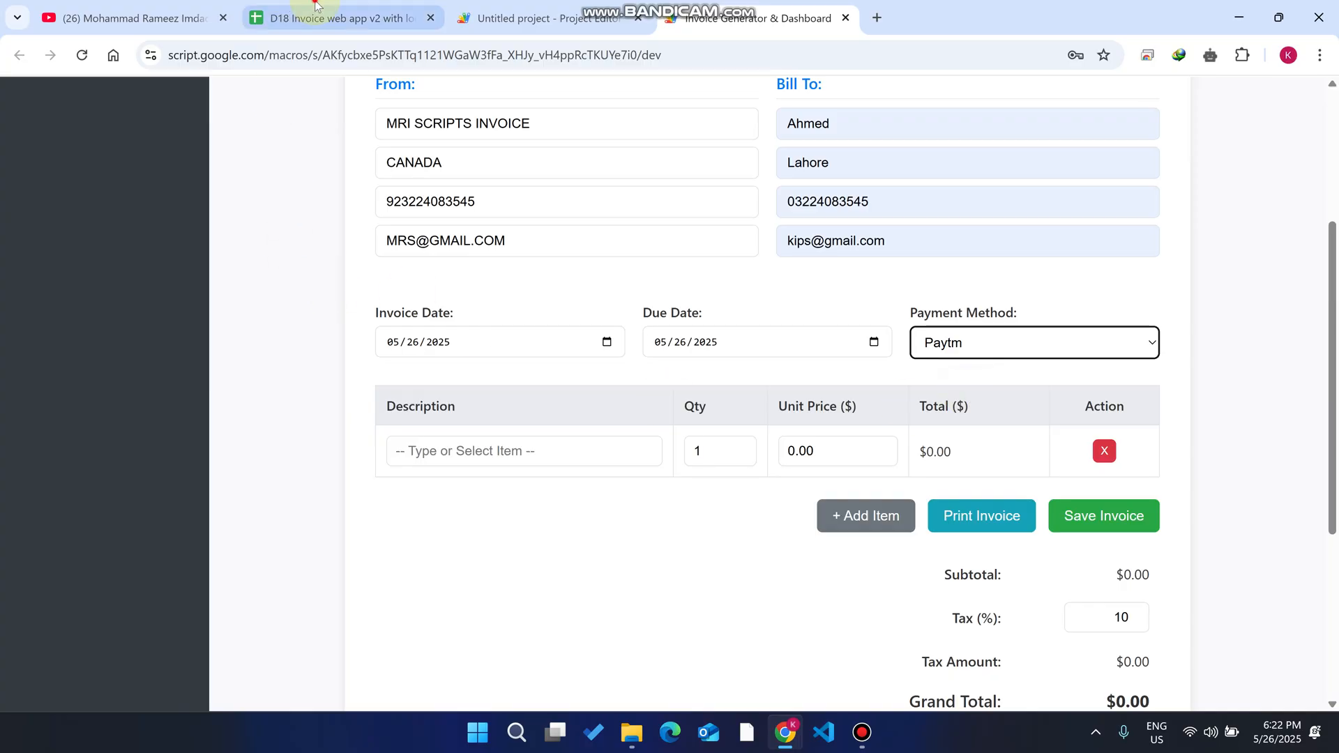
click(339, 18)
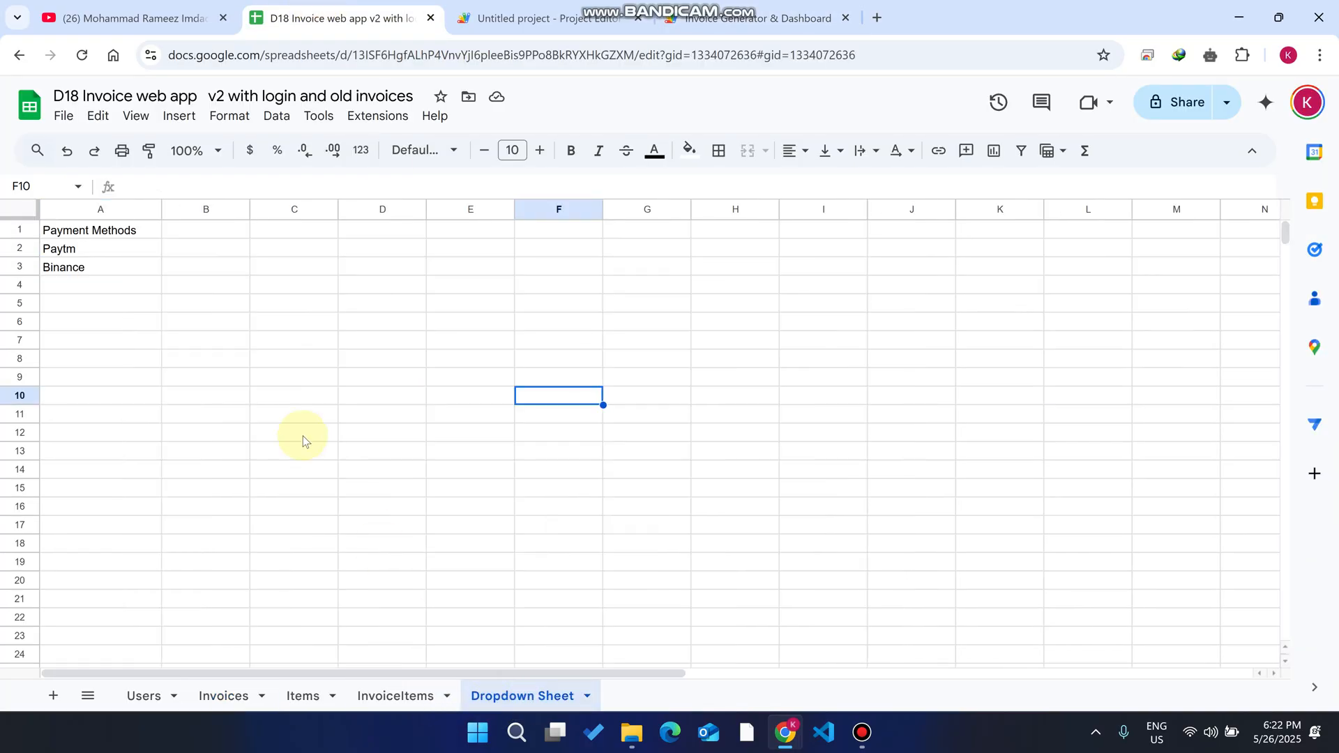
Add Paypal and Wise below Binance in the Dropdown Sheet payment methods
click(100, 285)
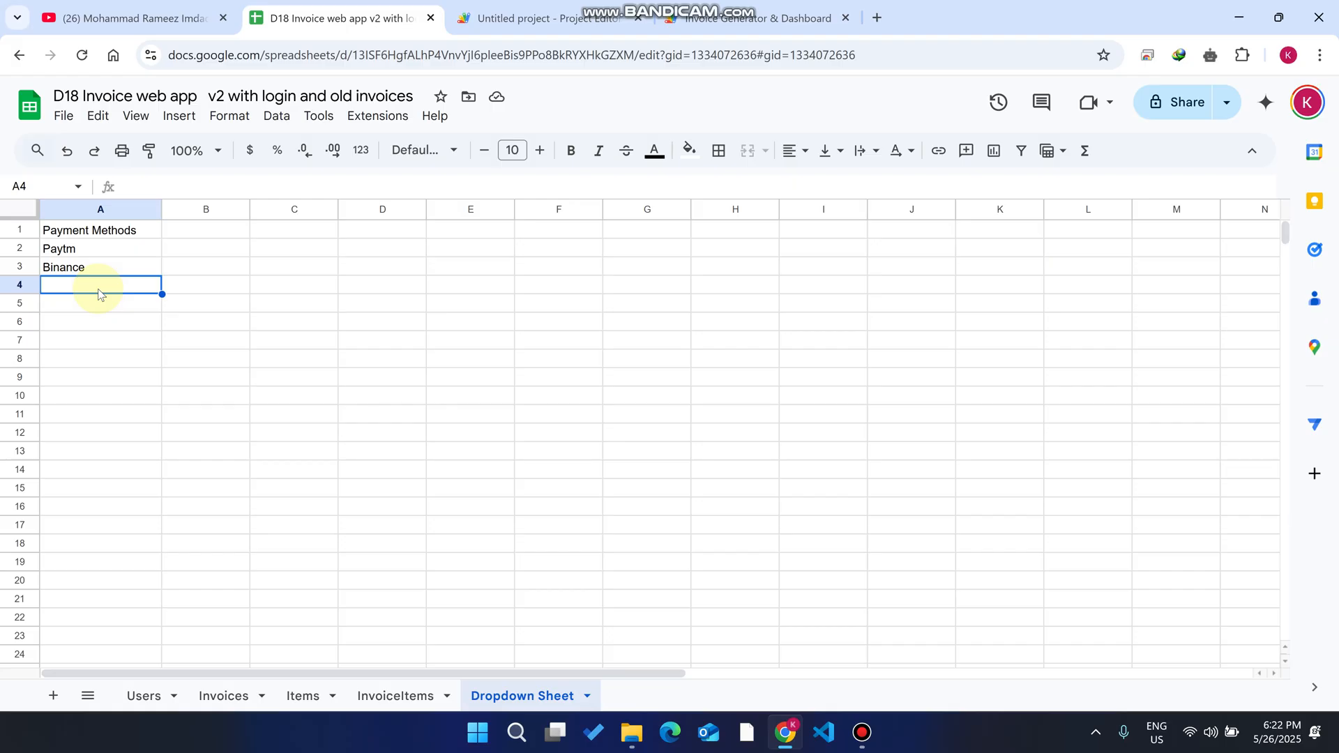
text(Paypal)
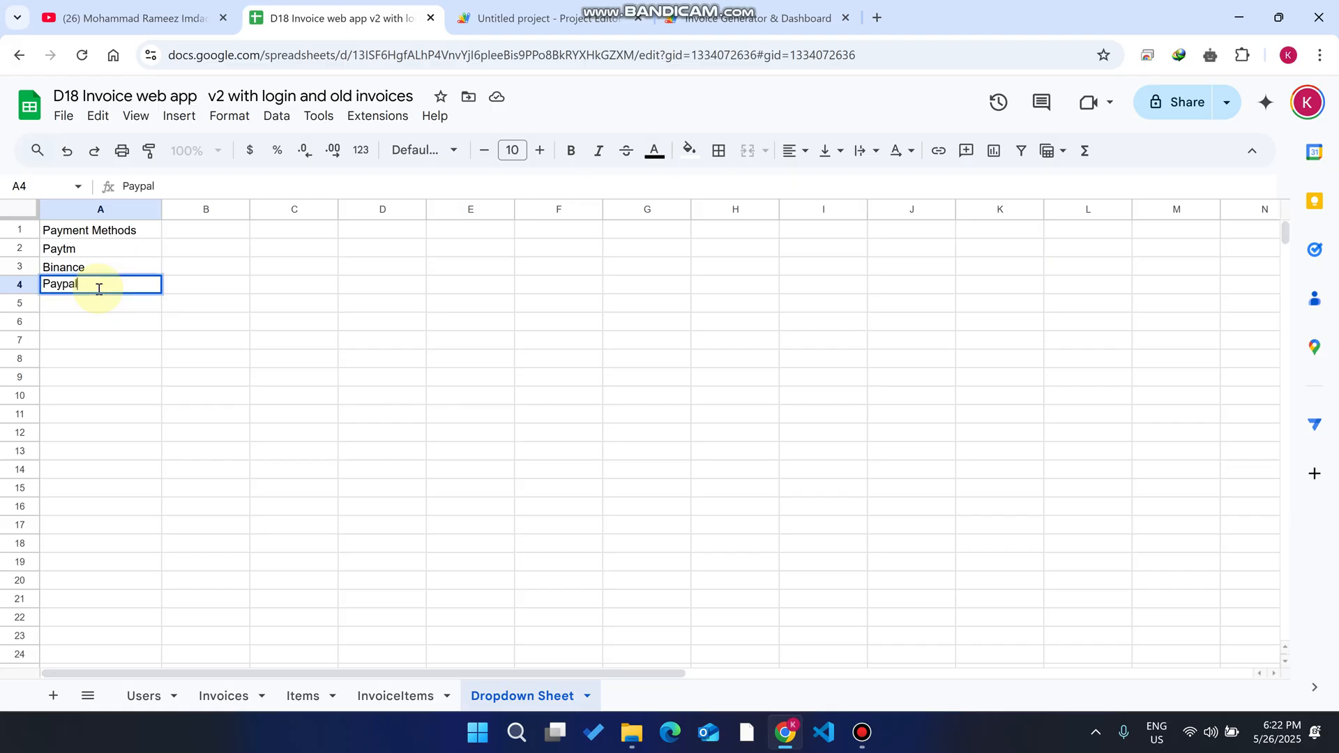
key(Return)
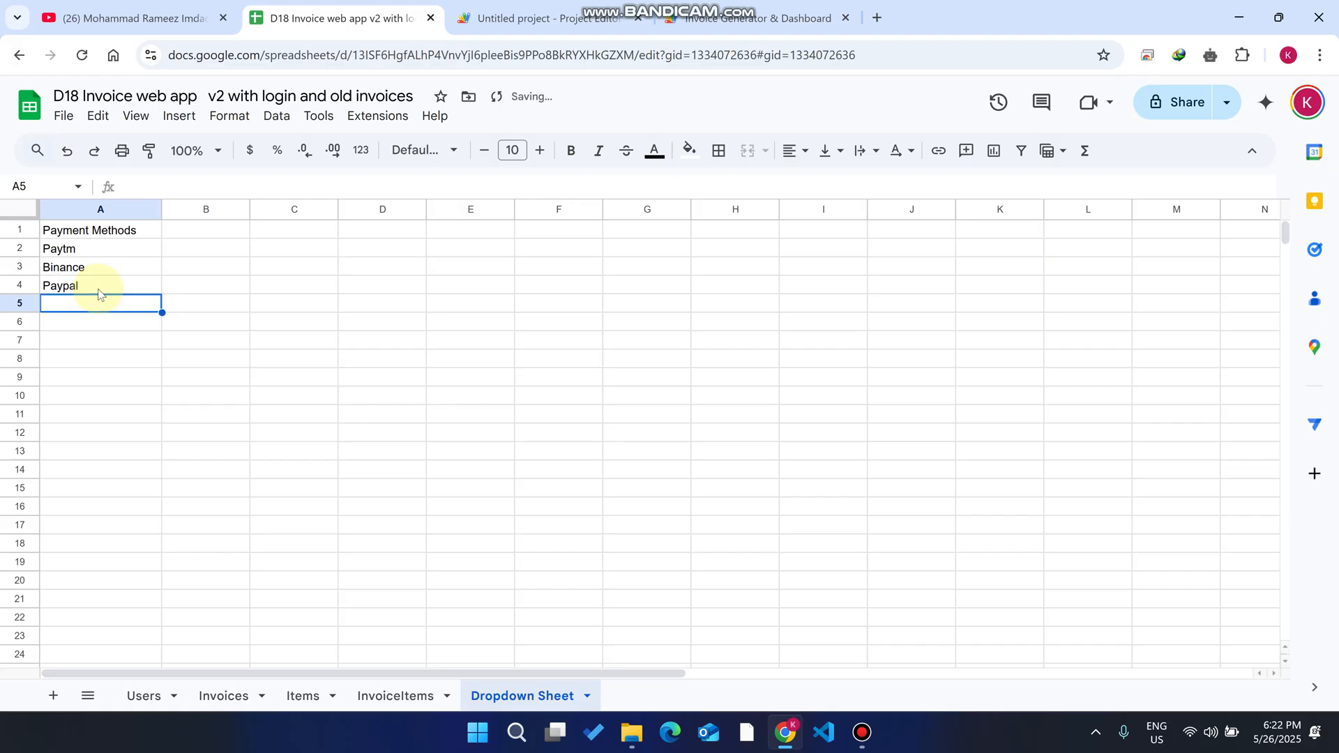
text(Wise)
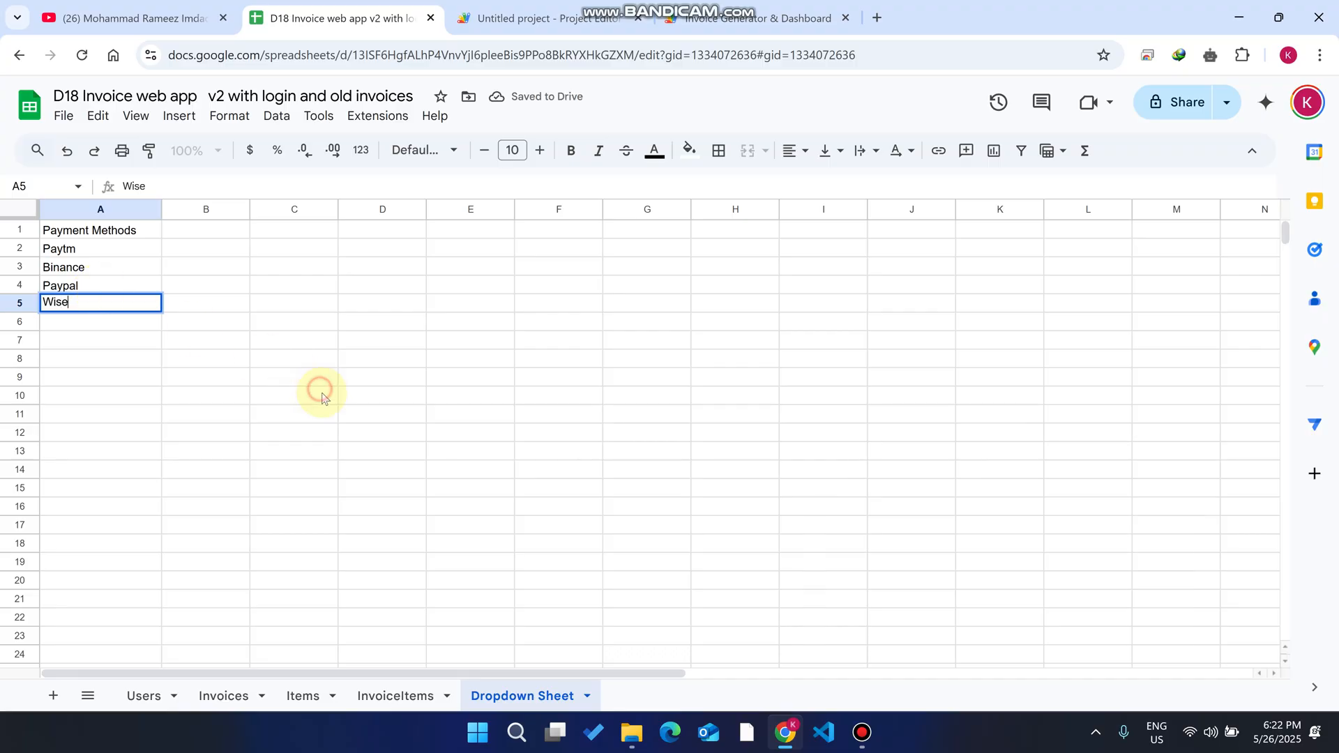
click(756, 17)
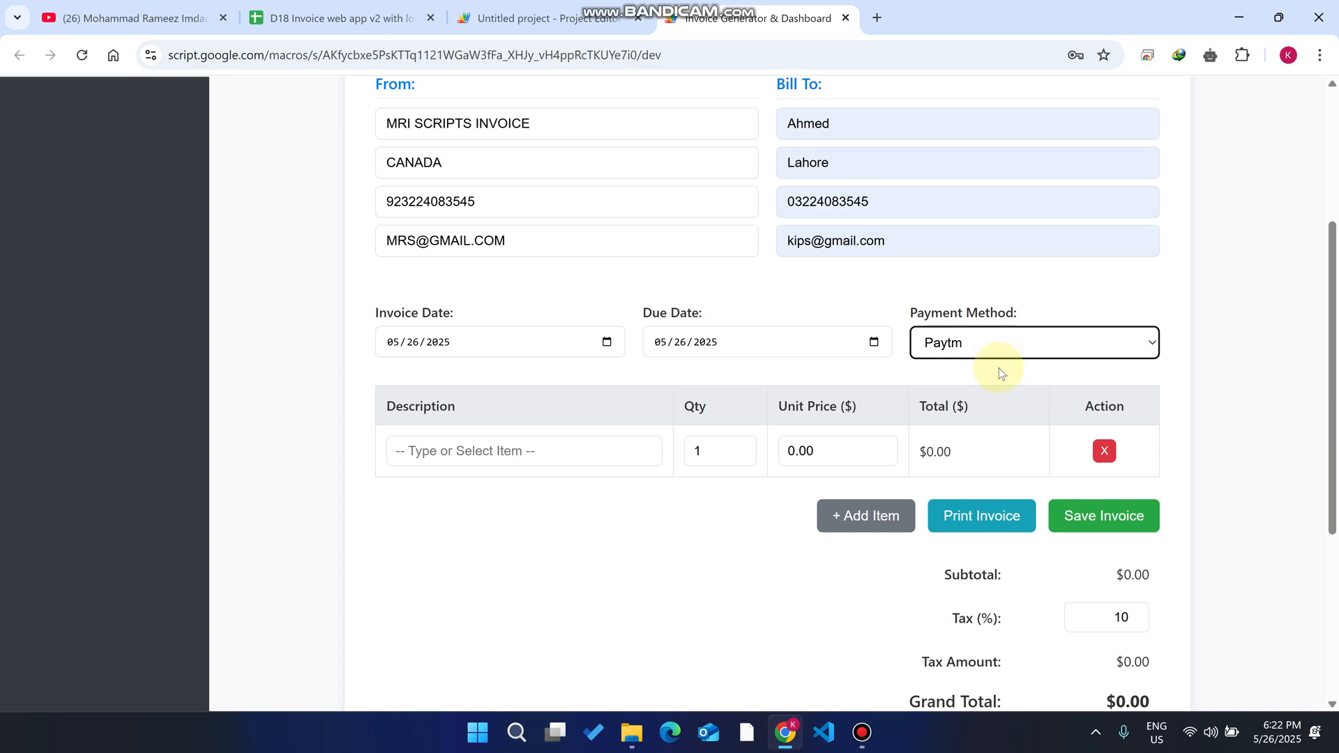
mouse_move(973, 506)
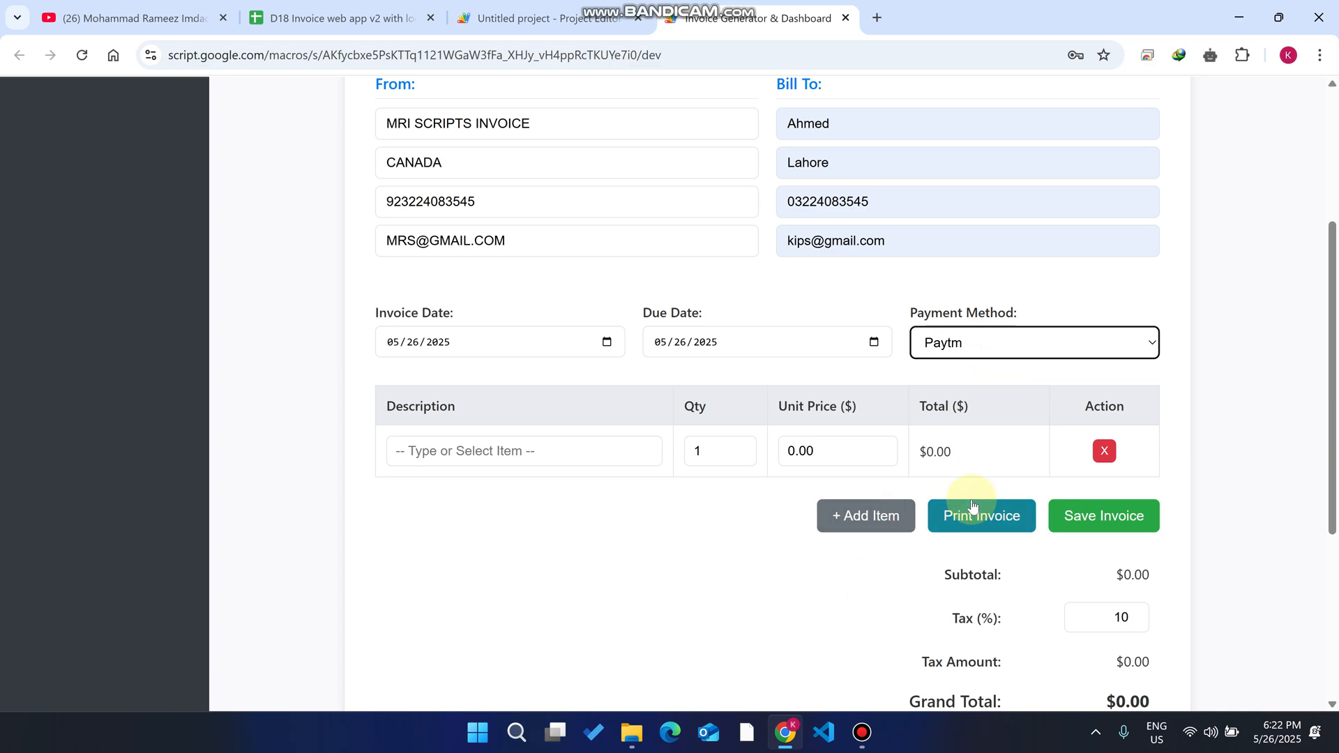
mouse_move(418, 476)
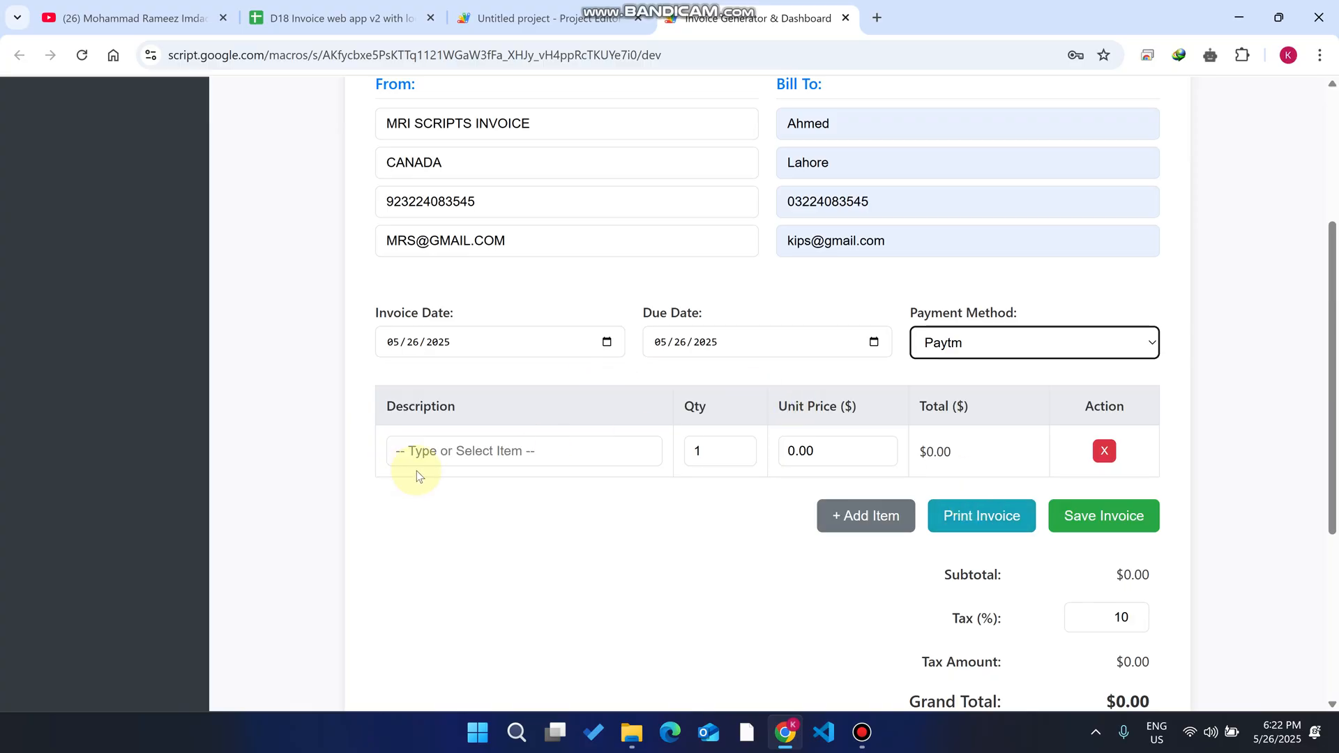
Show the first line's item list: Web Design Package, Hourly Consulting, SEO Audit, Logo Design
click(523, 452)
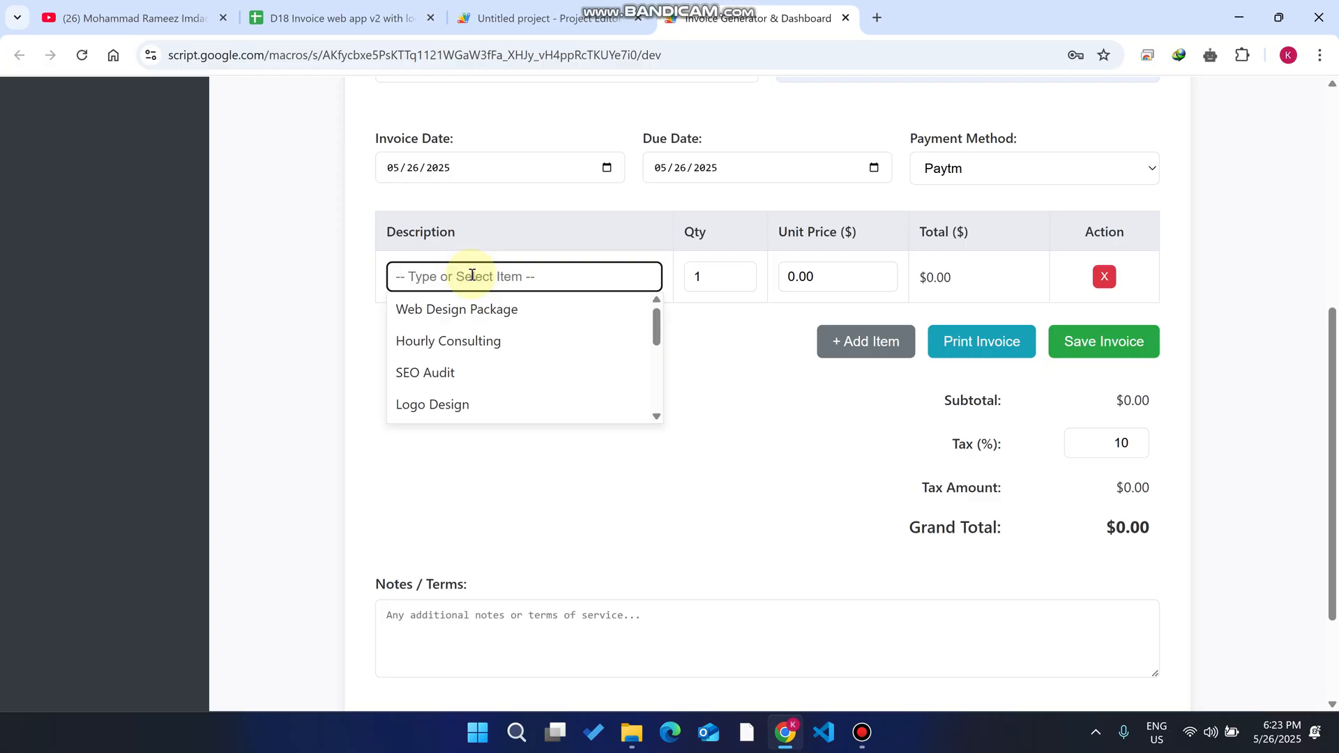
click(340, 18)
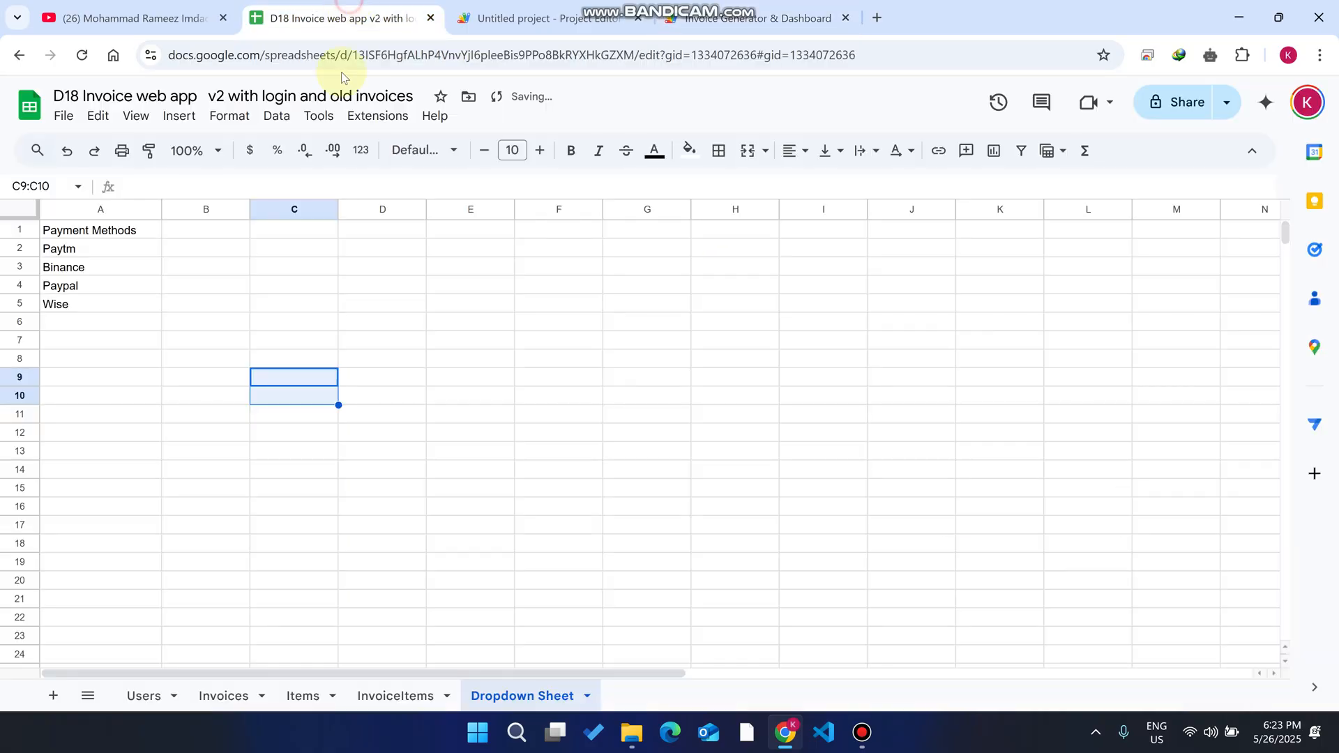
Review the Items sheet listing ten services with their unit prices
click(301, 696)
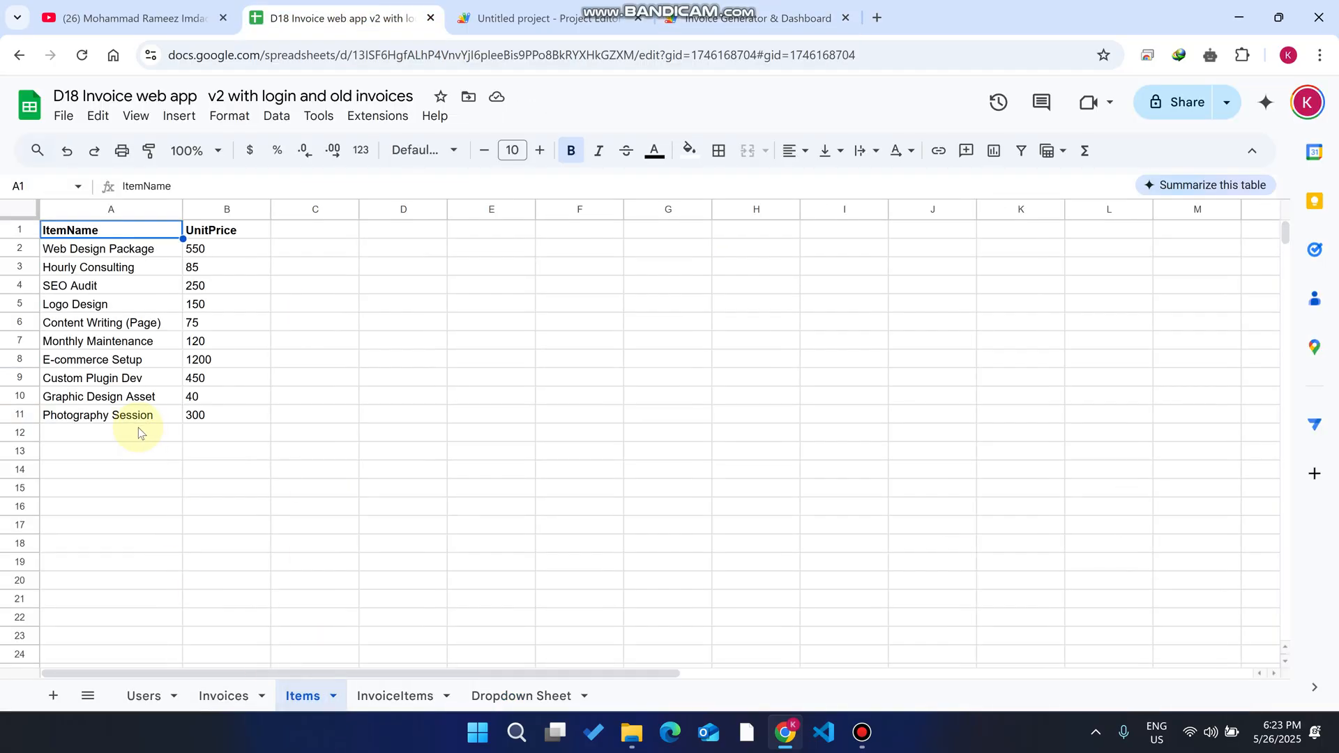
click(110, 433)
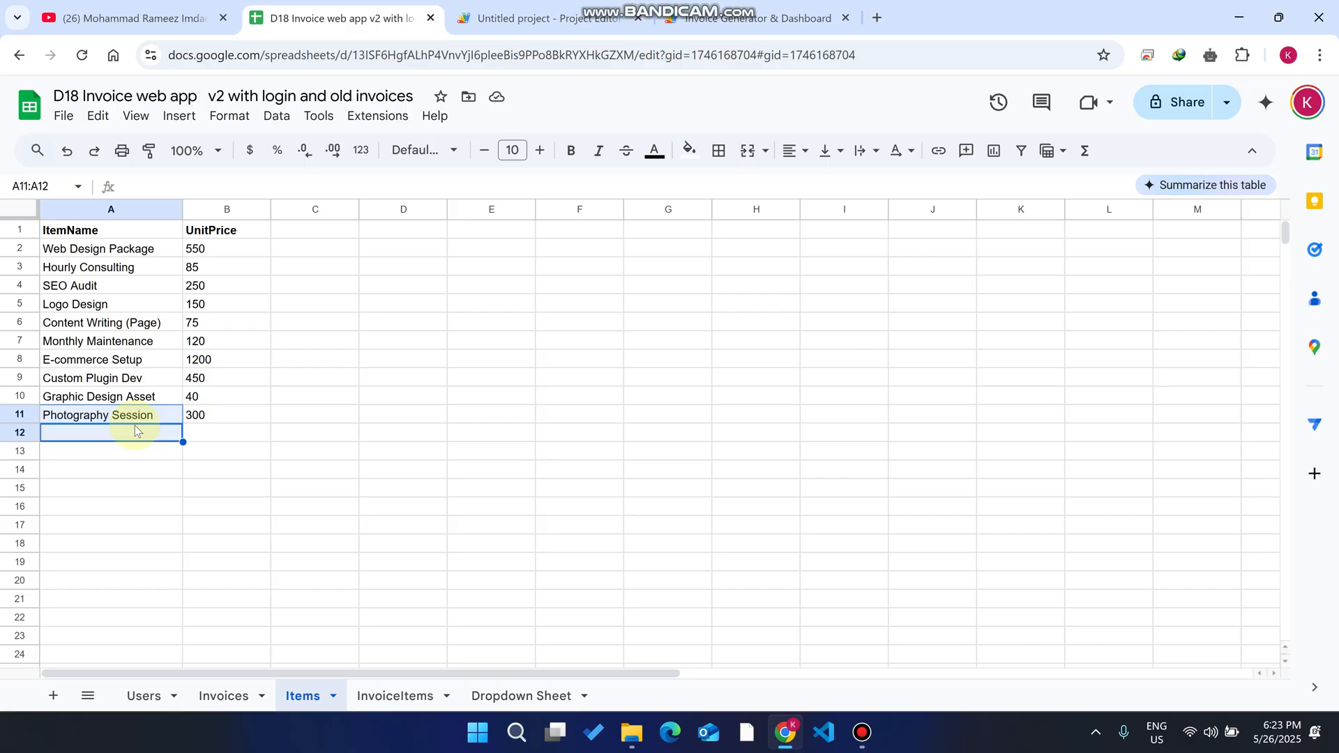
click(755, 19)
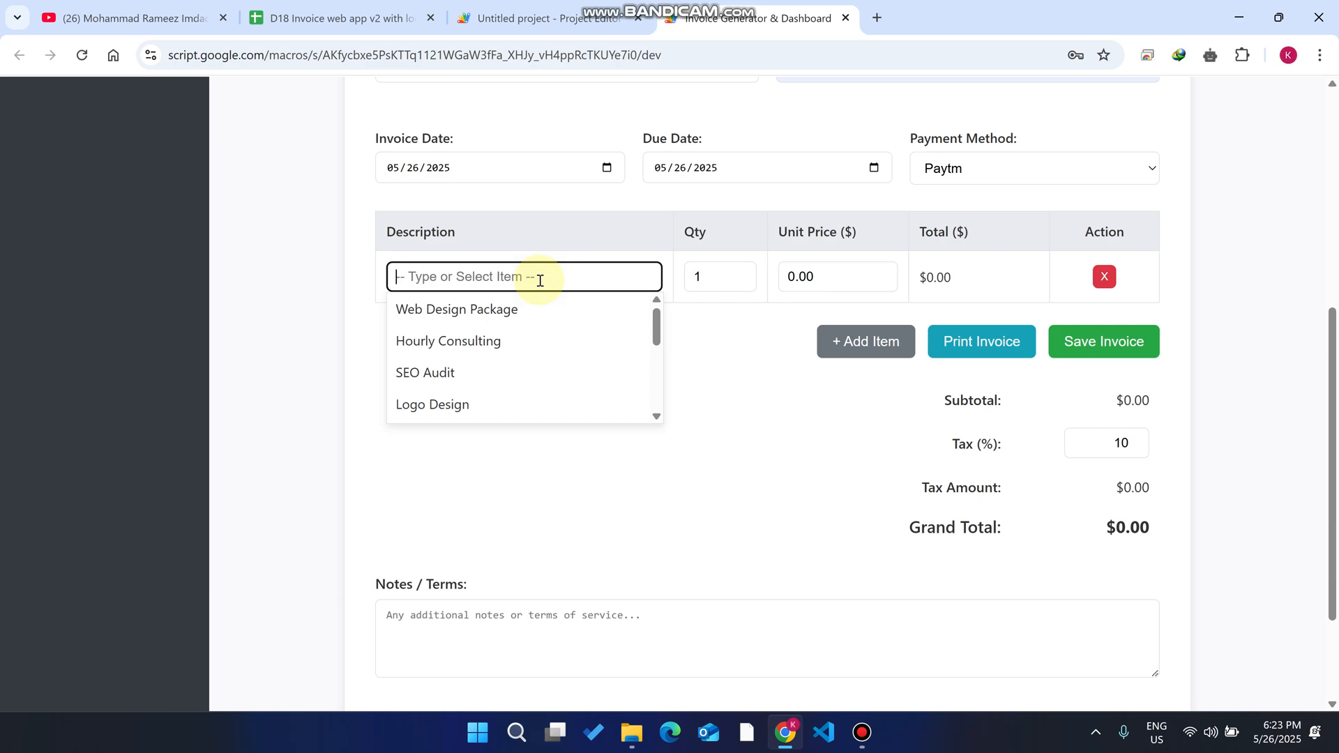
Choose SEO Audit ($250) for the first invoice line
text(ww)
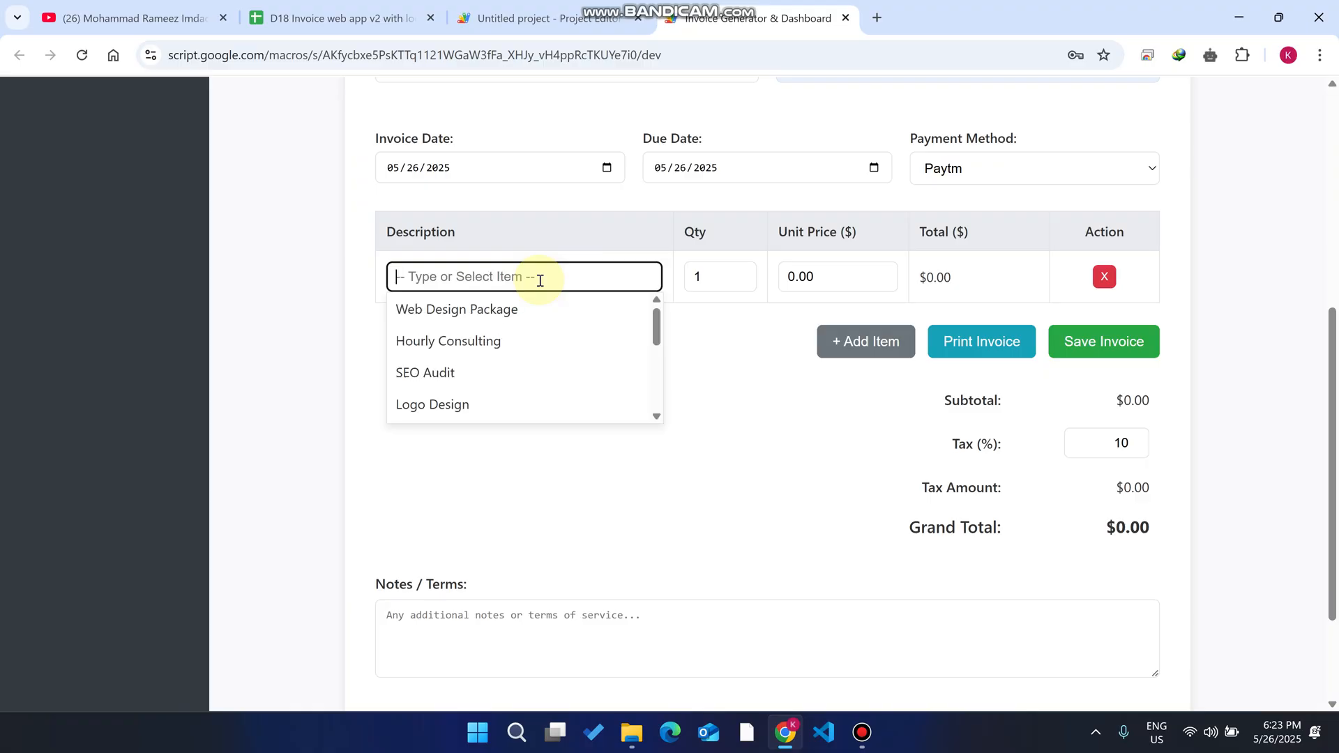
text(seo)
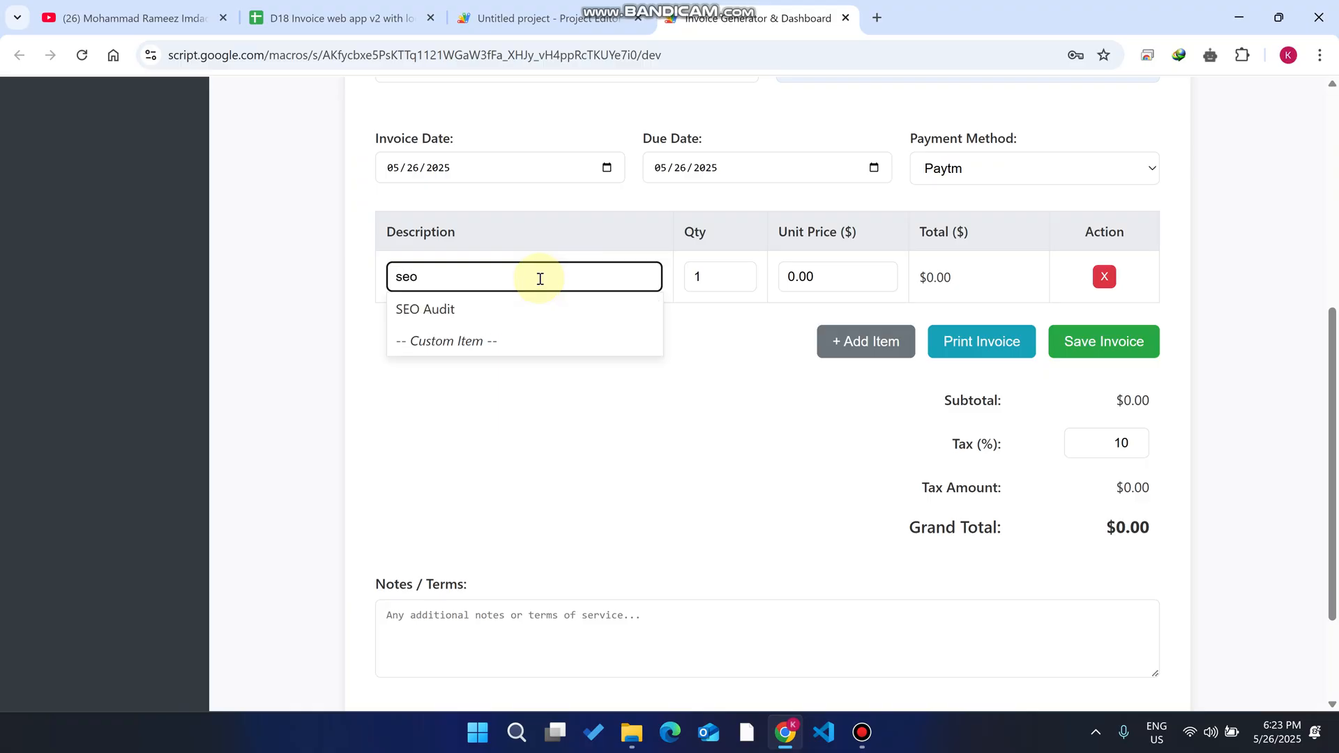
click(425, 309)
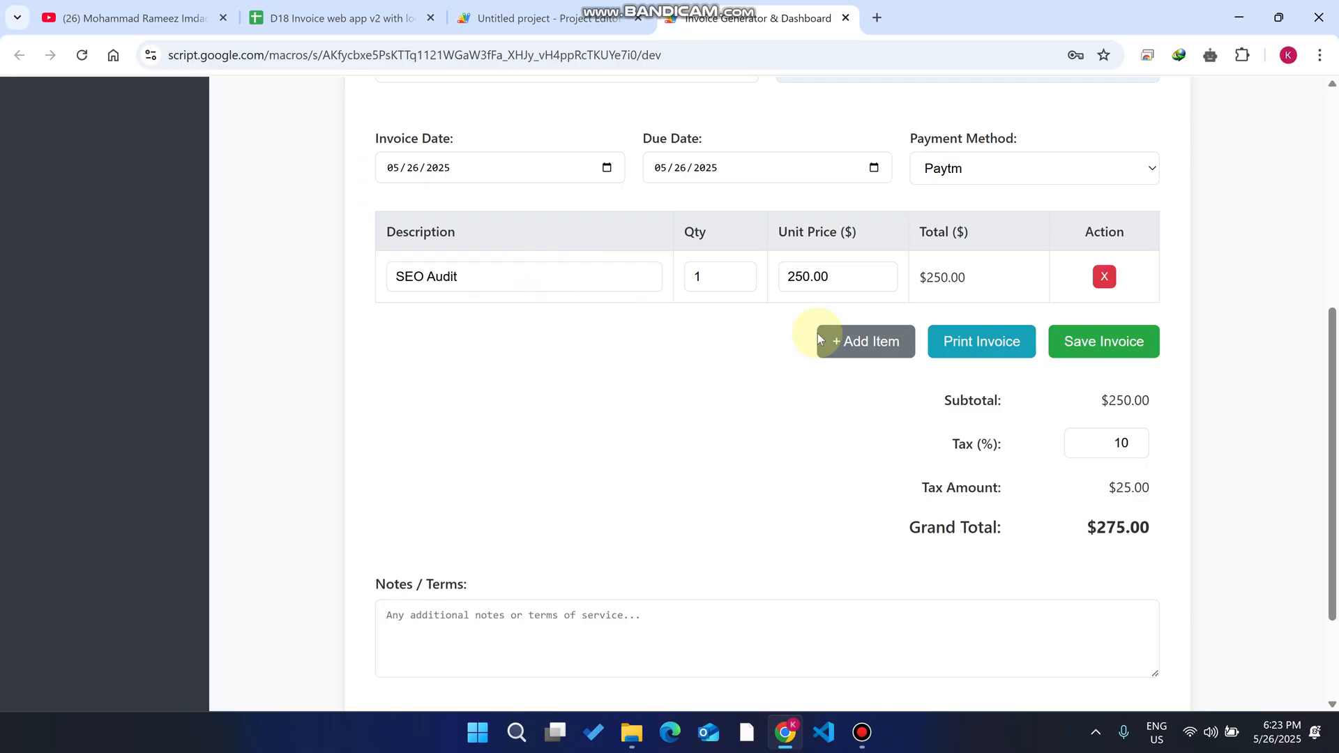
Add a Logo Design ($150) line and set tax to 18%, totalling $472
click(865, 341)
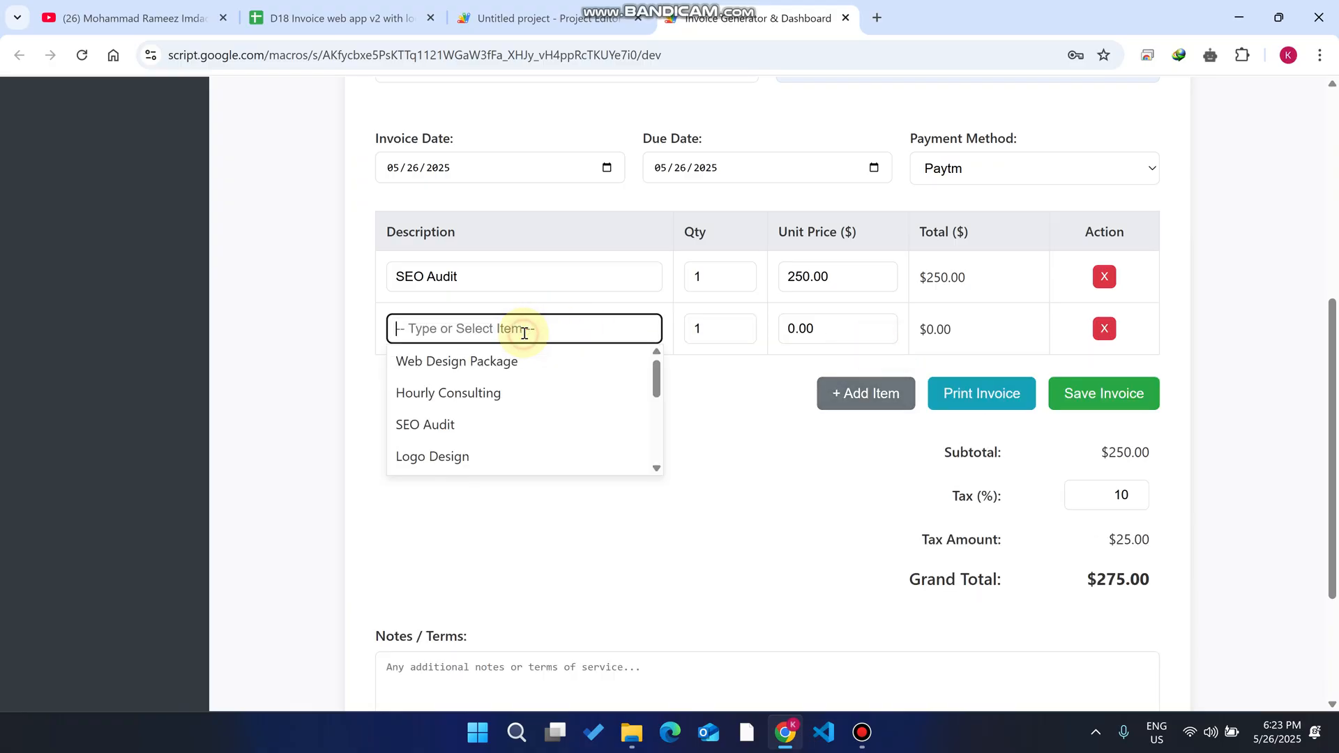
text(logo)
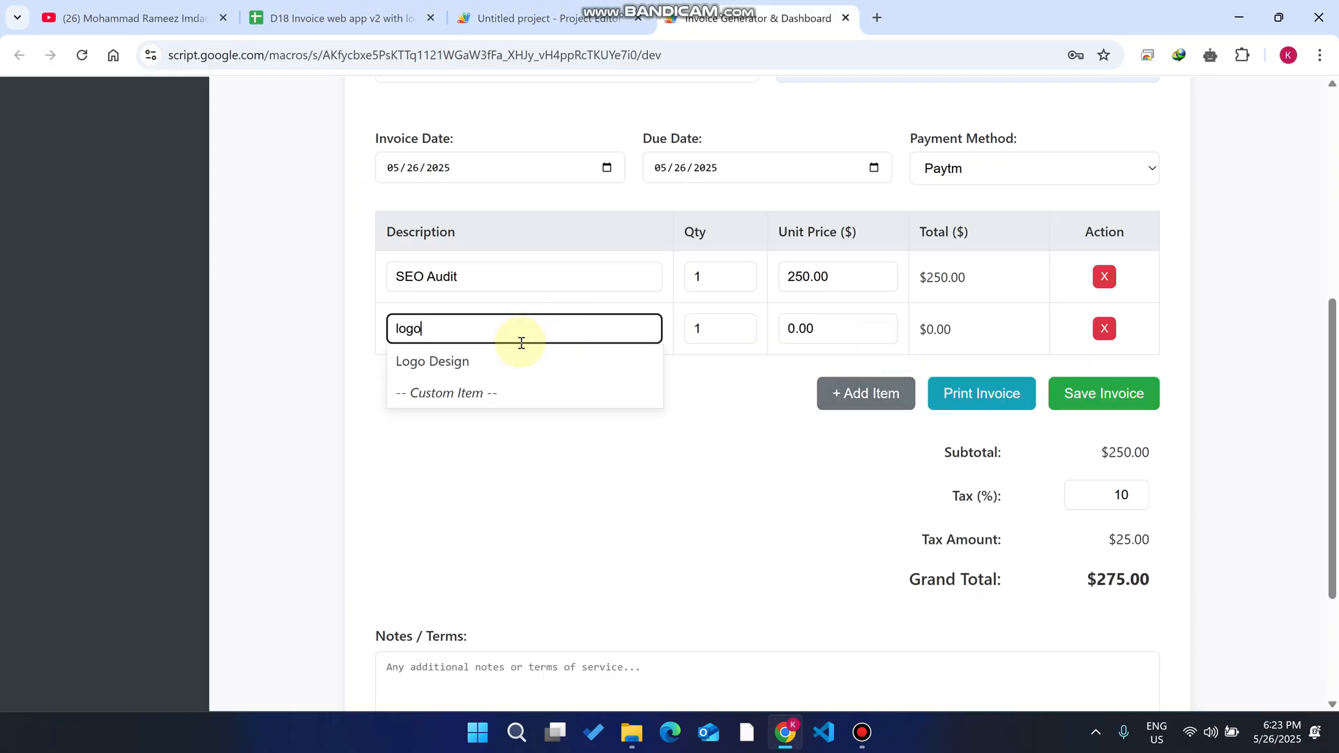
click(433, 362)
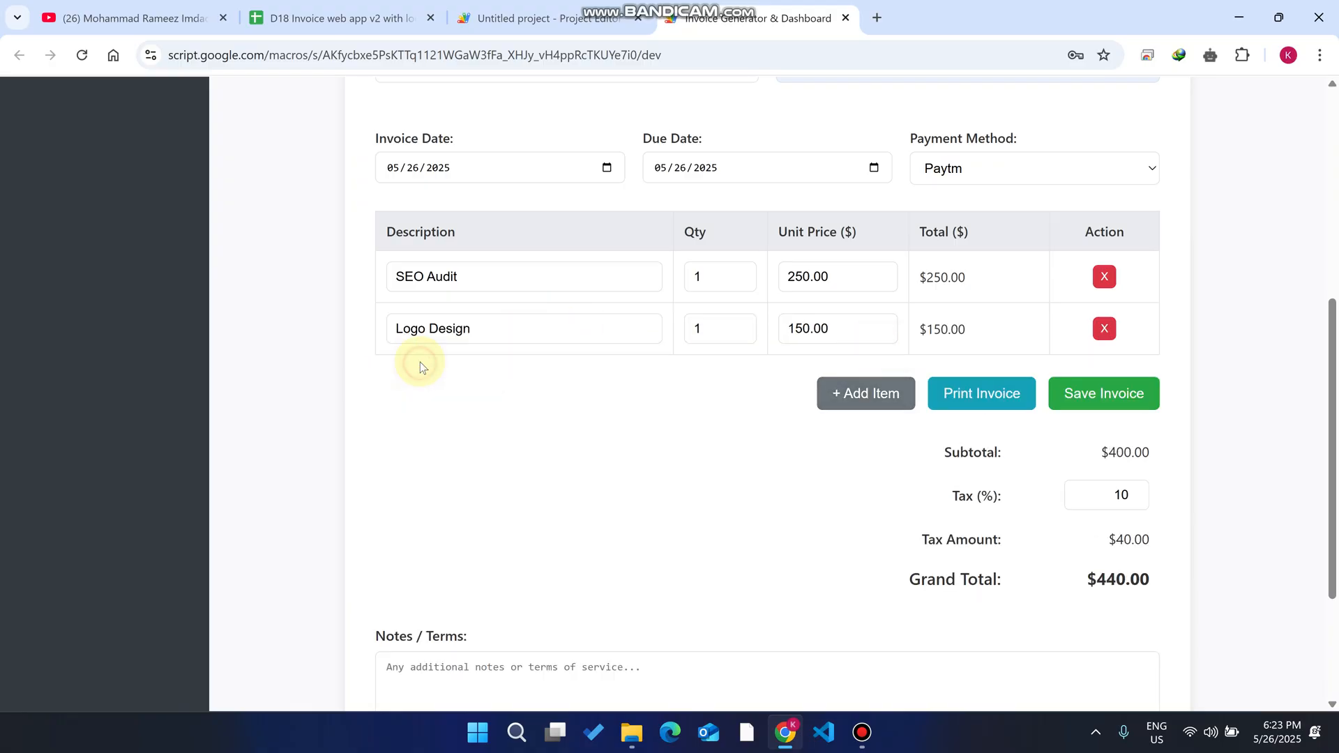
mouse_move(916, 419)
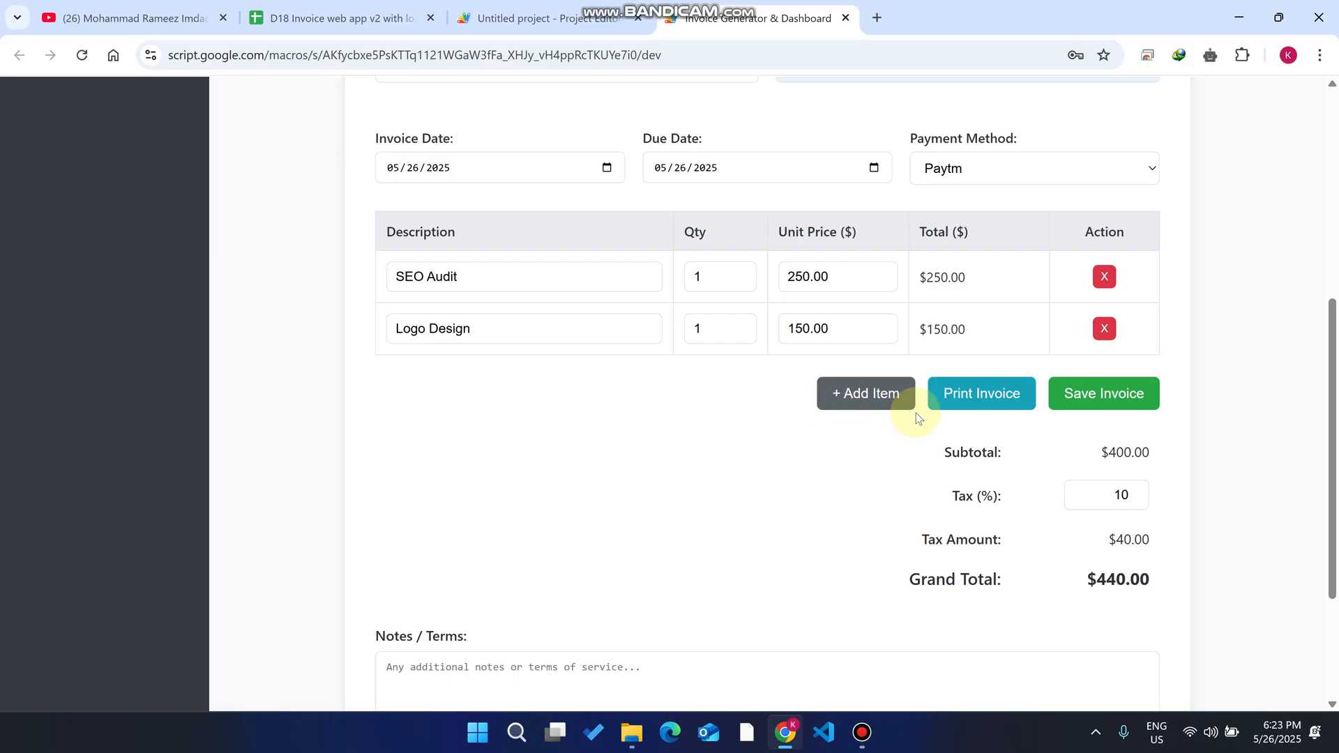
click(1105, 495)
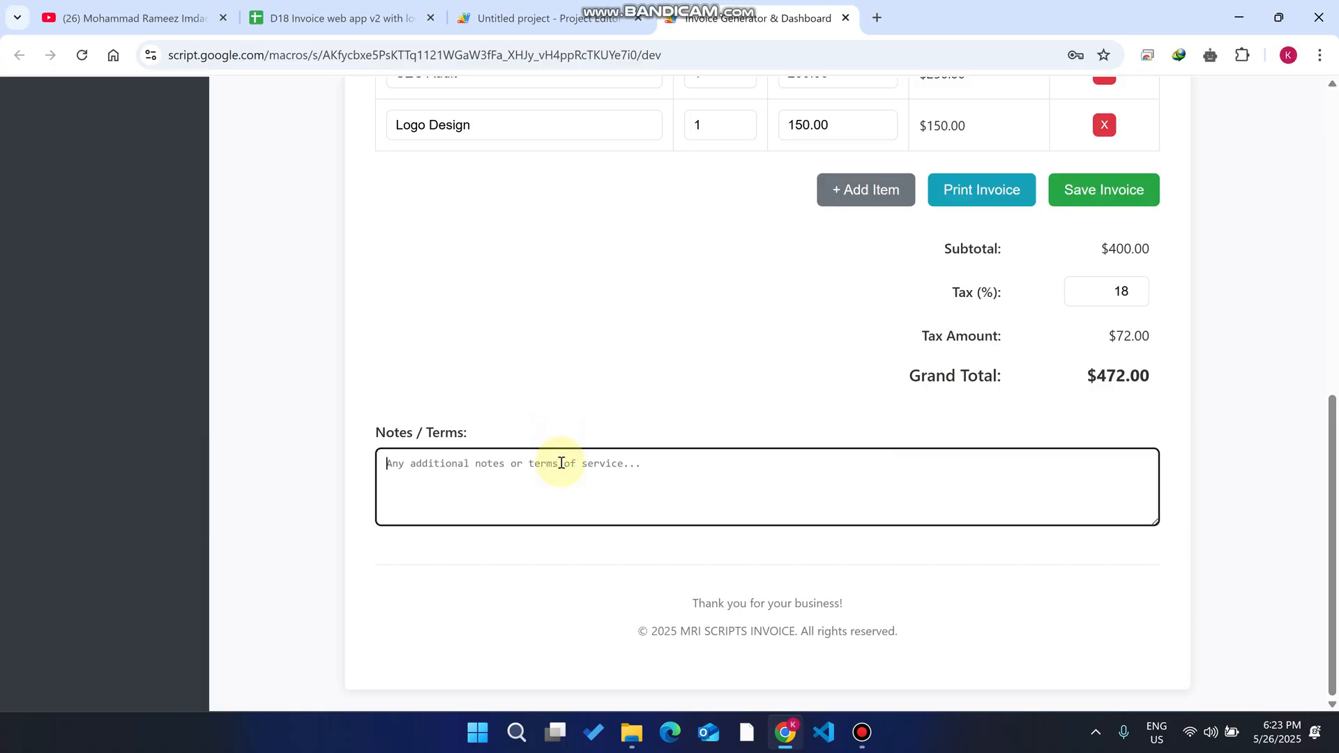
text(i)
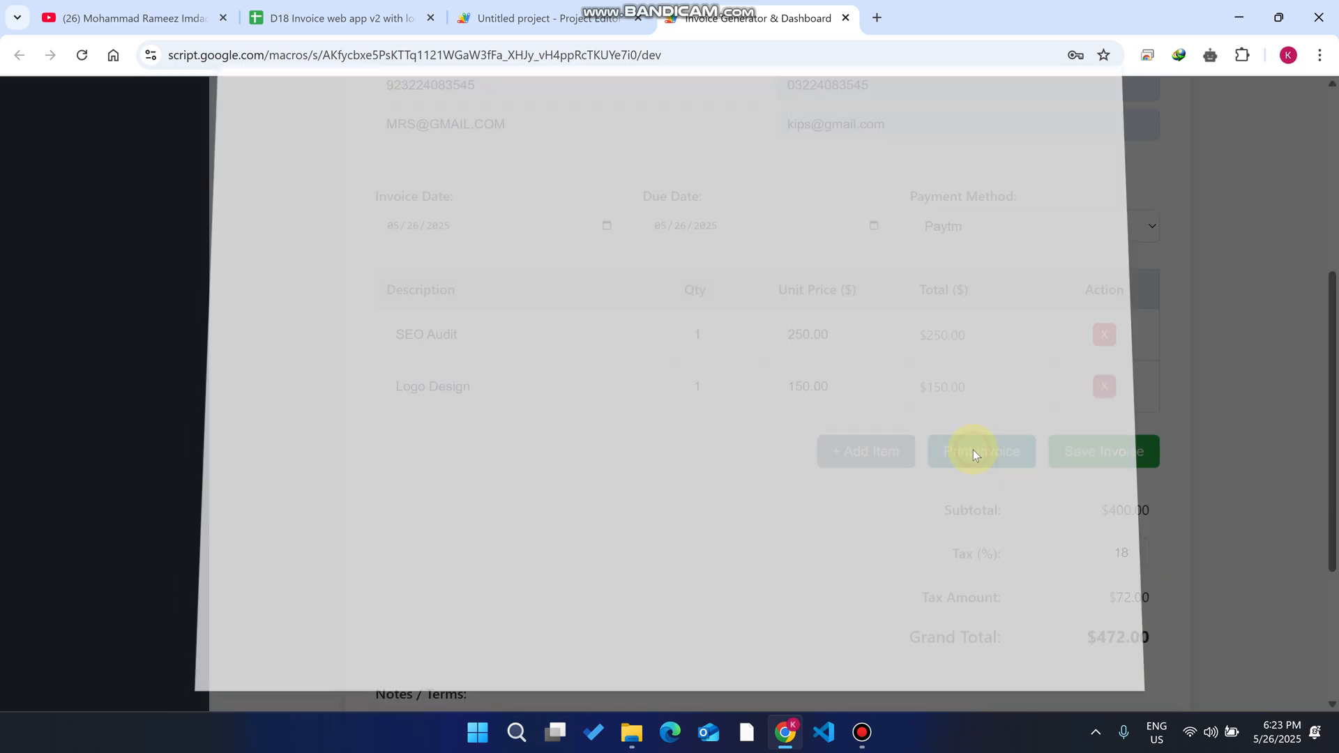
Print invoice INV-003 totalling $472.00
click(980, 452)
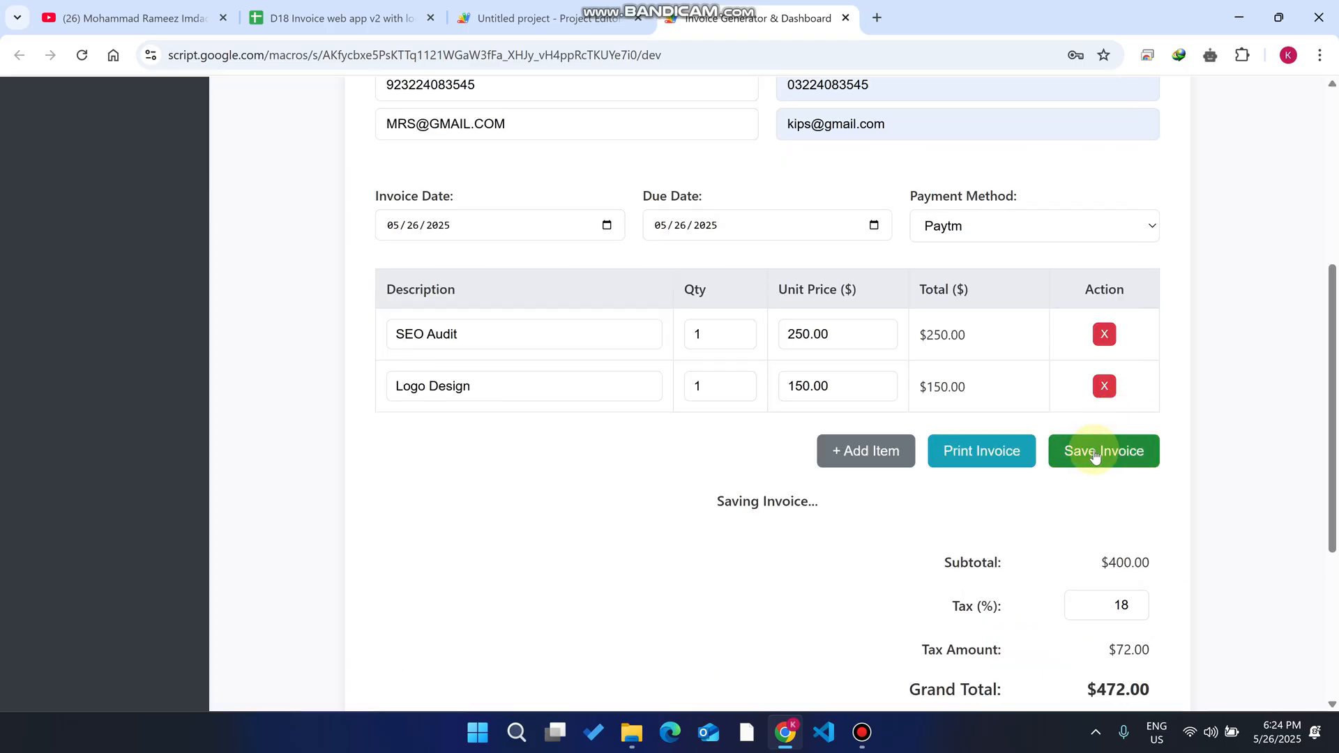
Save INV-003 and view it in All Invoices for Ahmed at $472.00
click(1103, 452)
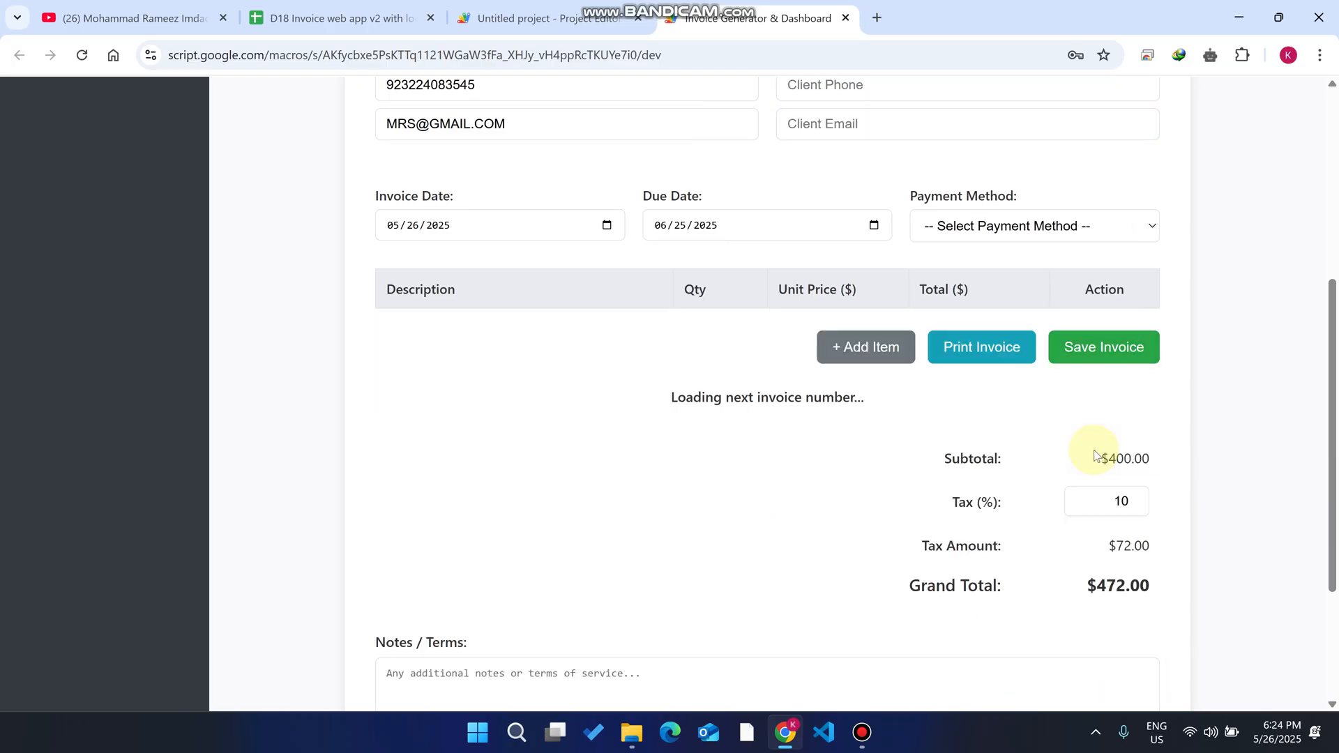
mouse_move(593, 407)
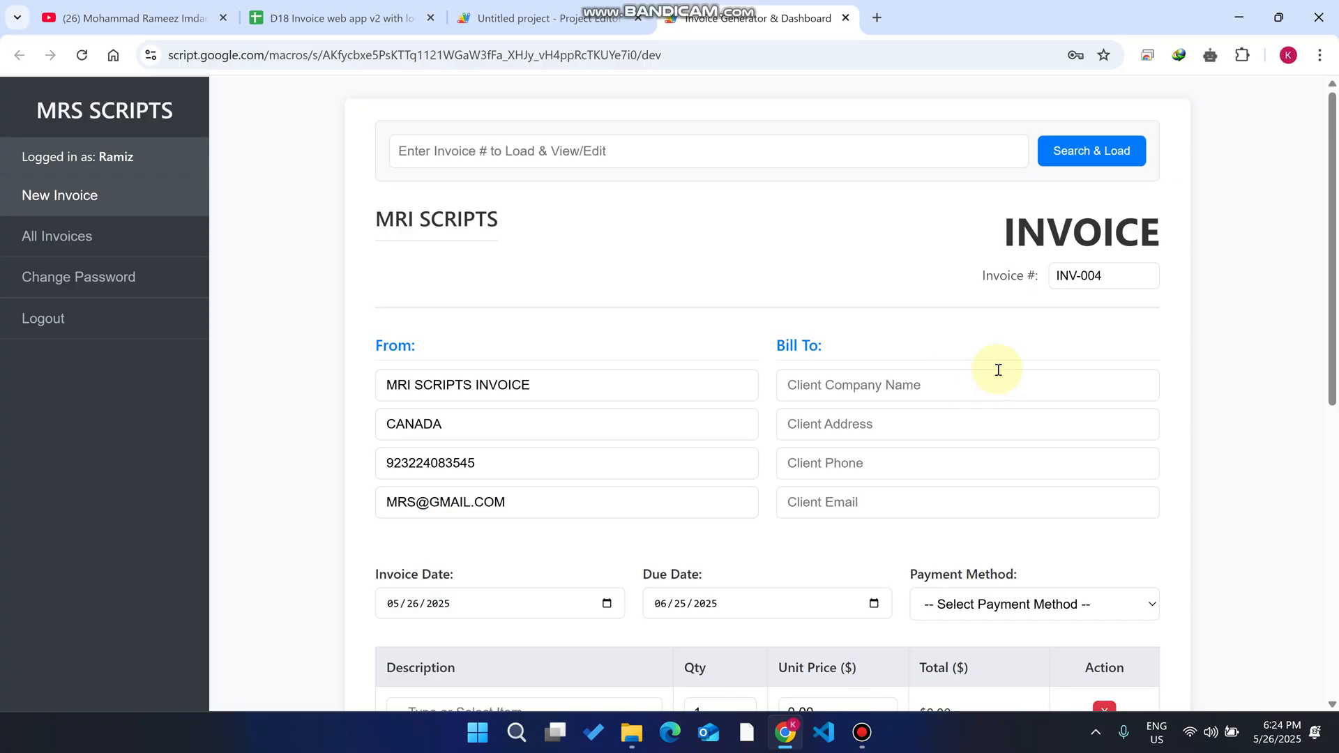
click(1102, 274)
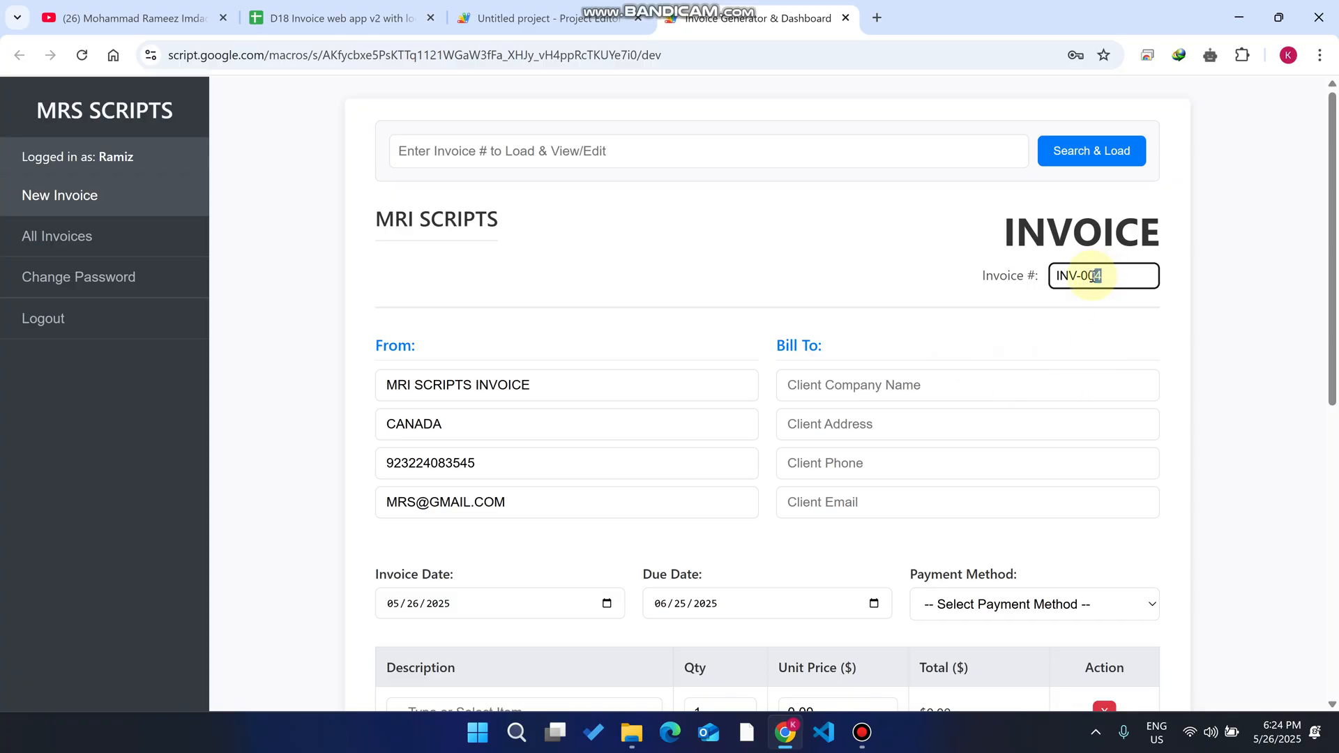
click(58, 235)
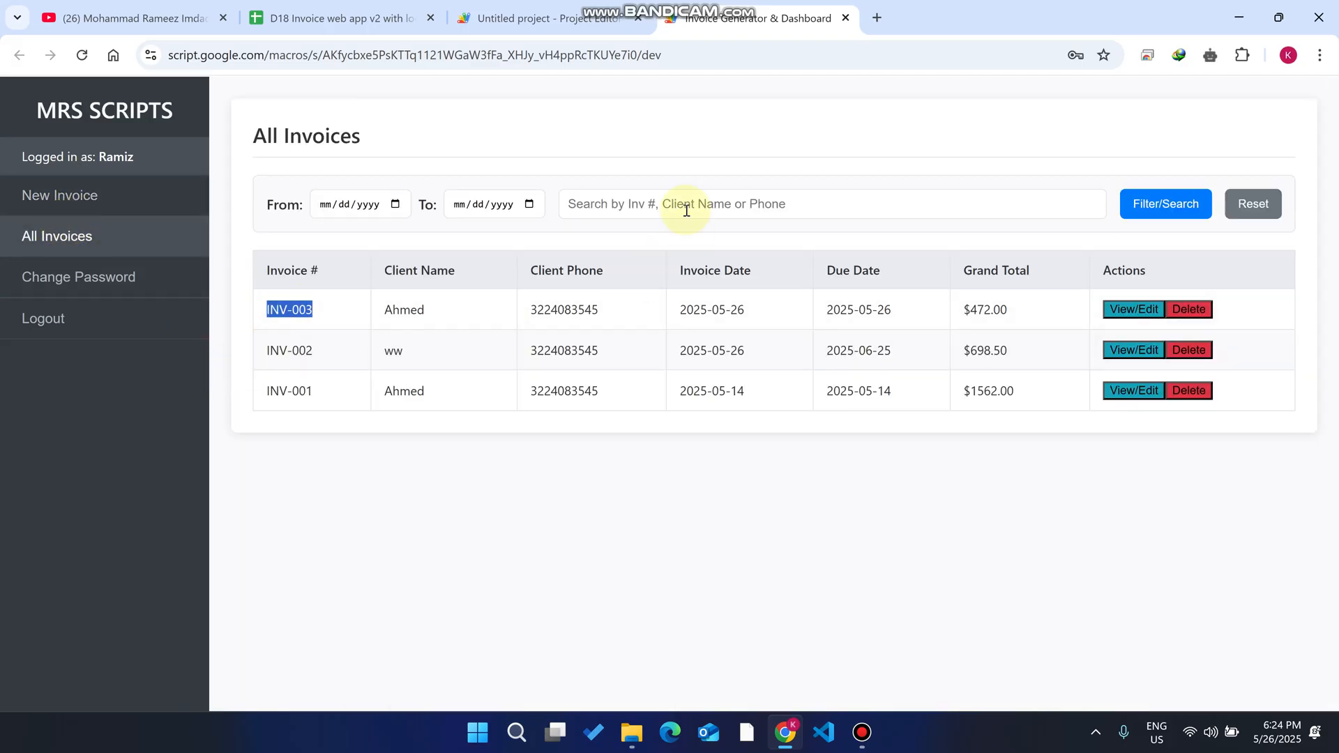
Search for 003, then open INV-003 with SEO Audit and Logo Design ($472.00) for editing
text(003)
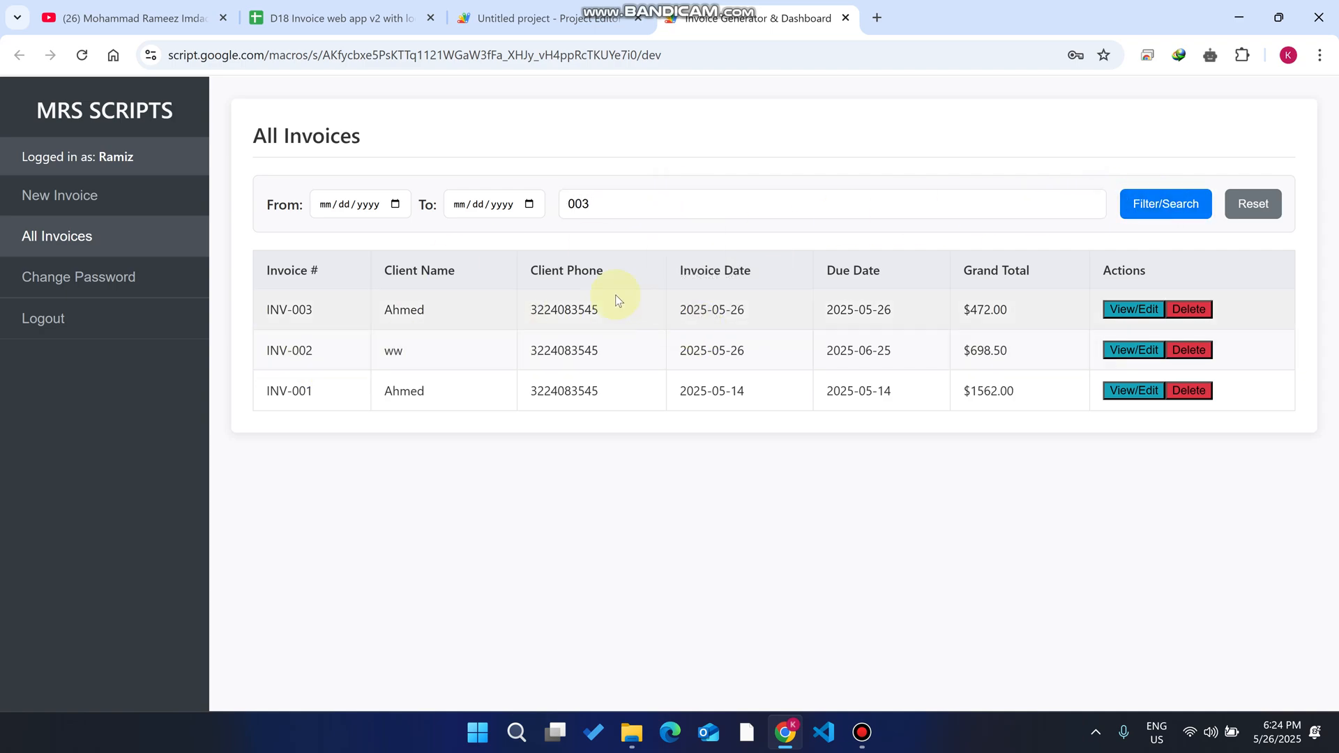
mouse_move(594, 246)
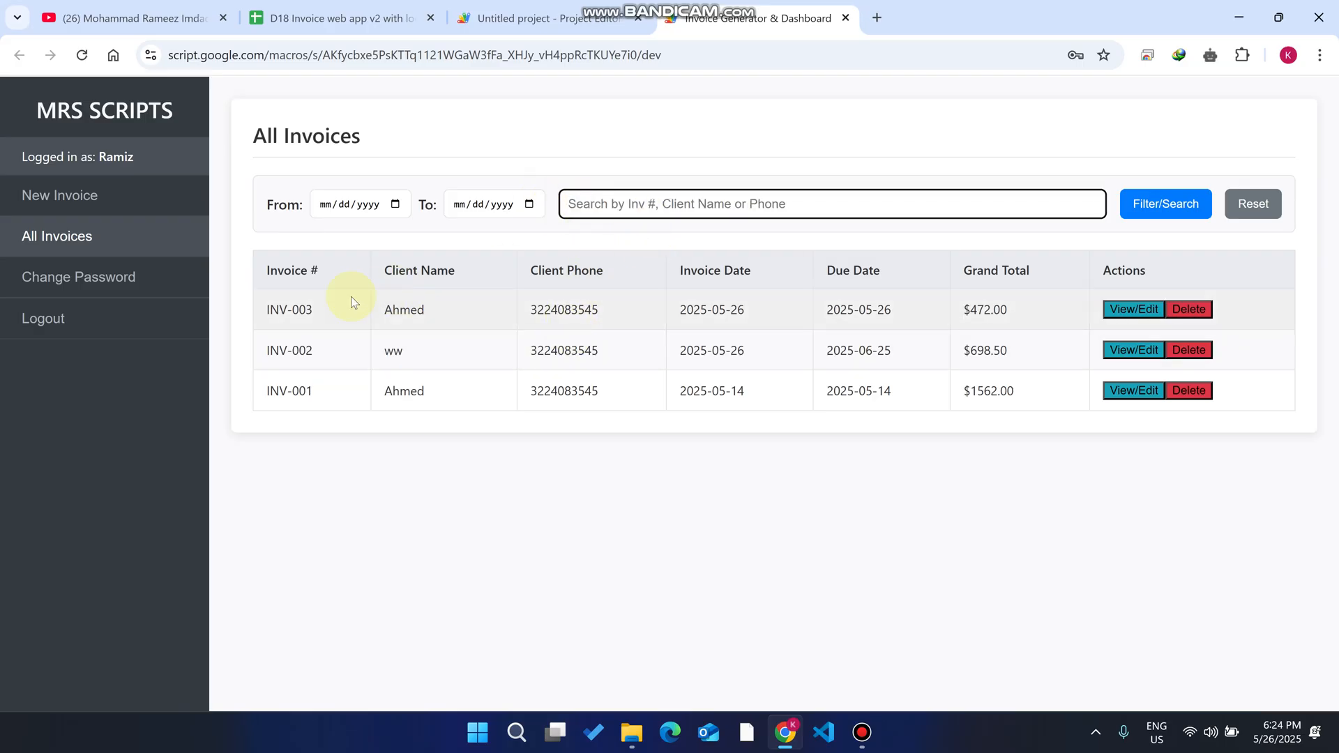
mouse_move(1031, 397)
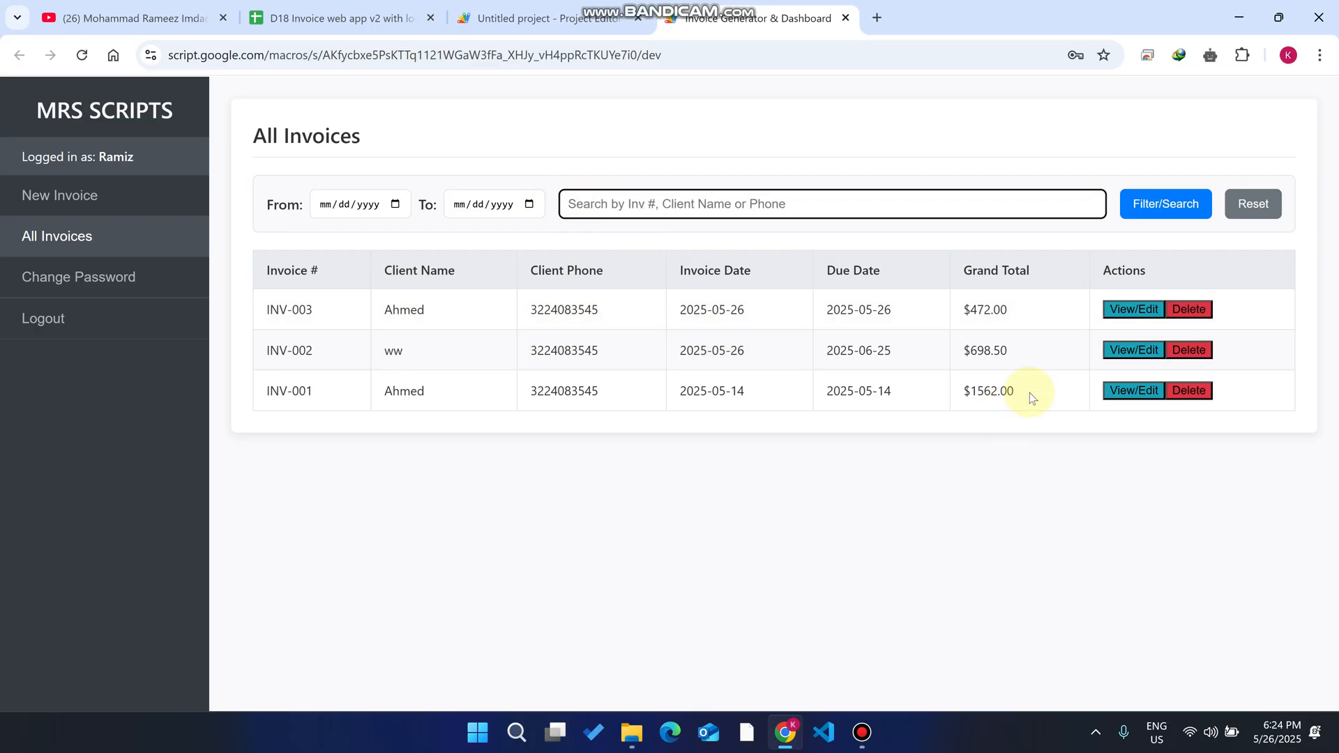
click(59, 194)
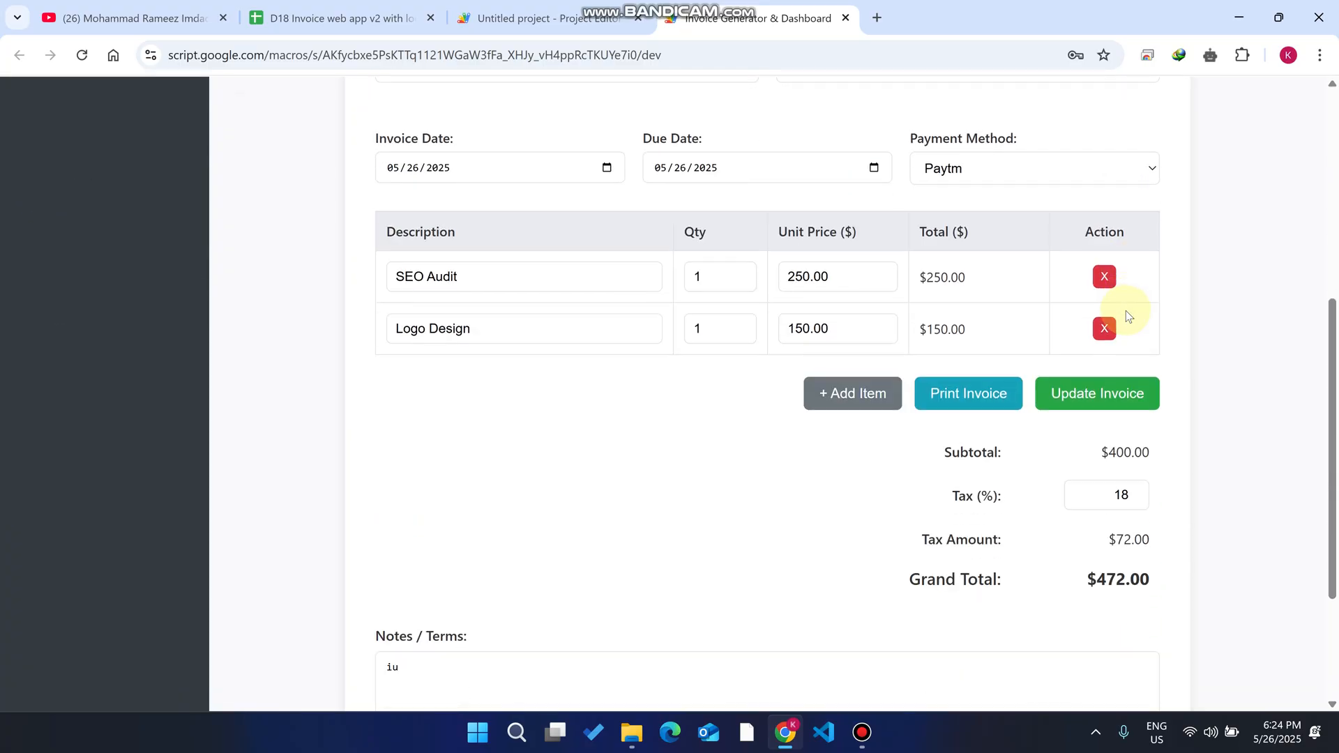
Add an Hourly Consulting line at $85.00 to INV-003 and update it, totalling $572.30
click(852, 393)
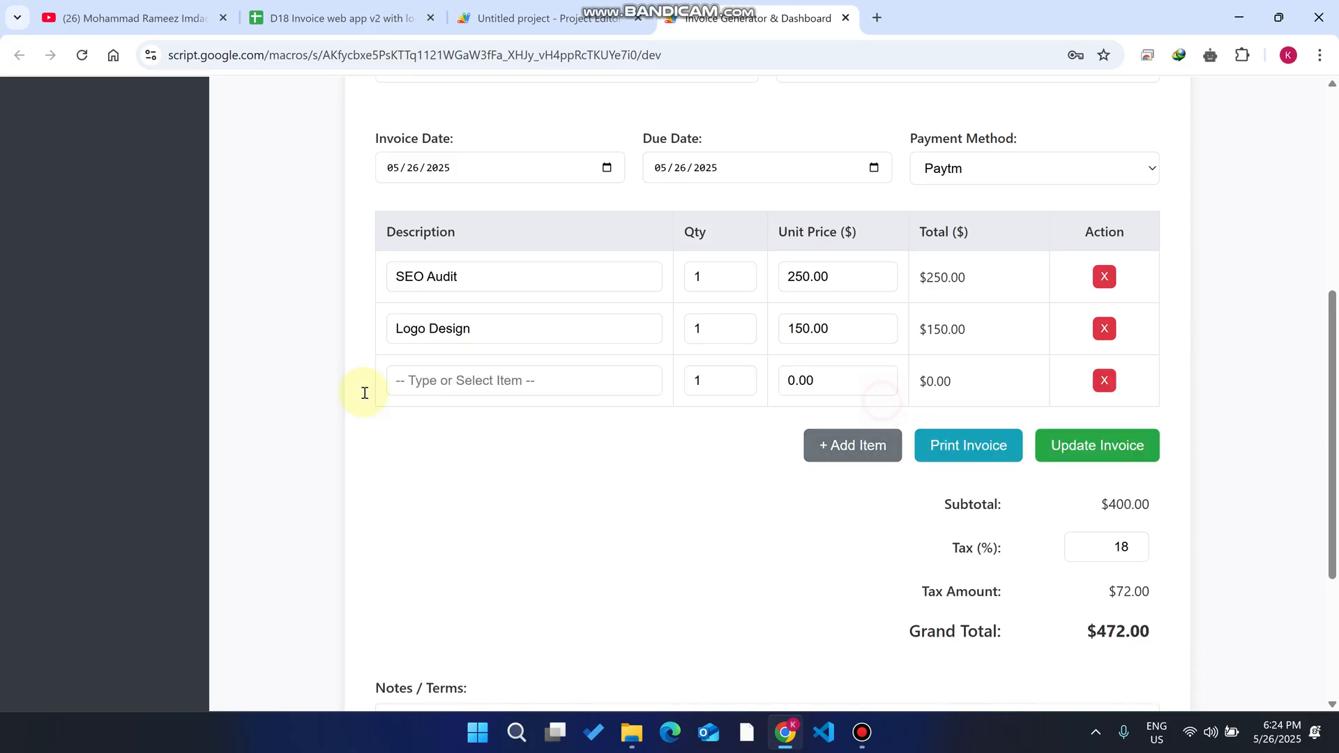
click(524, 380)
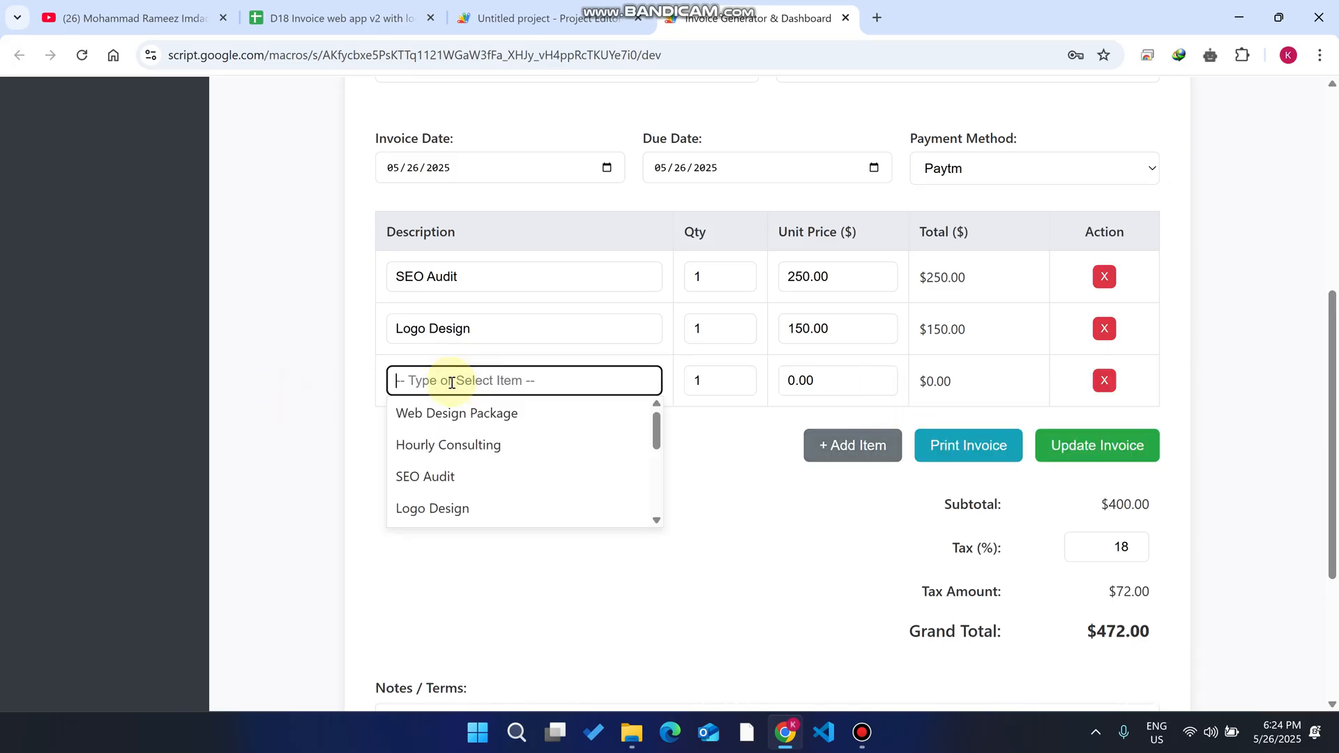
text(hou)
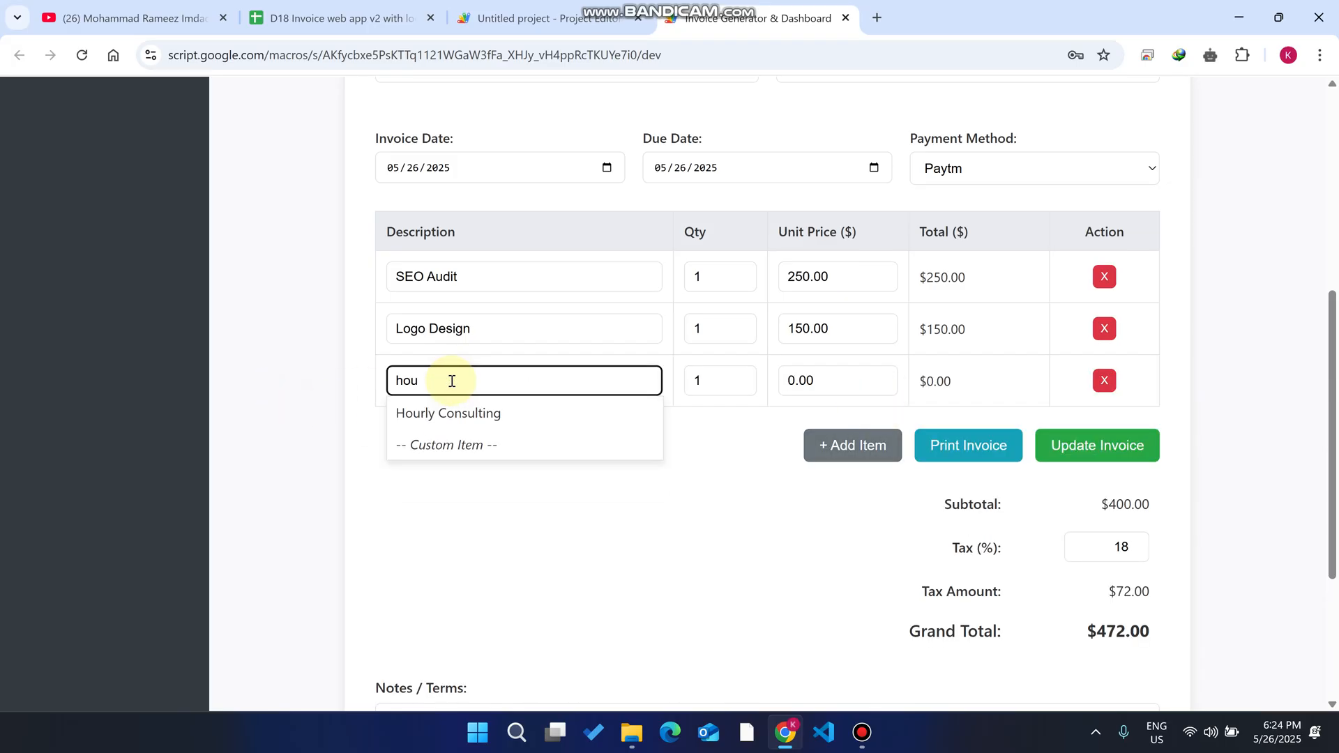
click(448, 414)
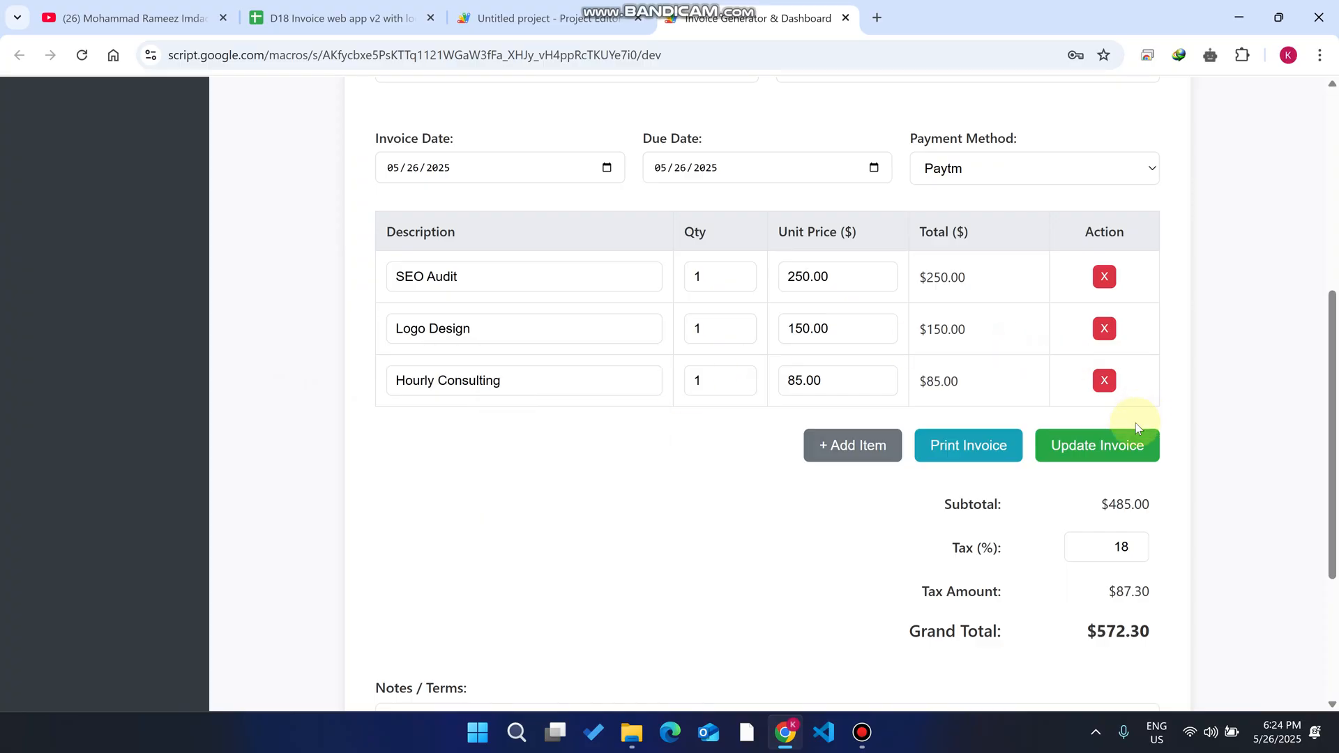
click(1097, 445)
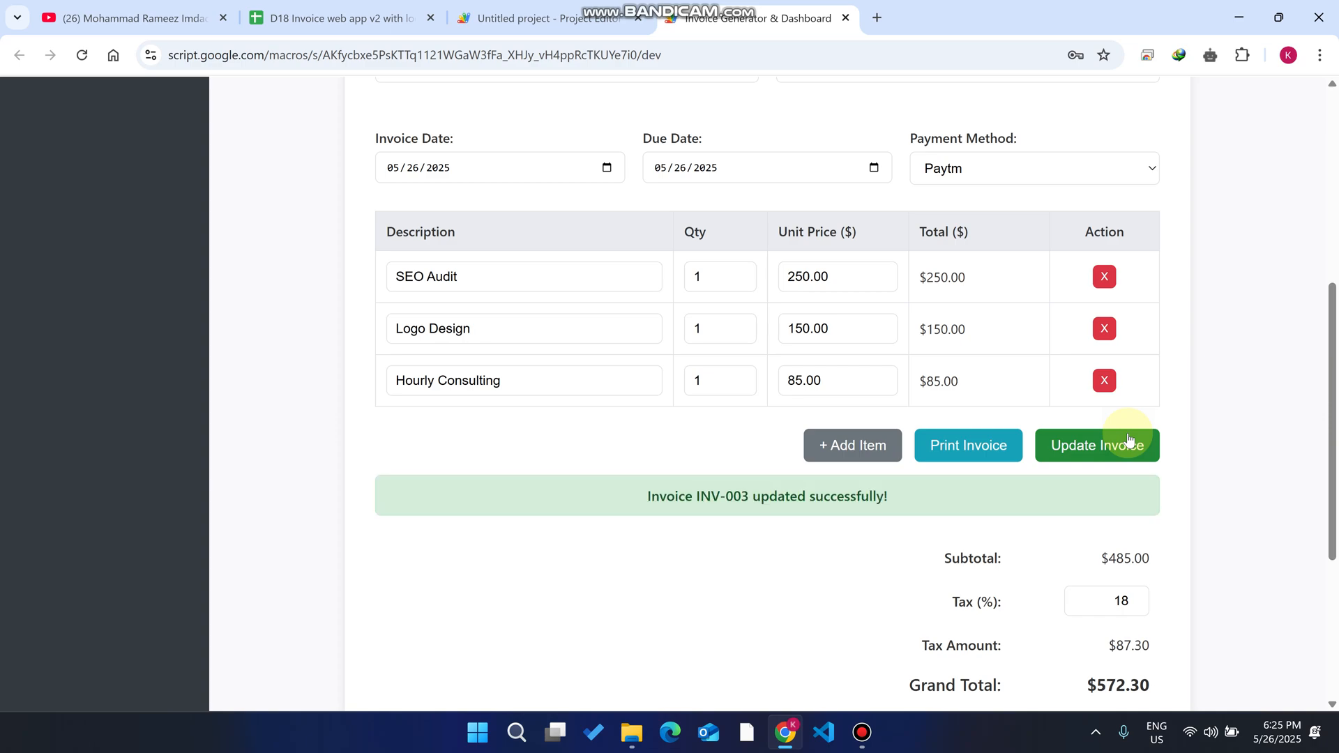
scroll(up, 3)
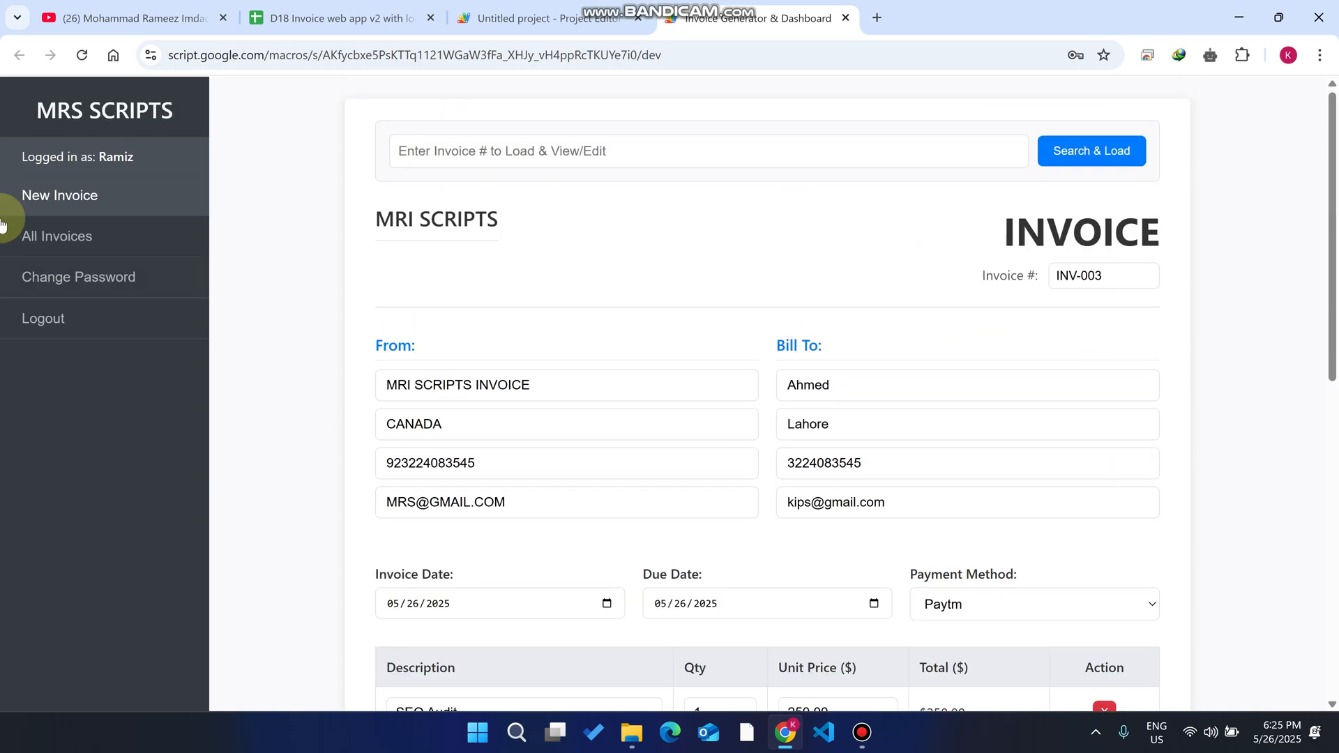
Filter All Invoices from 05/12/2025 to 05/26/2025, then reset to show every invoice
click(57, 236)
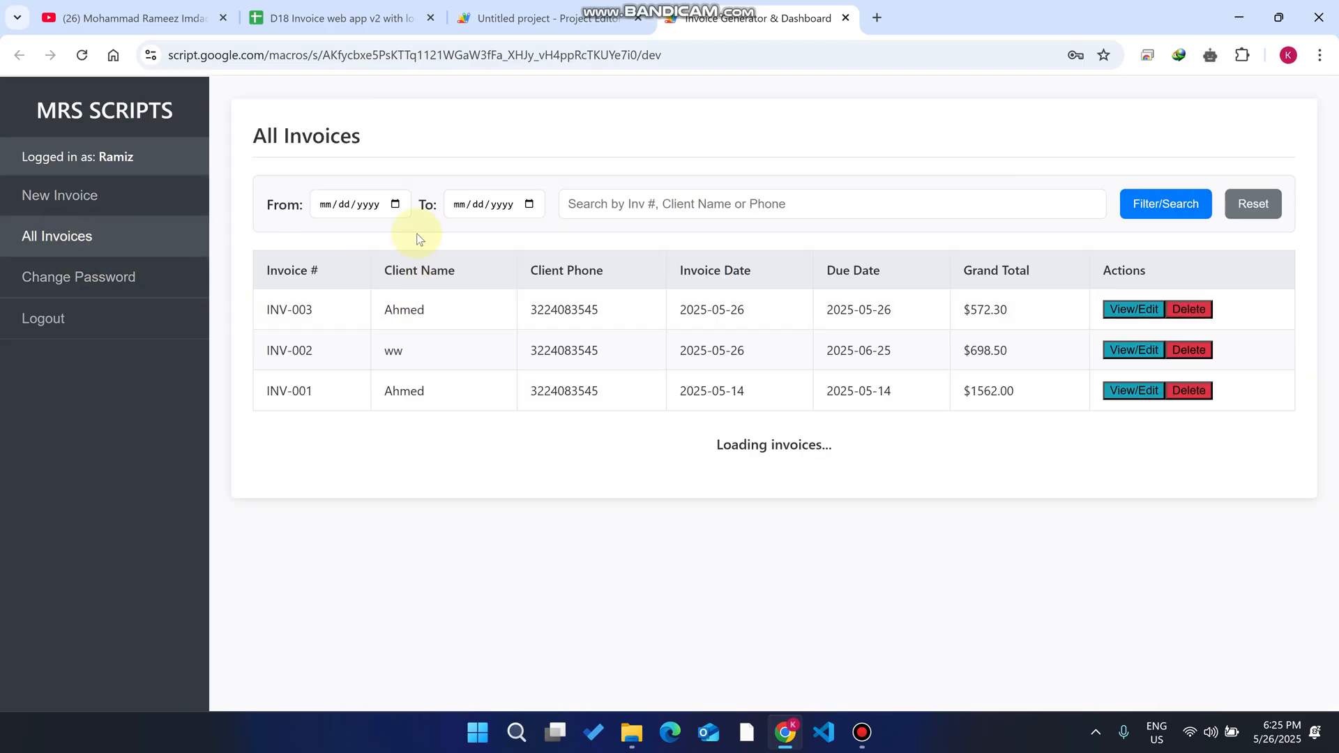
click(359, 203)
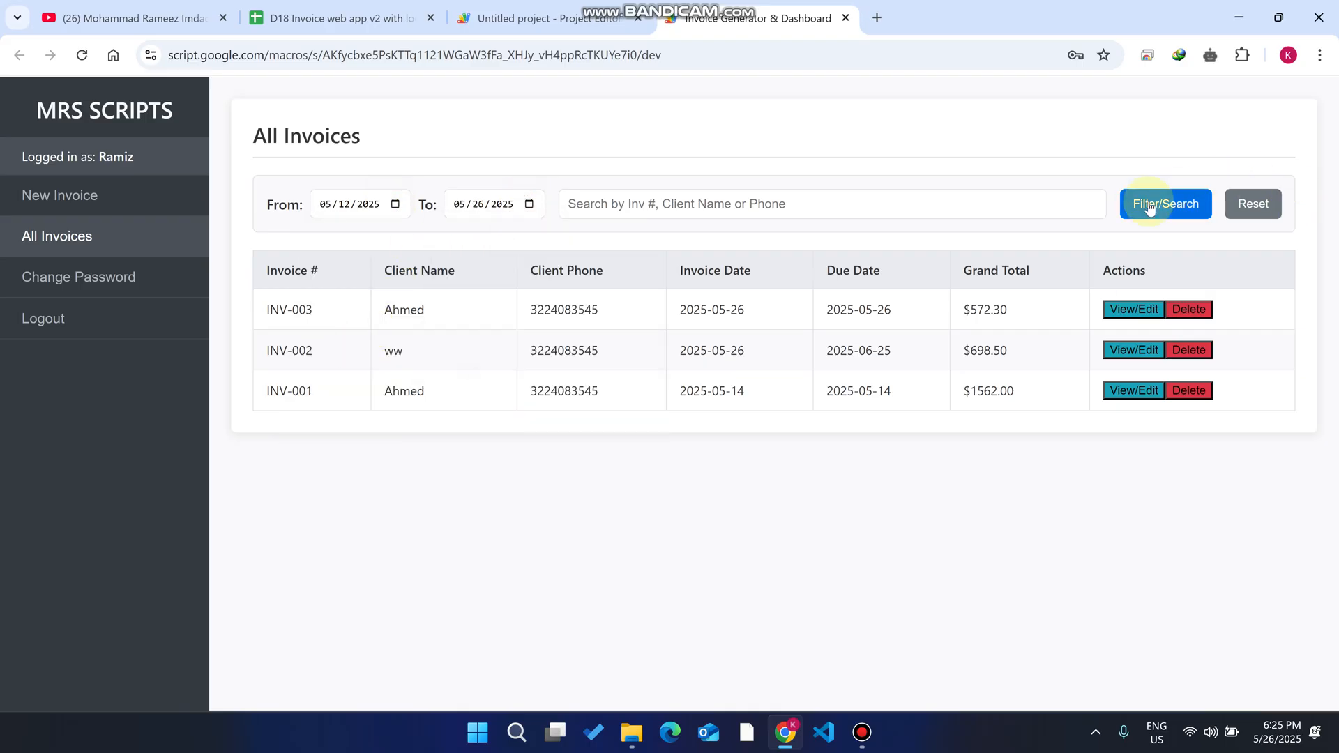
mouse_move(558, 259)
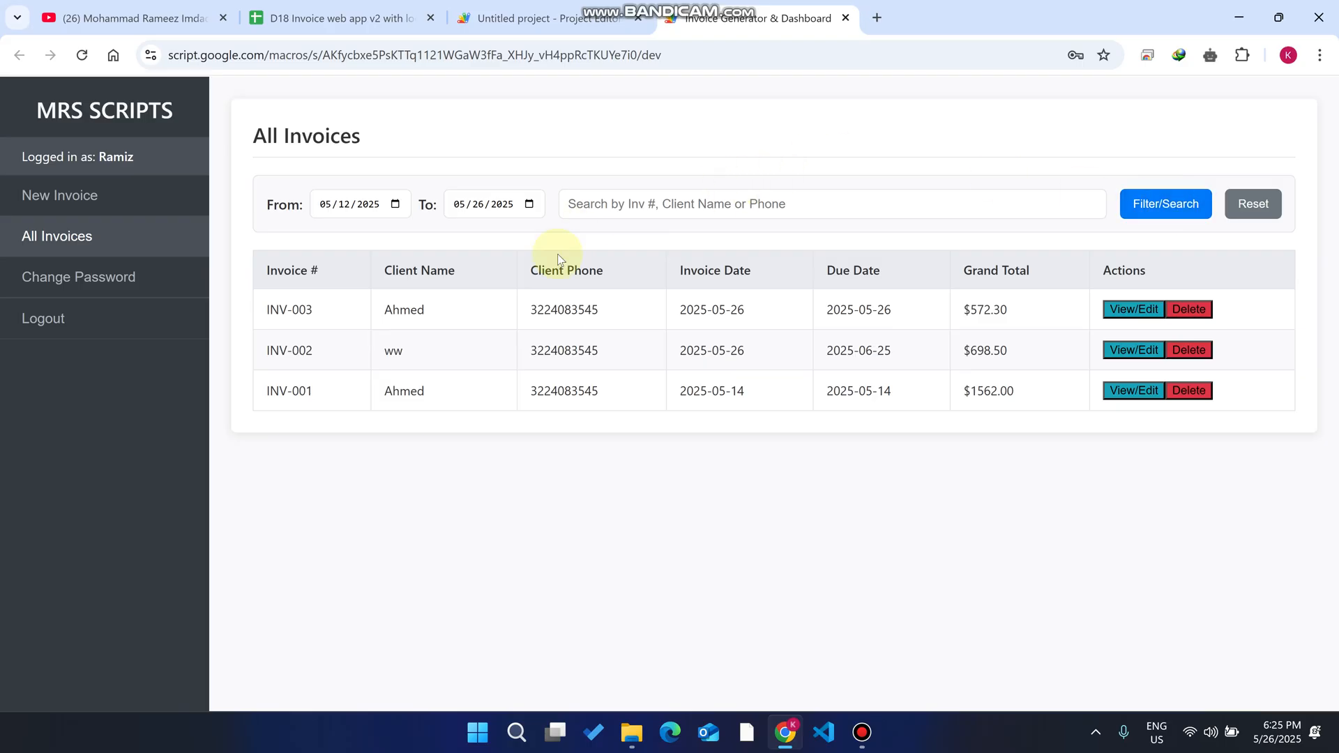
mouse_move(652, 324)
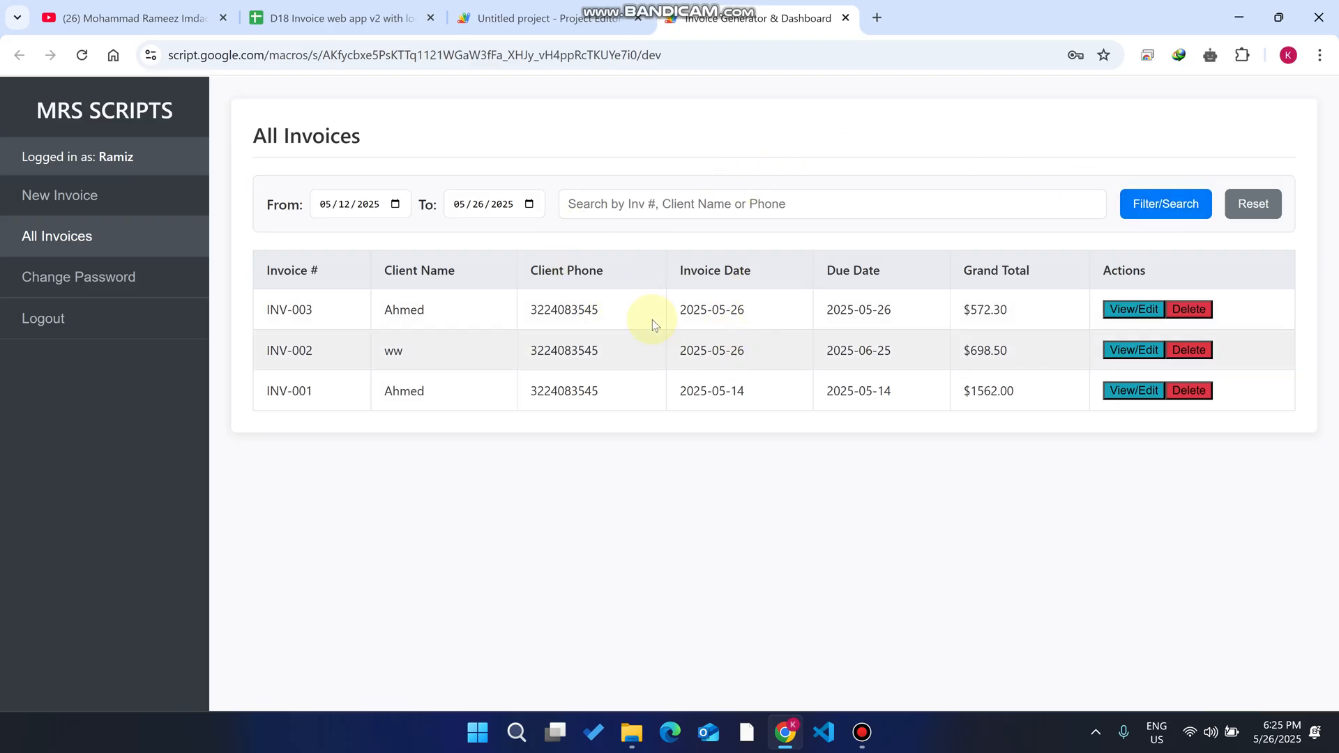
click(1252, 204)
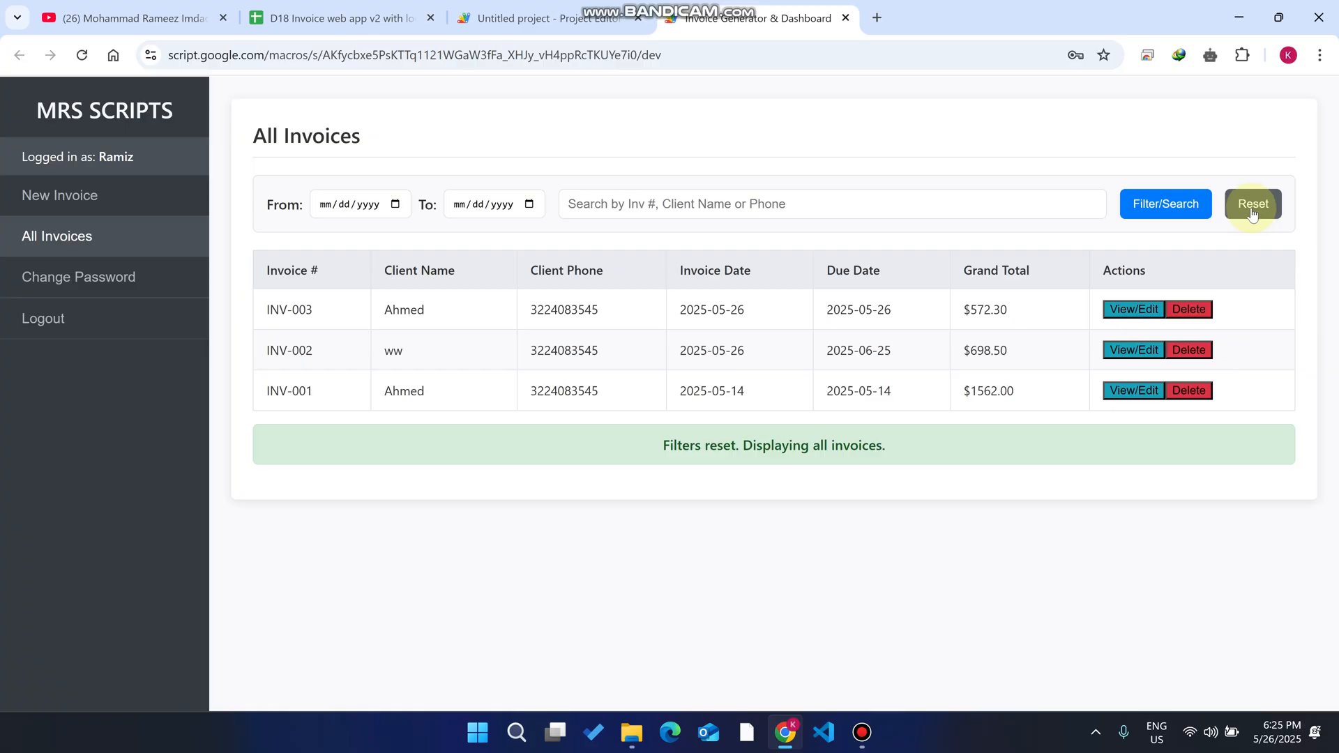
mouse_move(314, 189)
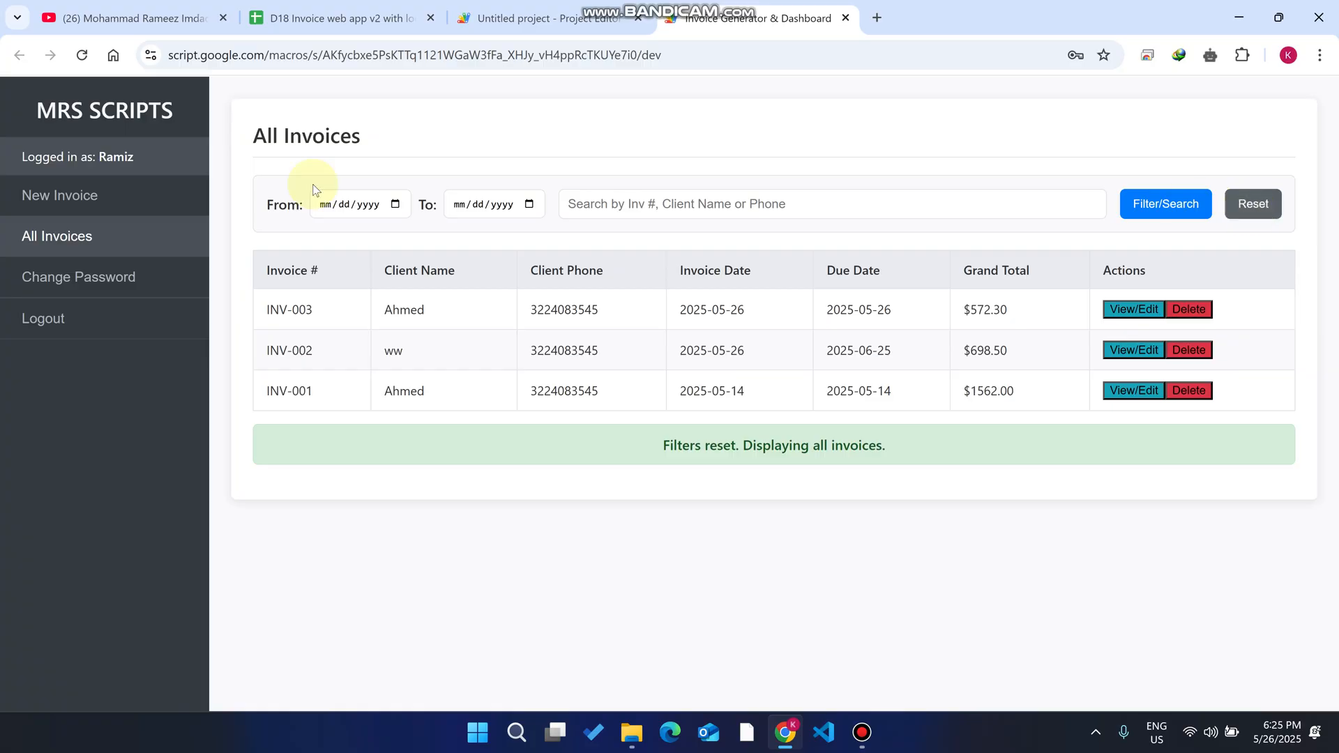
click(79, 277)
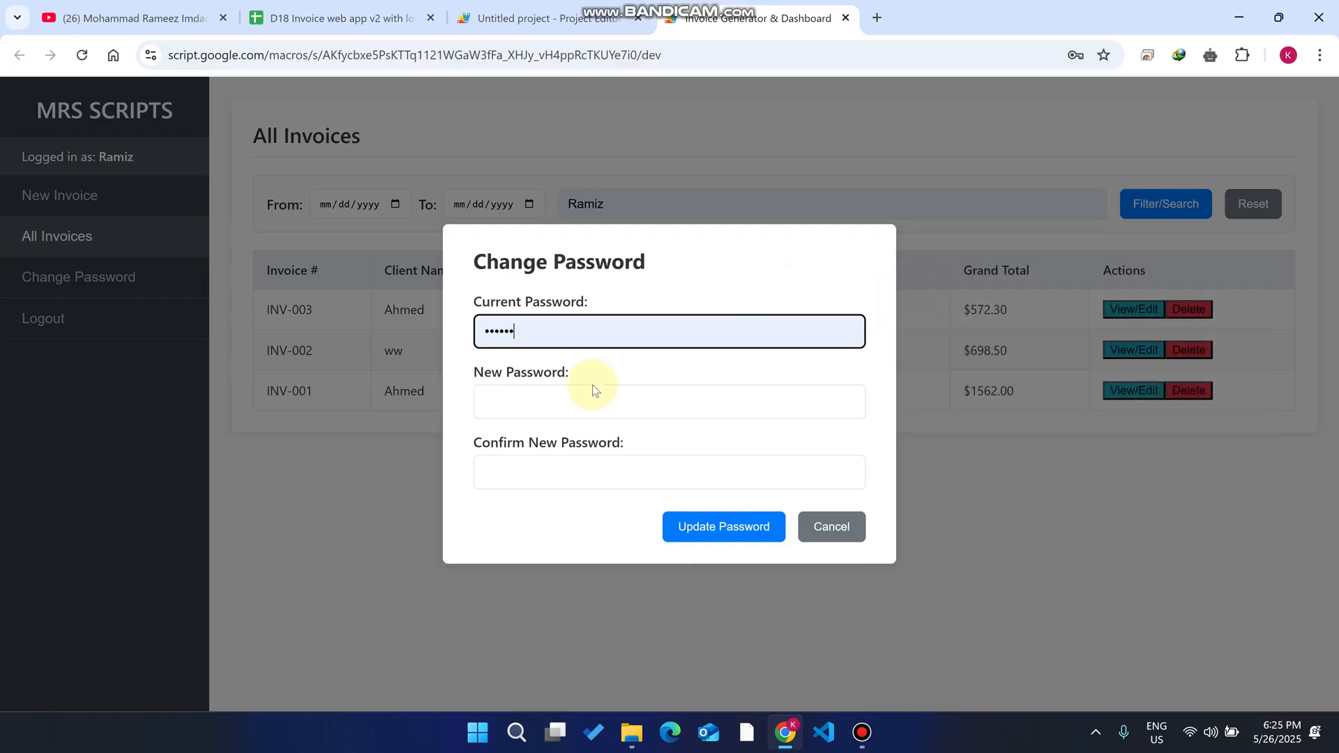
Enter the new password and its confirmation, and submit the password update
click(669, 402)
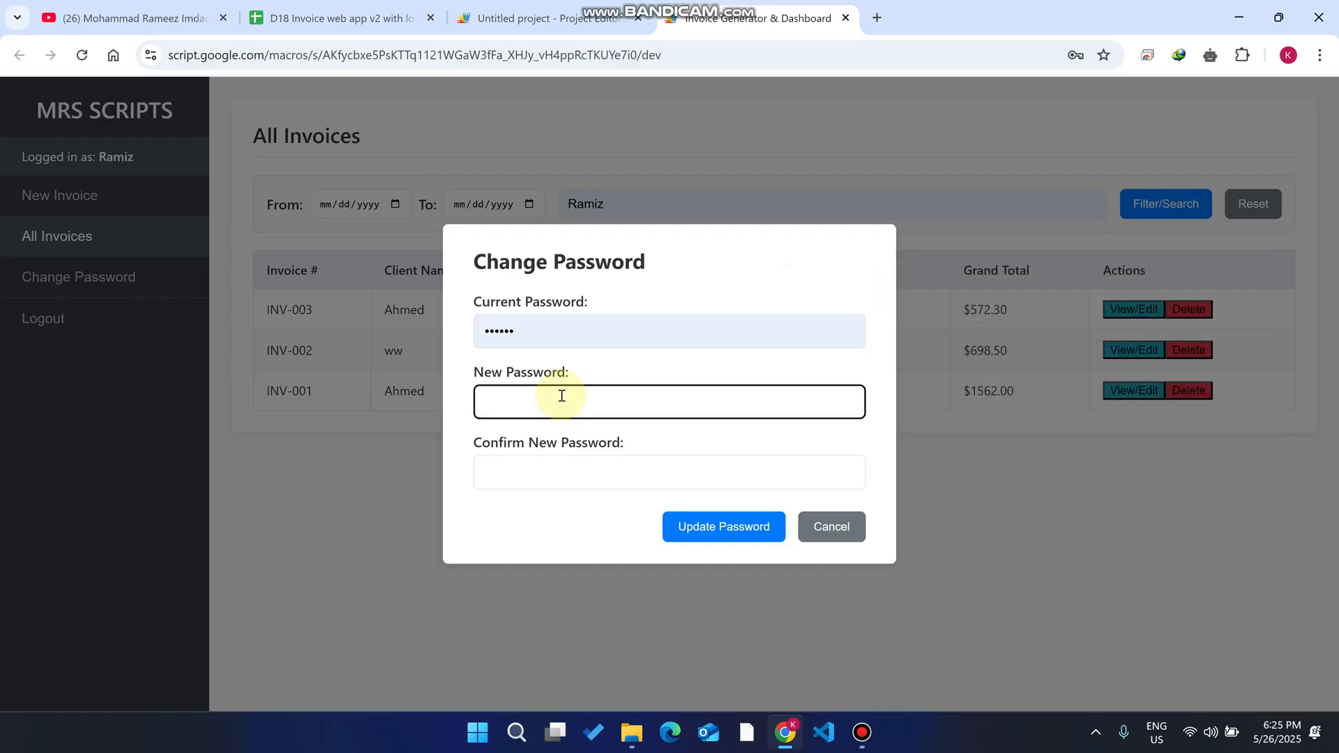
text(•••••)
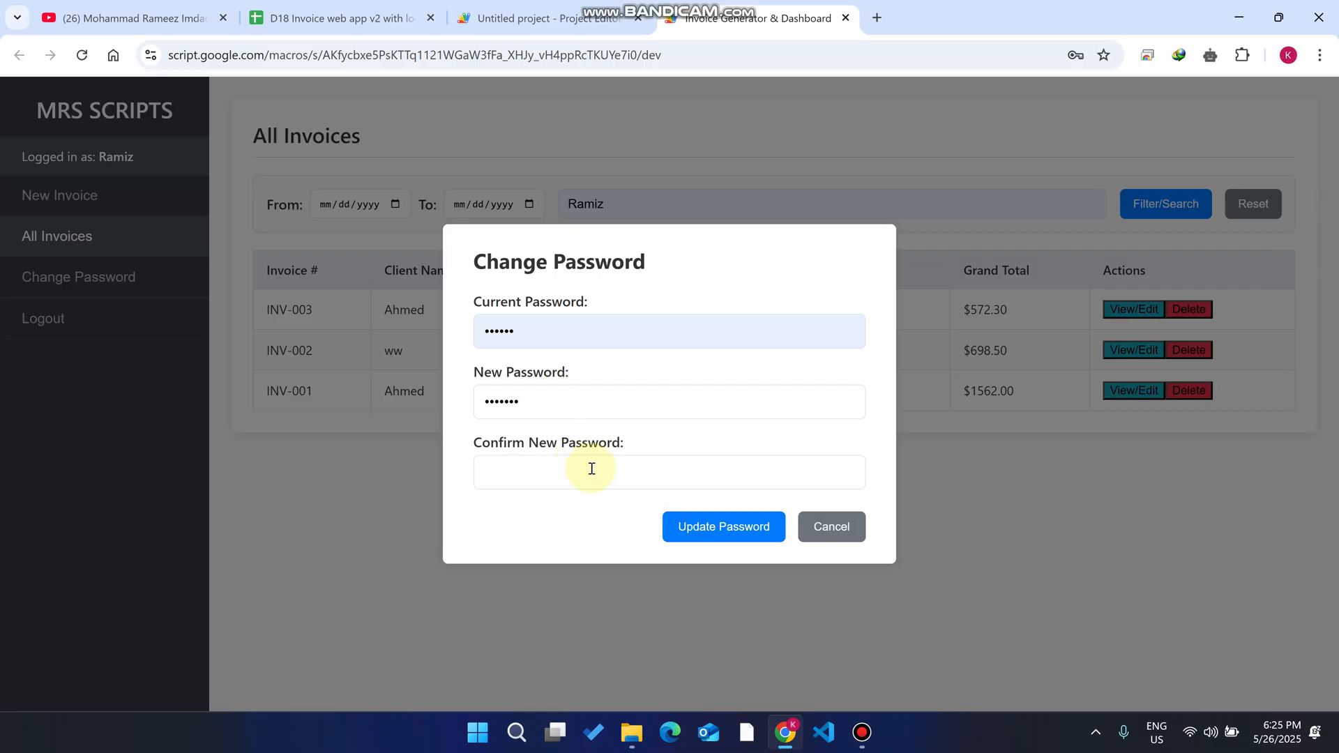
text(••••)
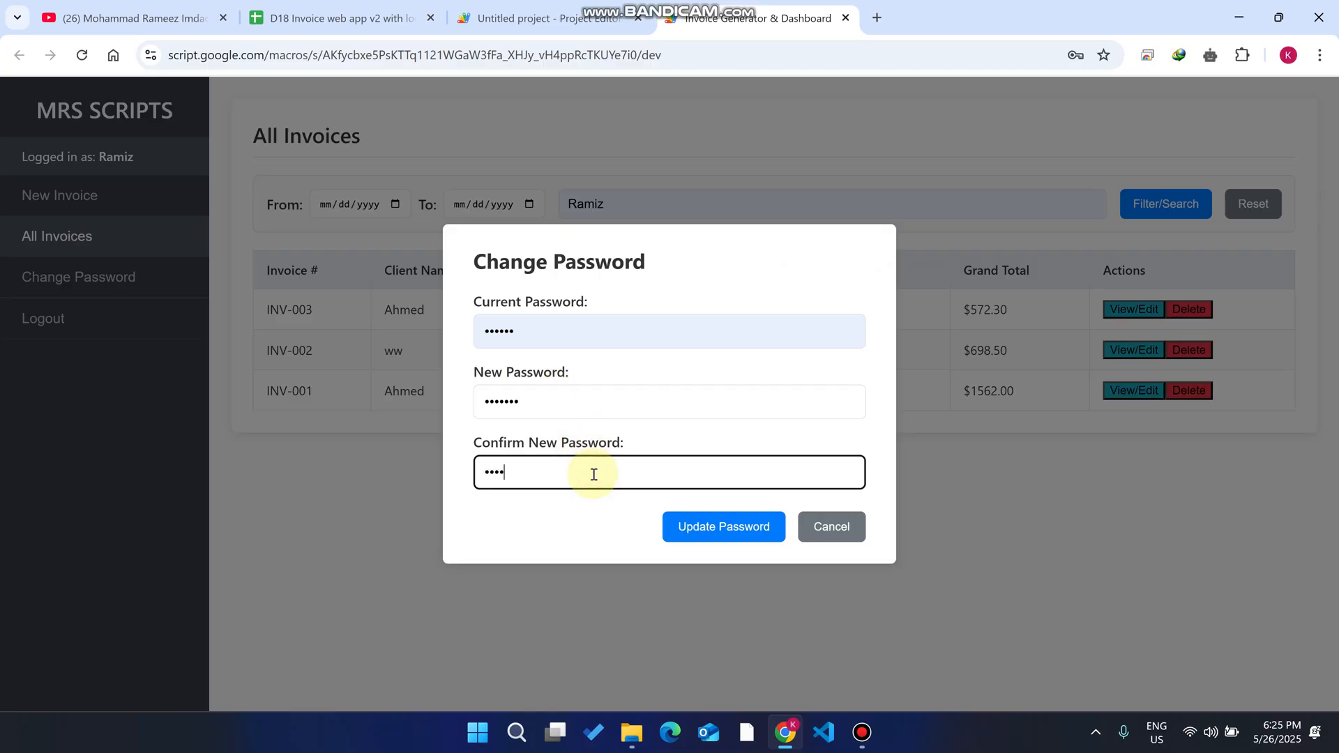
click(722, 526)
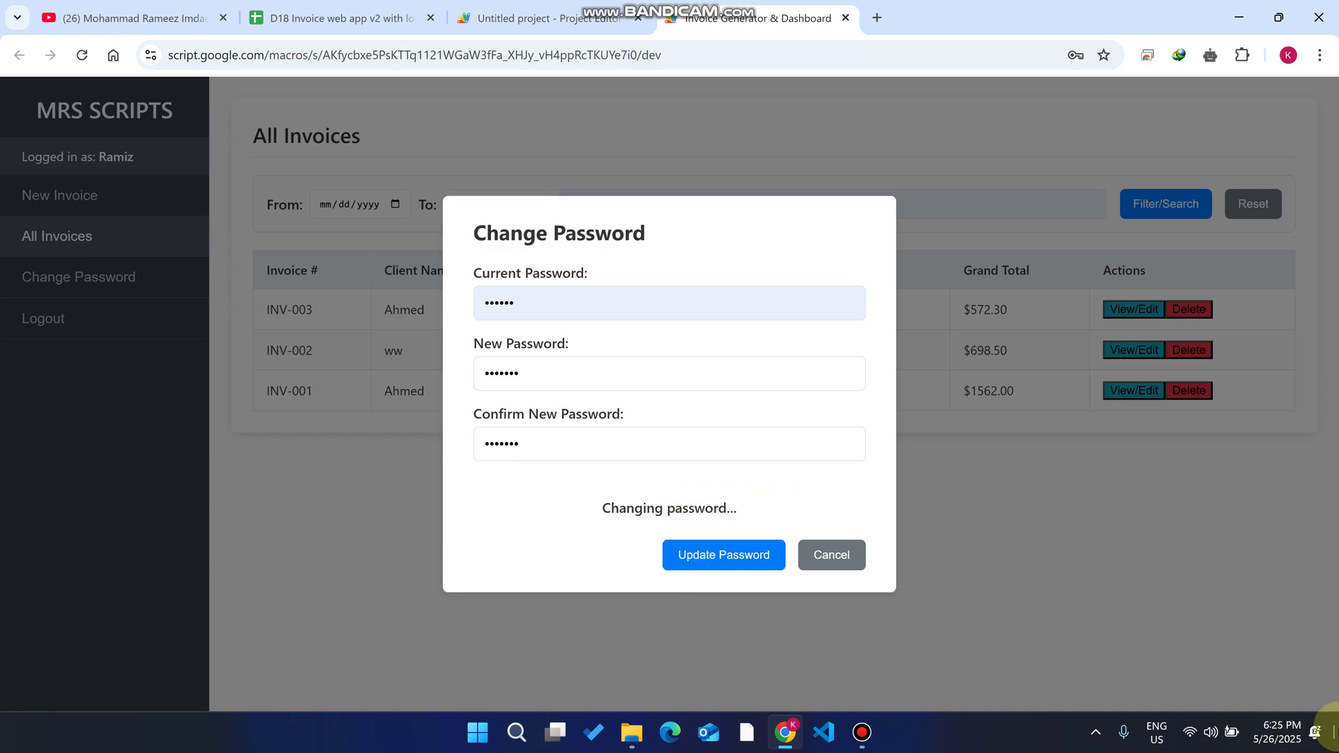
click(337, 19)
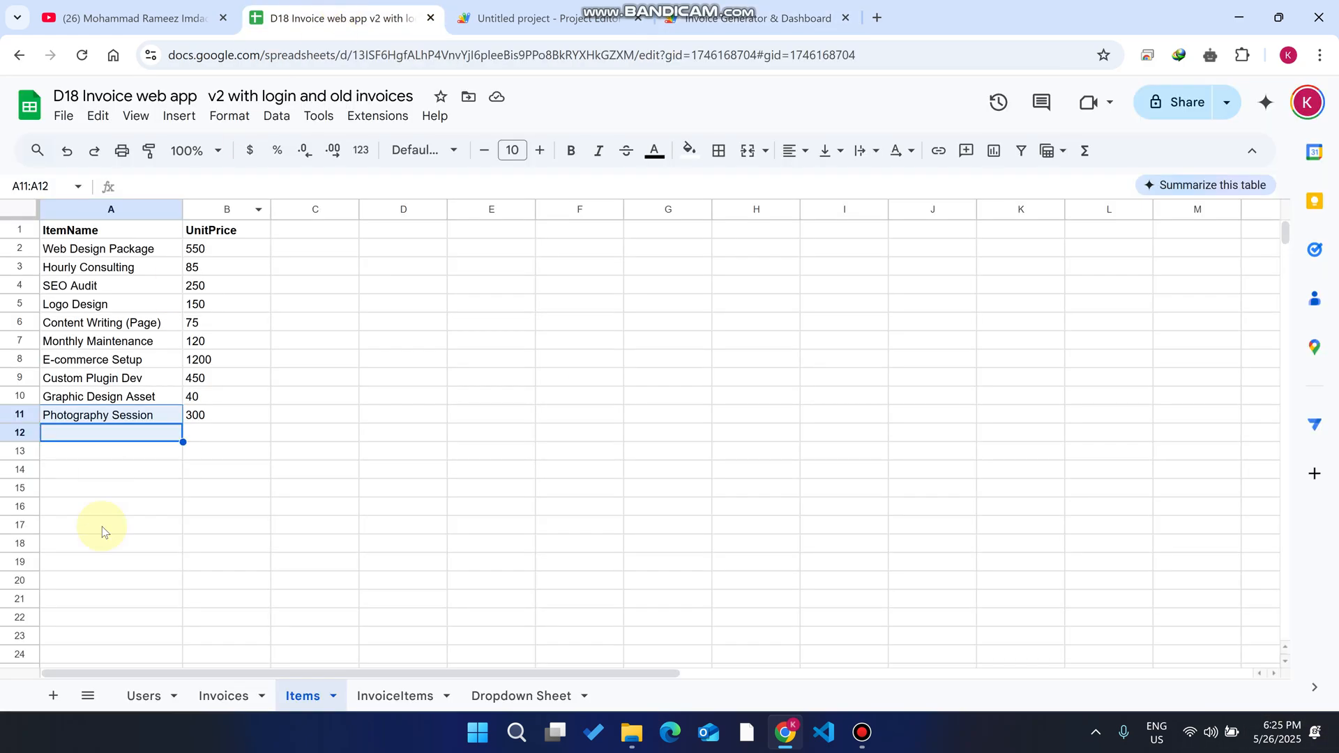
Verify the updated password on the Users sheet, then browse a YouTube channel's videos page
click(142, 695)
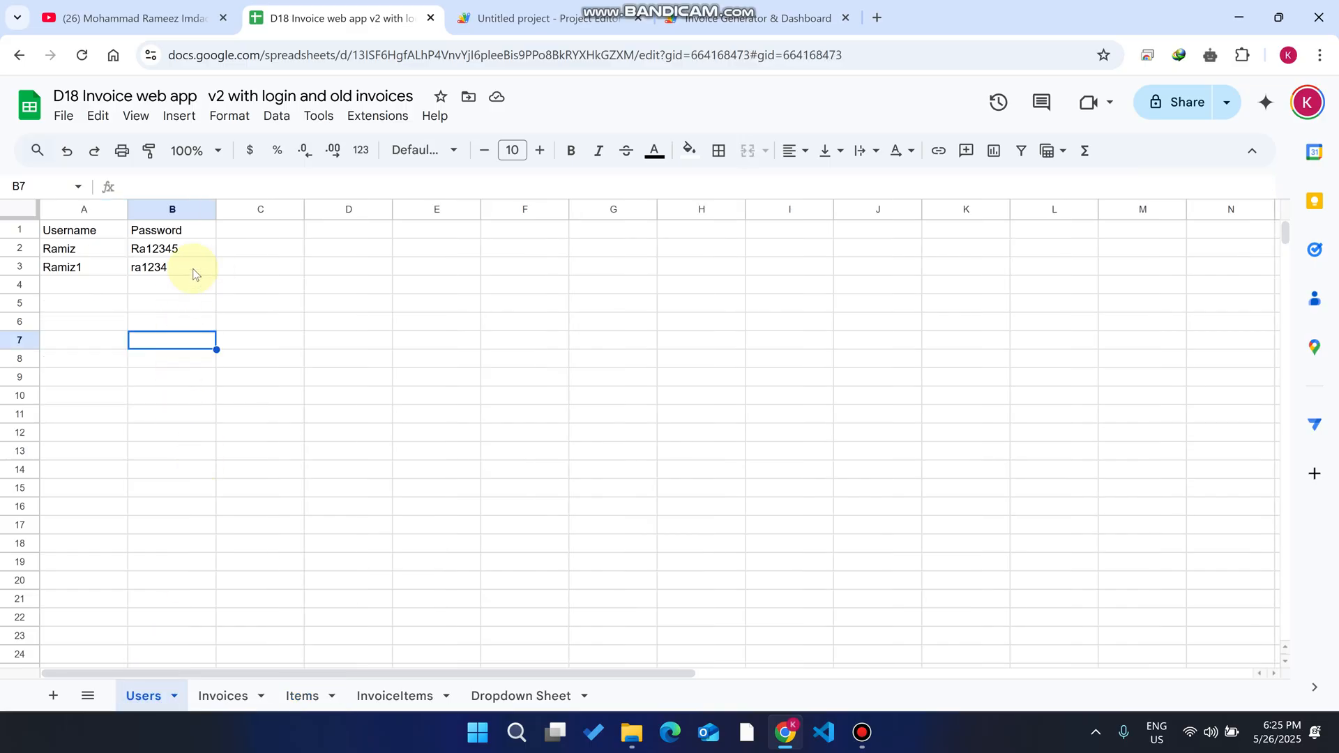
click(171, 249)
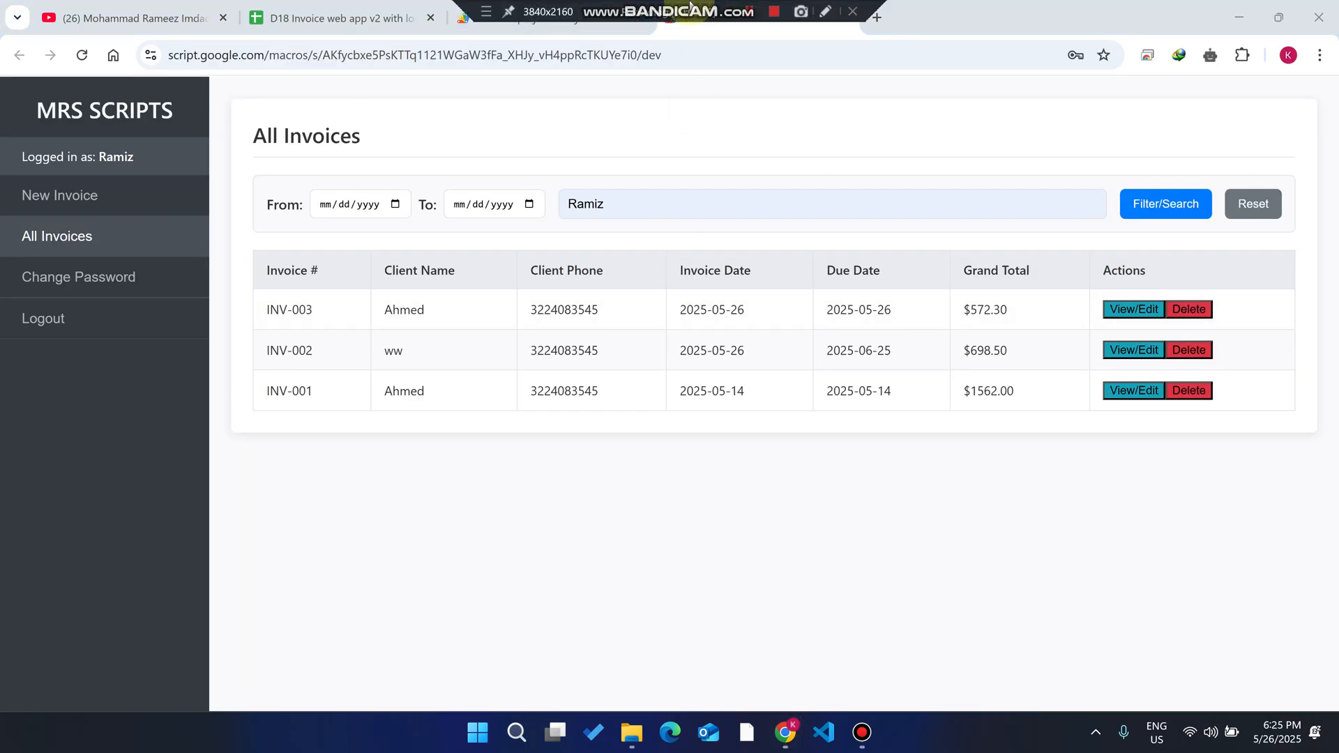
mouse_move(260, 237)
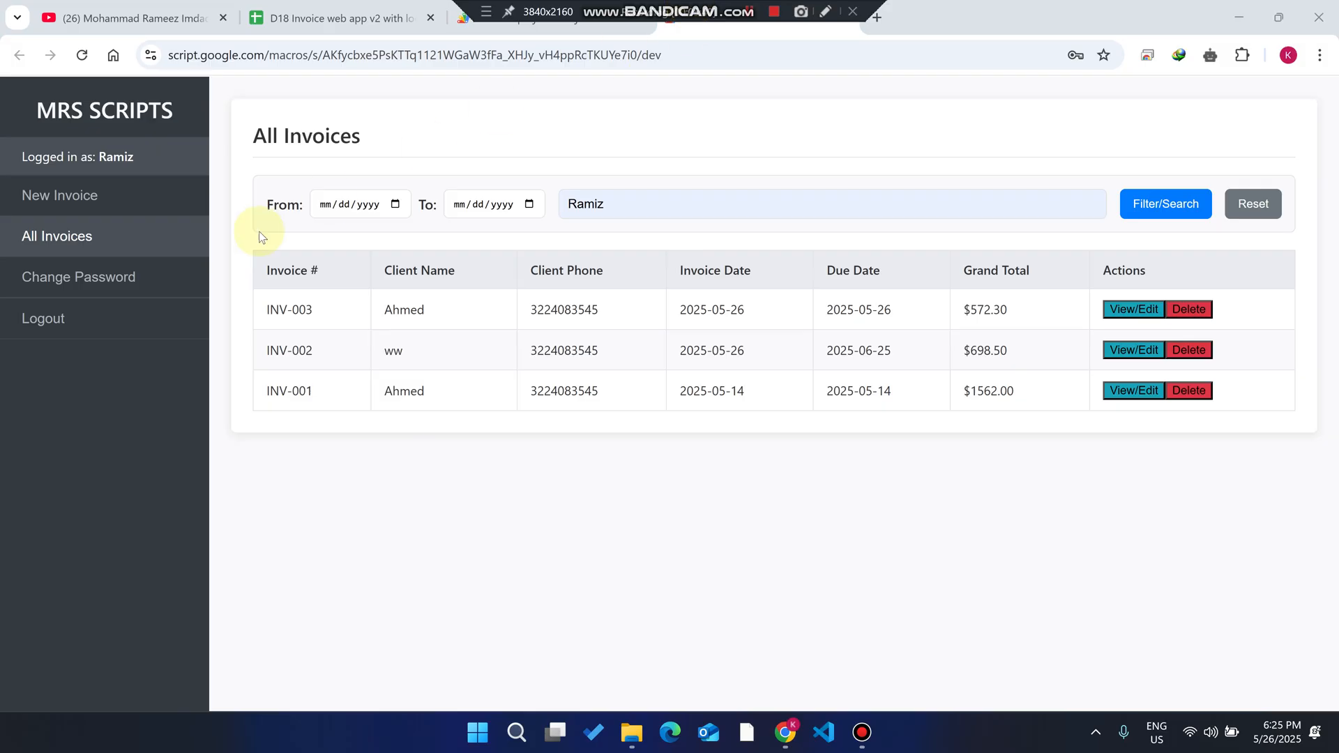
click(128, 19)
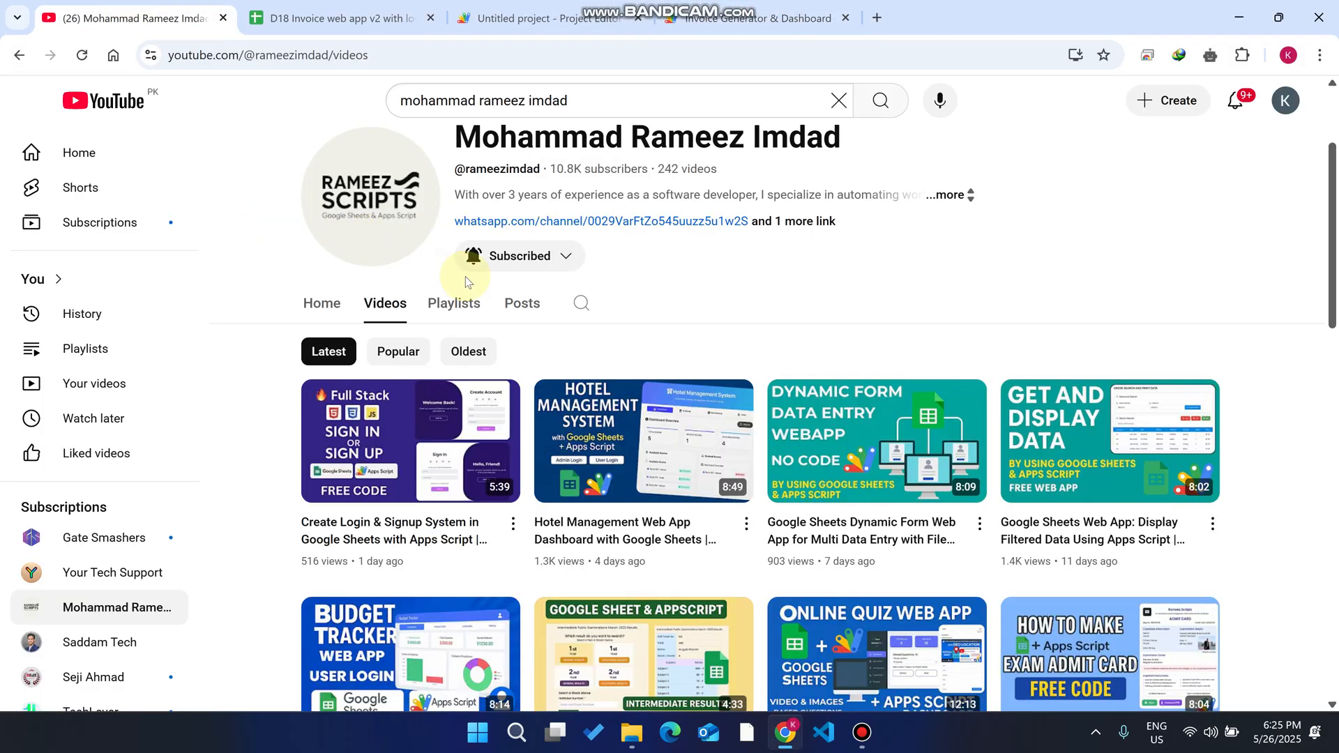
scroll(up, 3)
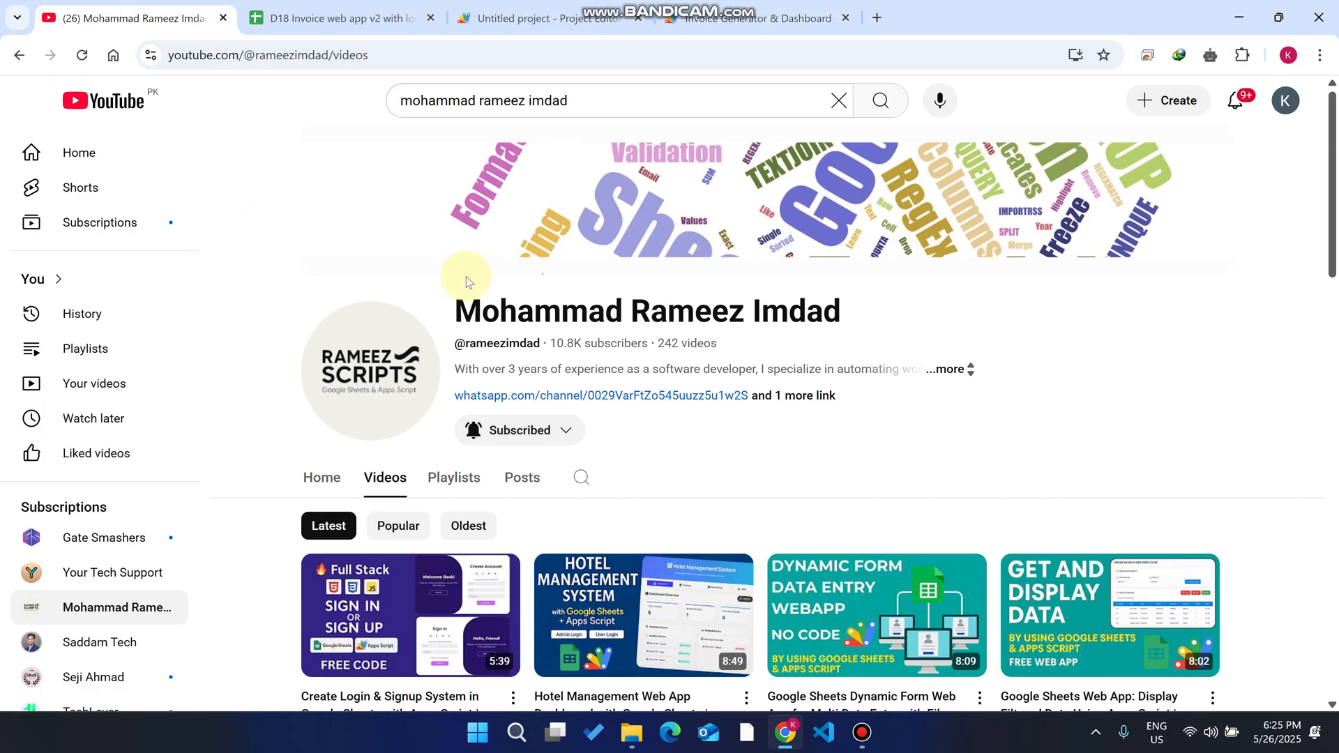